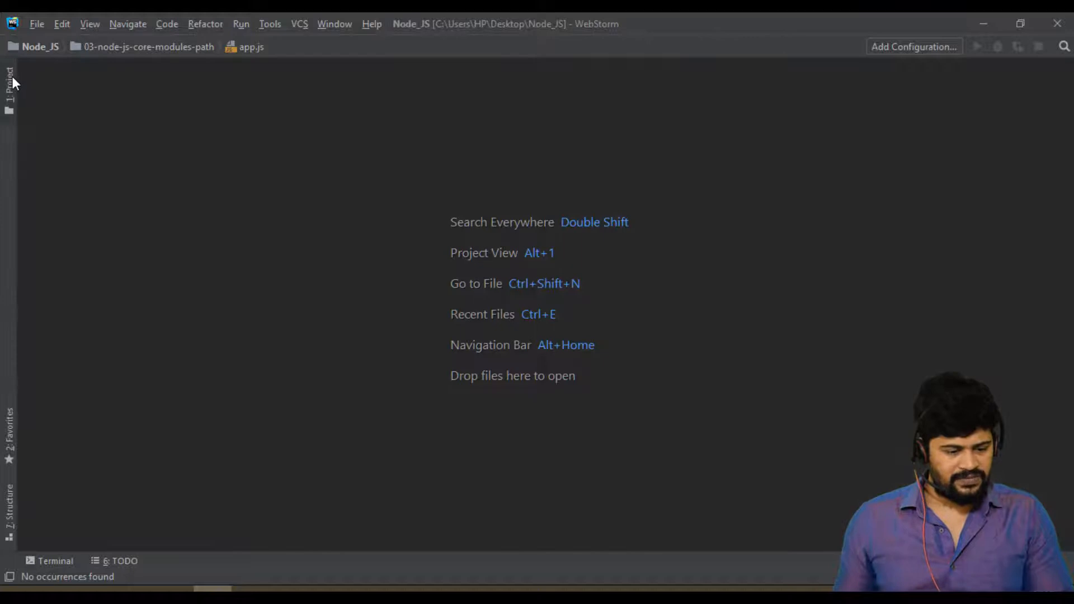
Create a new directory named 04-node-js-custom-modules in the Node_JS project root
click(10, 75)
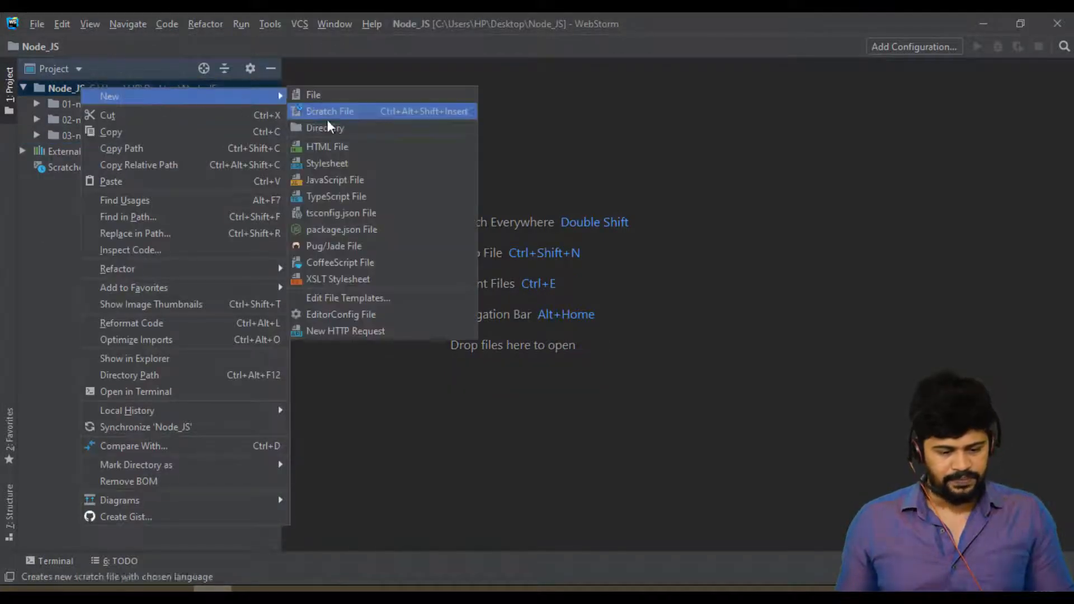
click(325, 128)
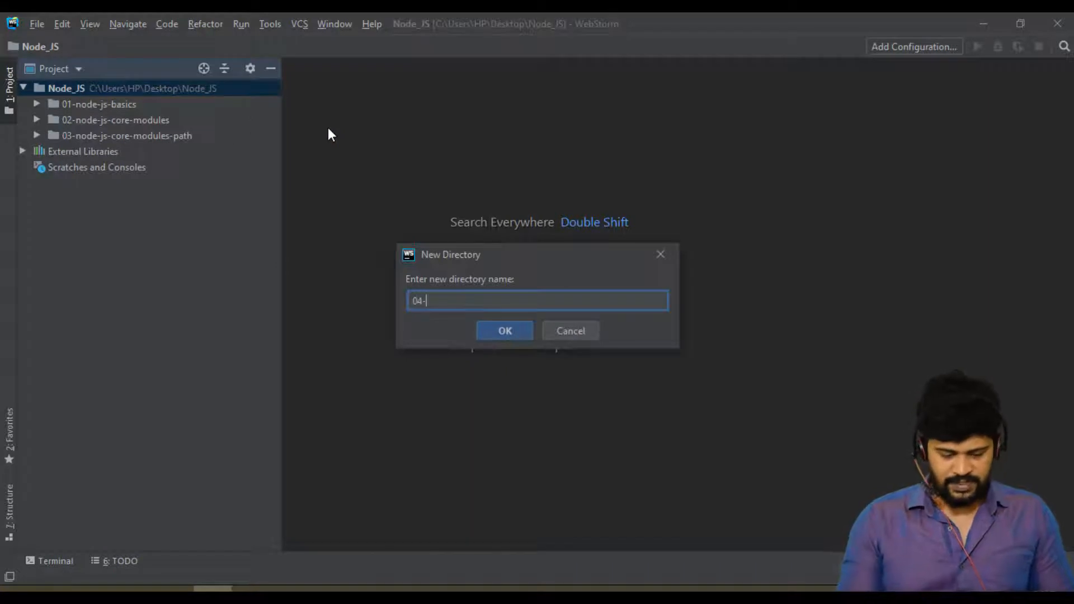
text(node-js)
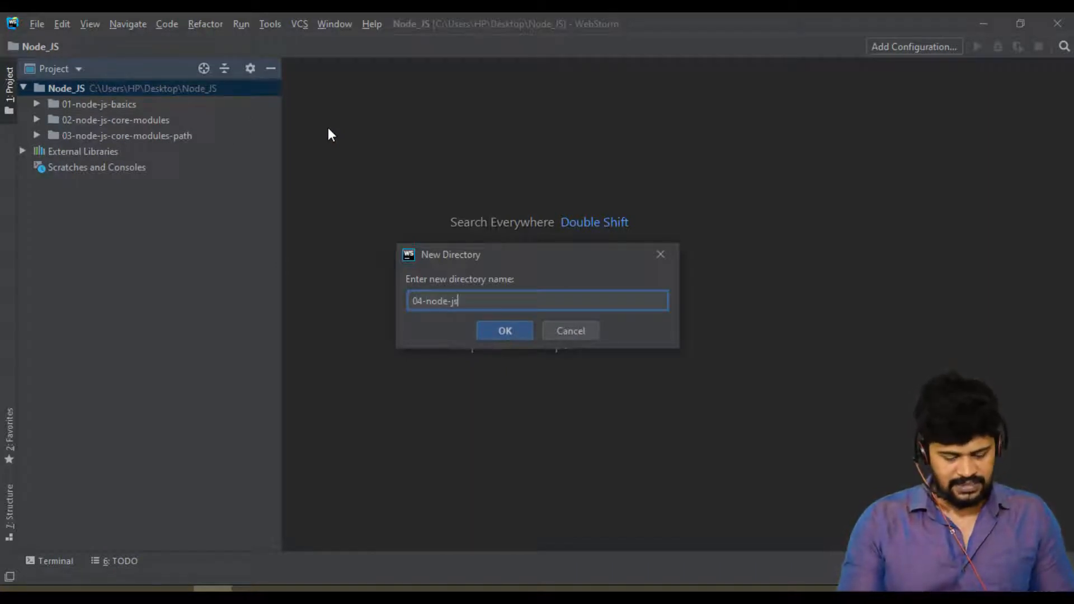
text(-custom-)
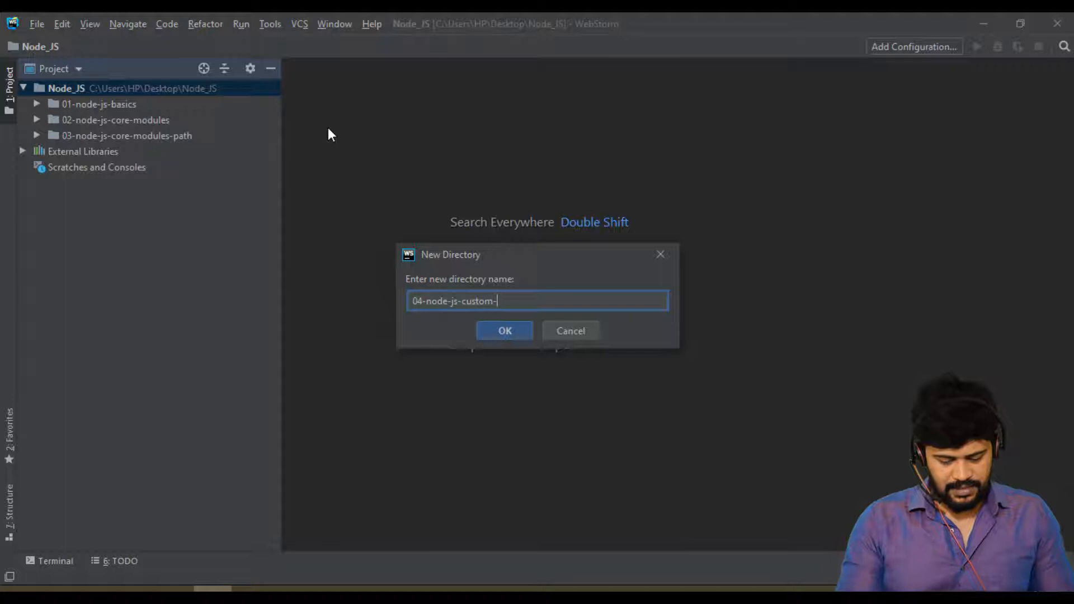
click(505, 331)
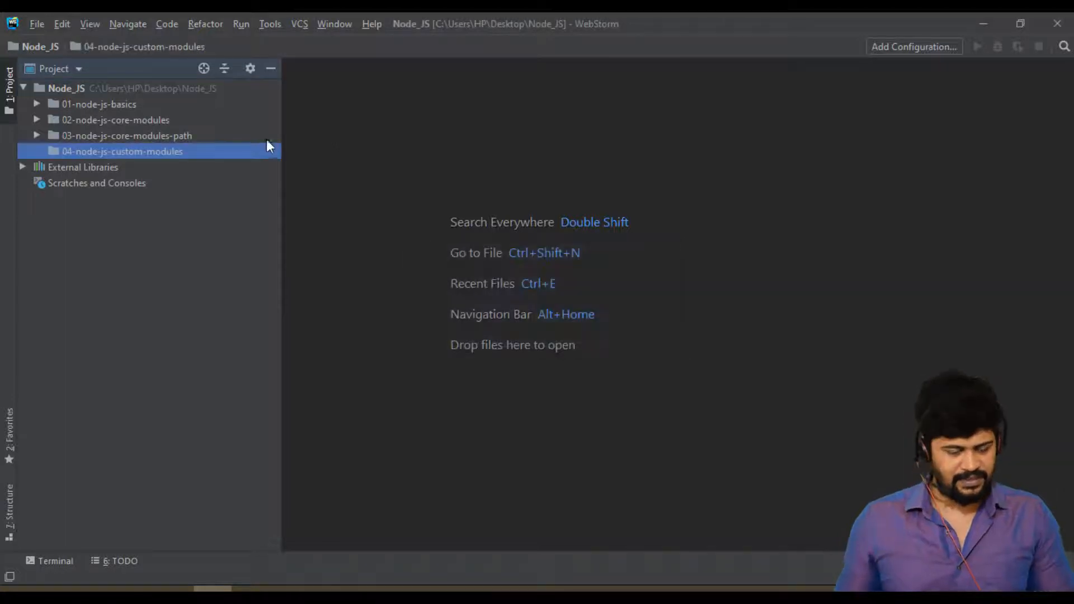
mouse_move(241, 155)
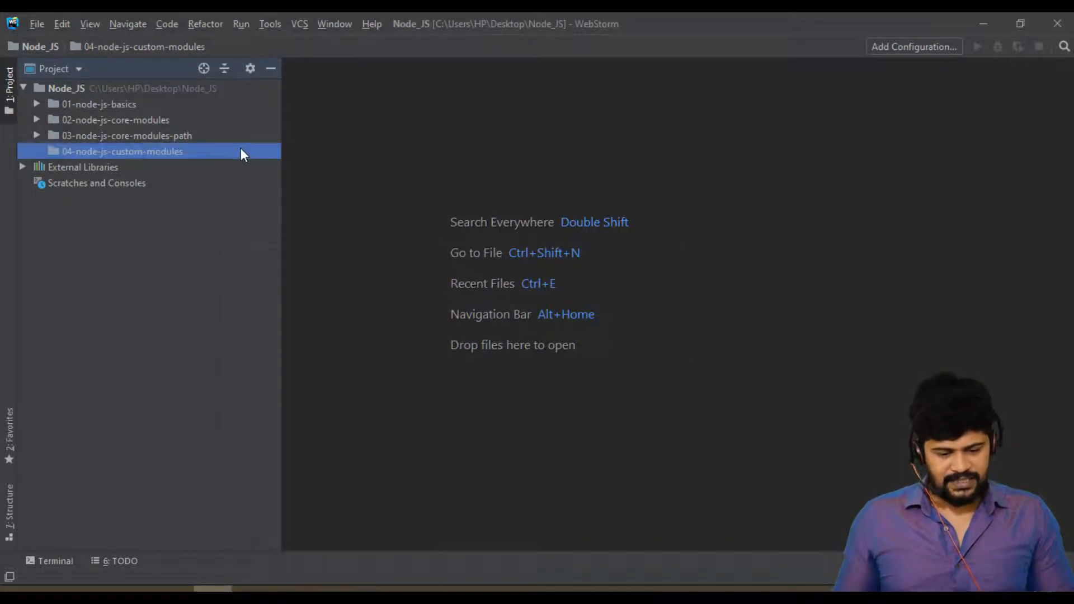
Create a new JavaScript file app.js inside the 04-node-js-custom-modules folder
right_click(122, 151)
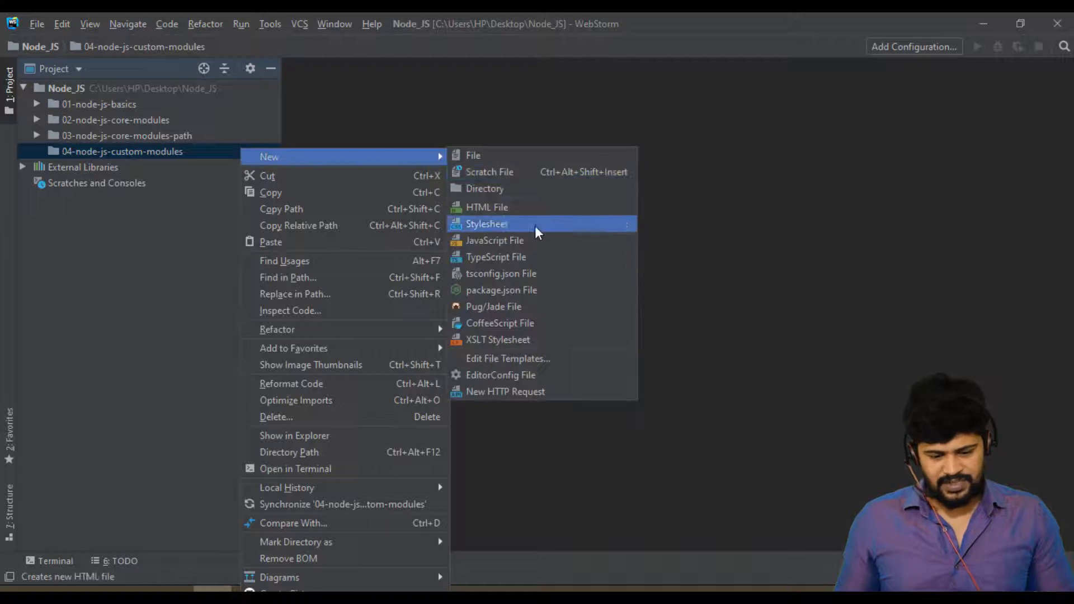
click(494, 239)
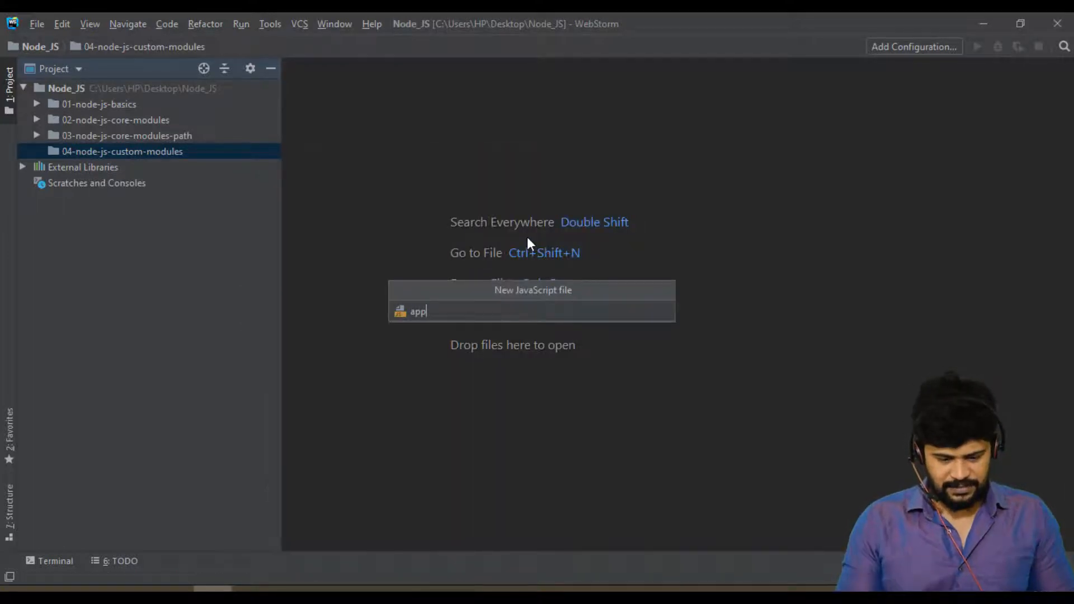
key(Enter)
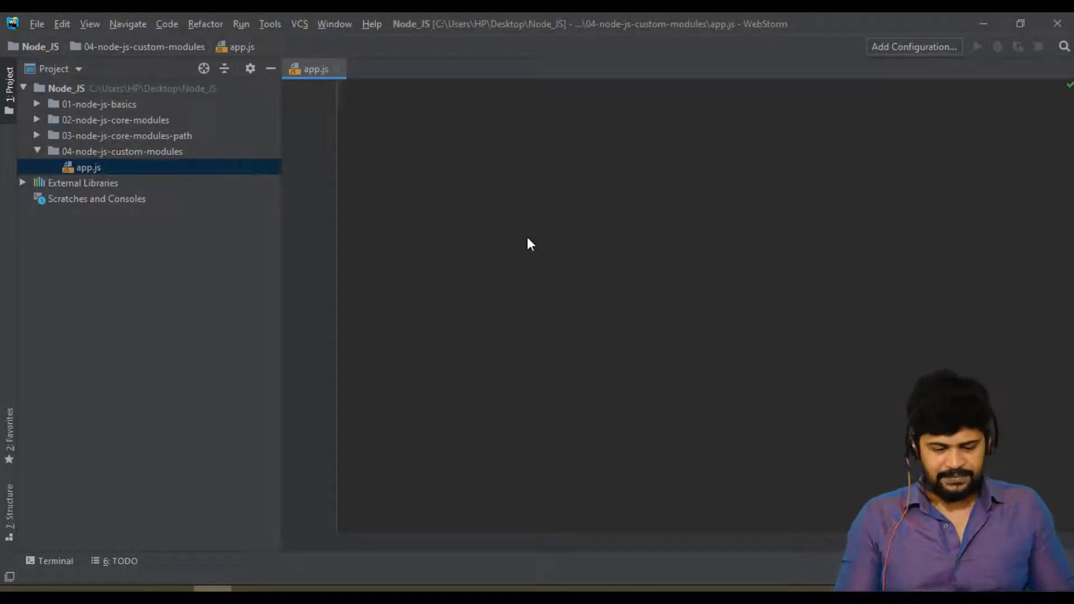
Define a greet arrow function taking name that logs a `Hello ${name}` message
text(let gree)
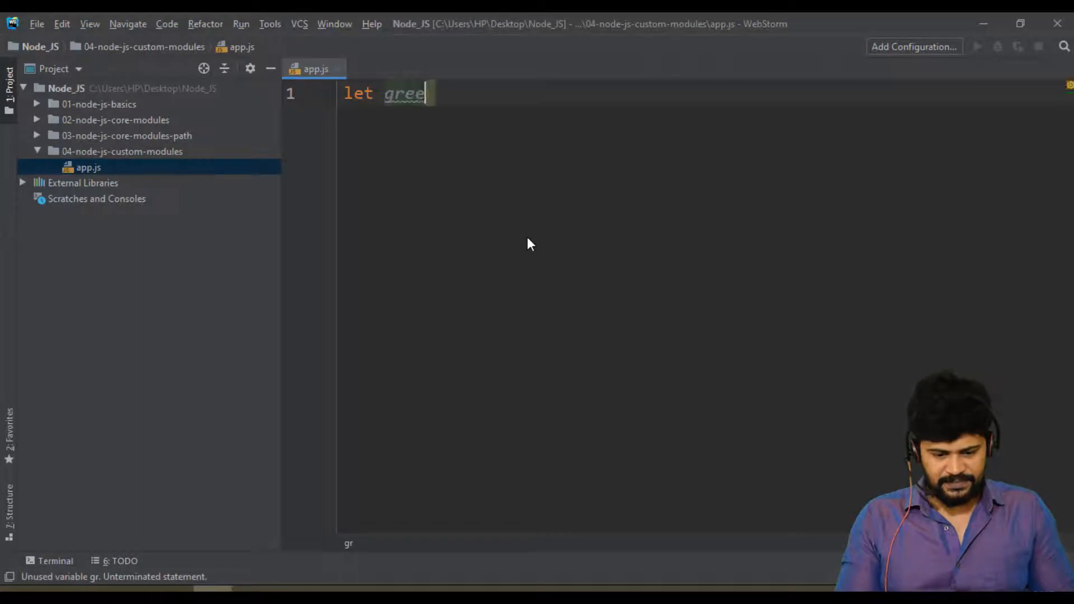
text(t = () =>)
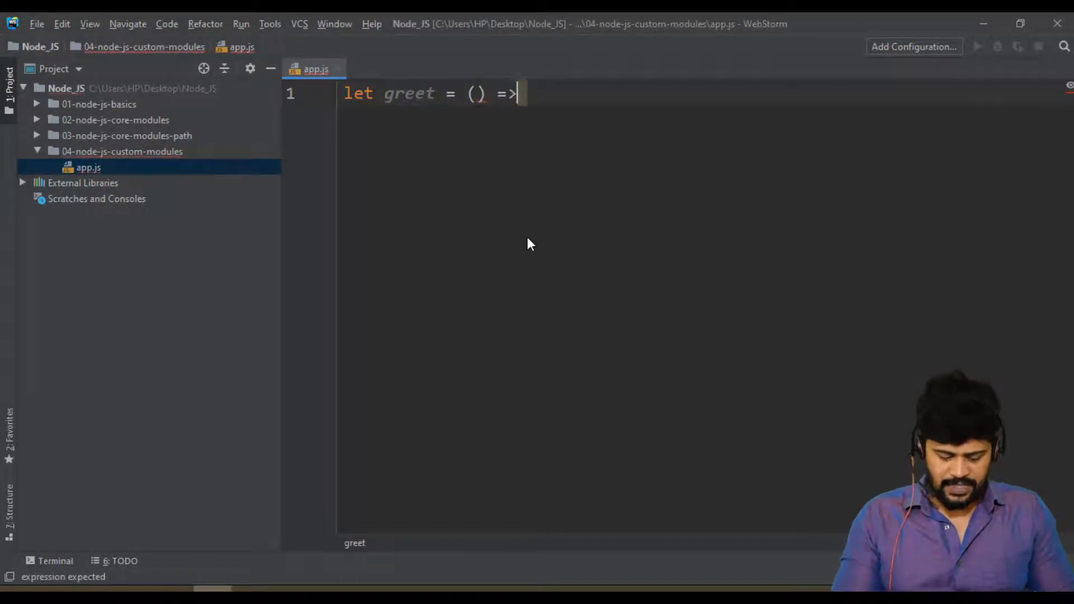
text({)
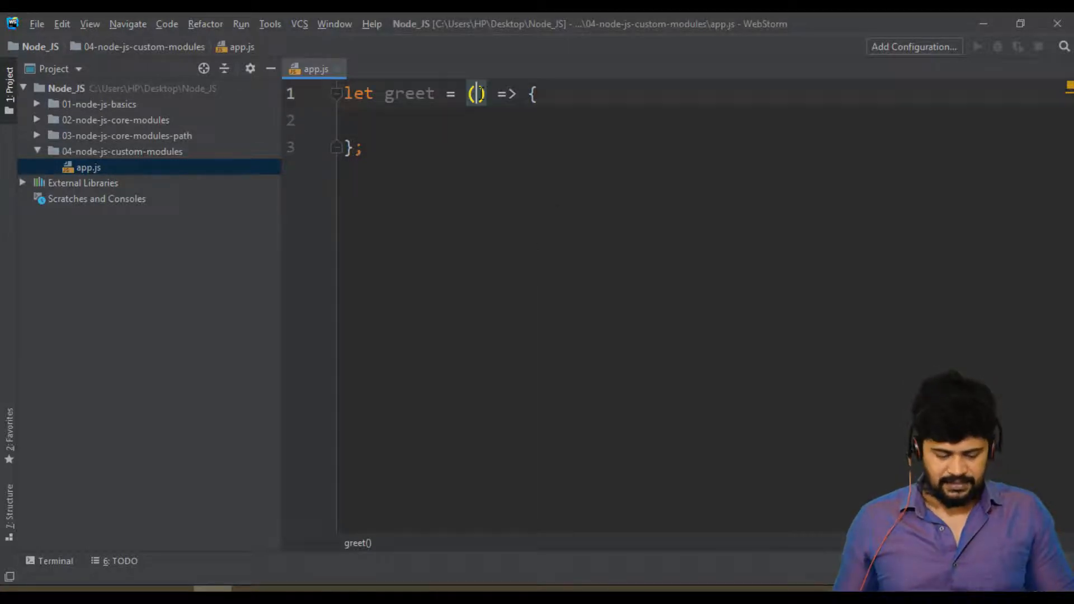
text(name)
click(709, 120)
text(console.log()
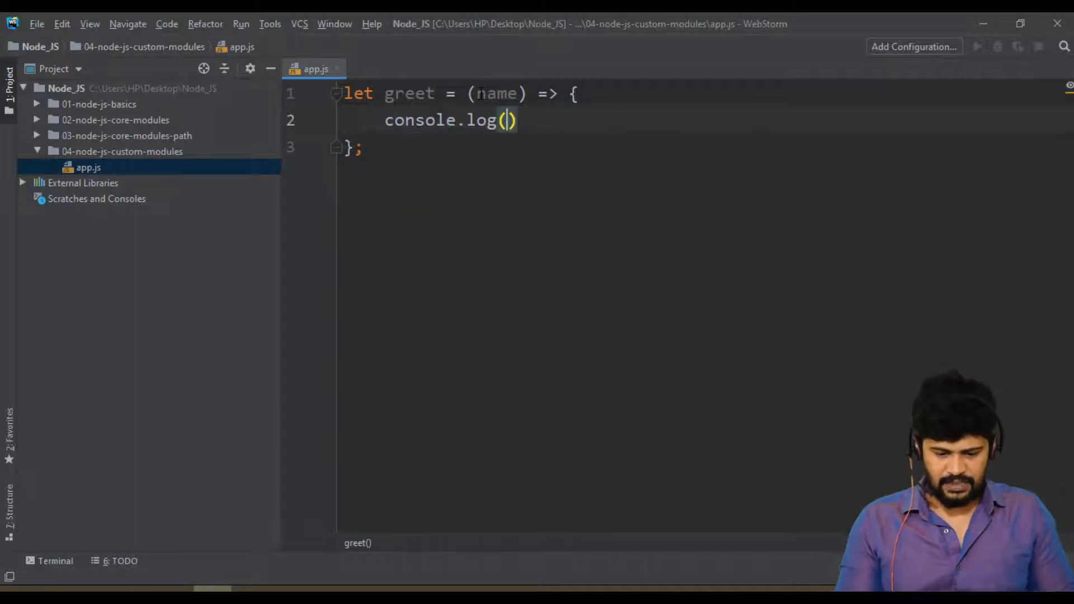
text(;)
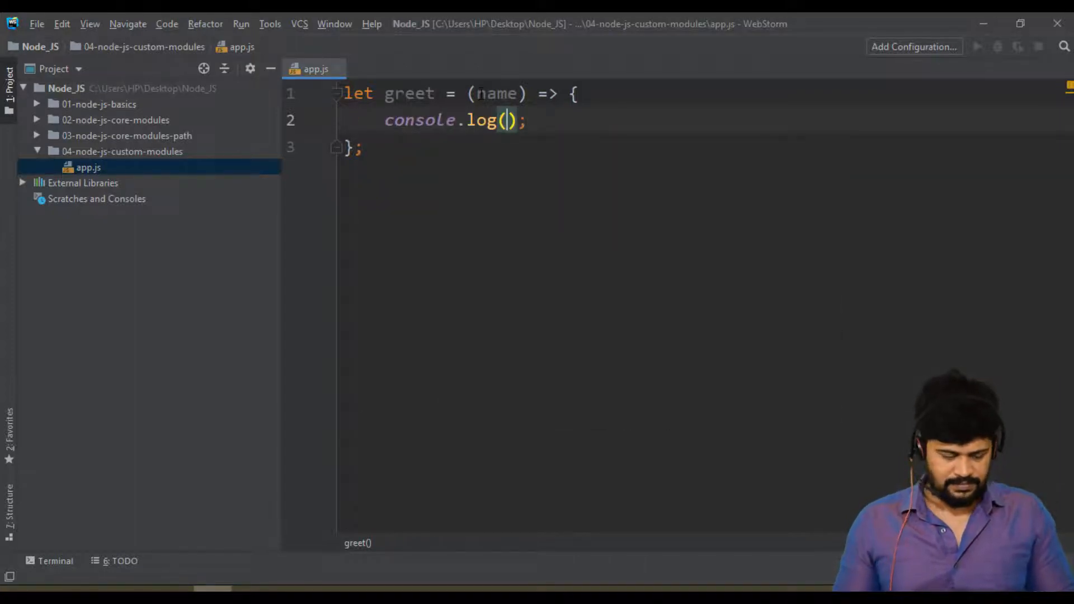
text(`Hello`)
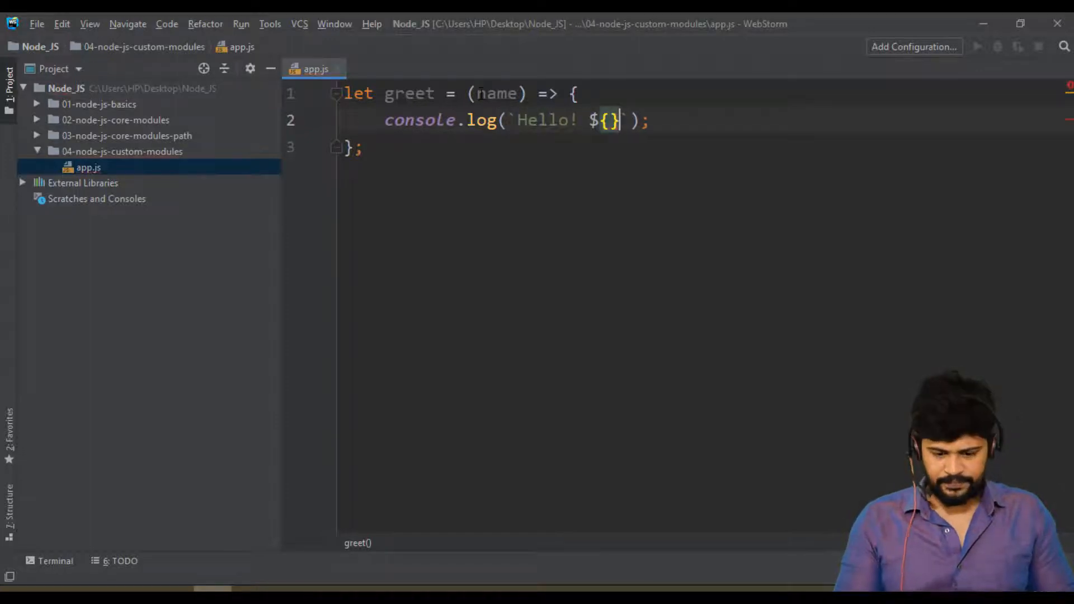
text(name)
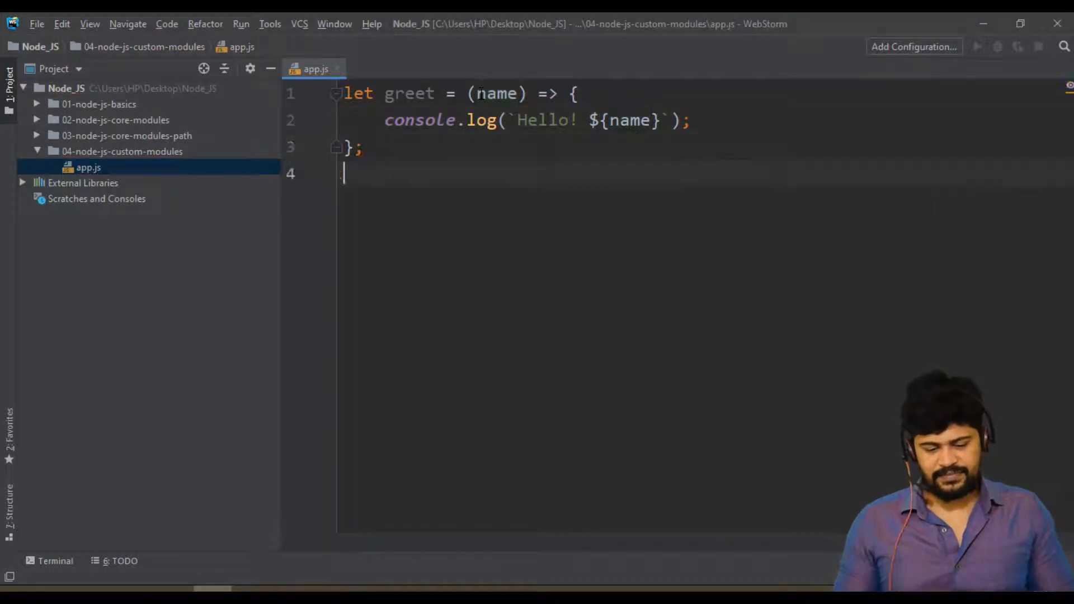
Call greet('Naveen') below the function definition
text(greet('Jo)
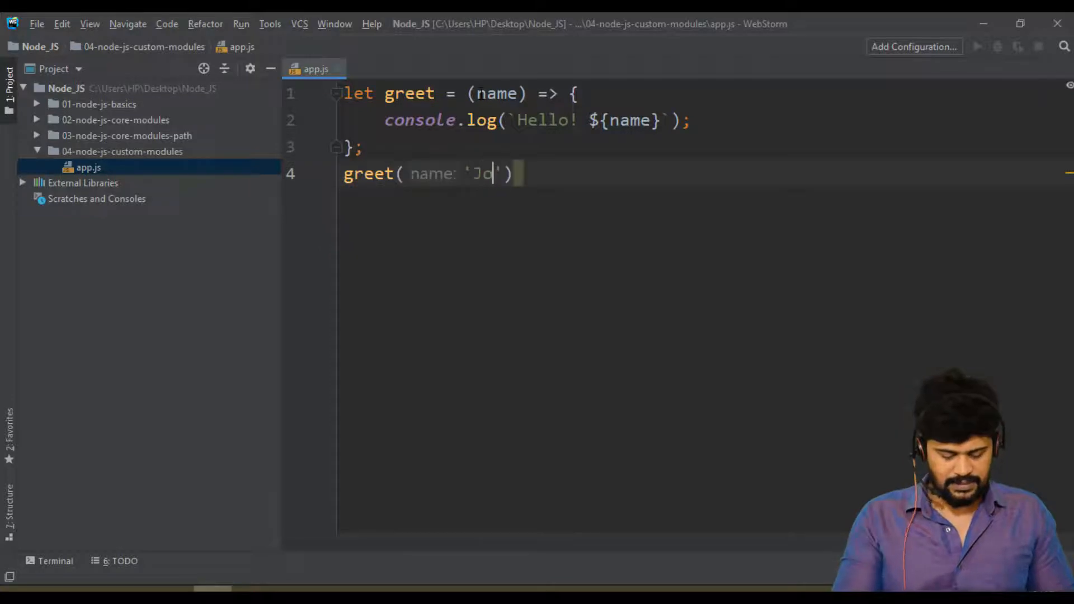
text(hn)
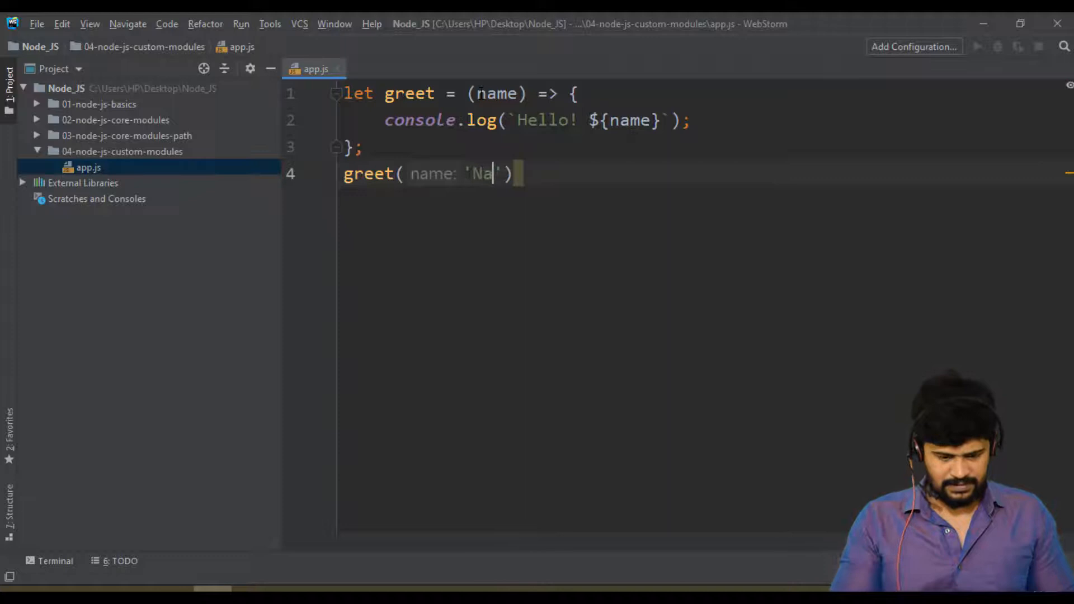
text(veen');)
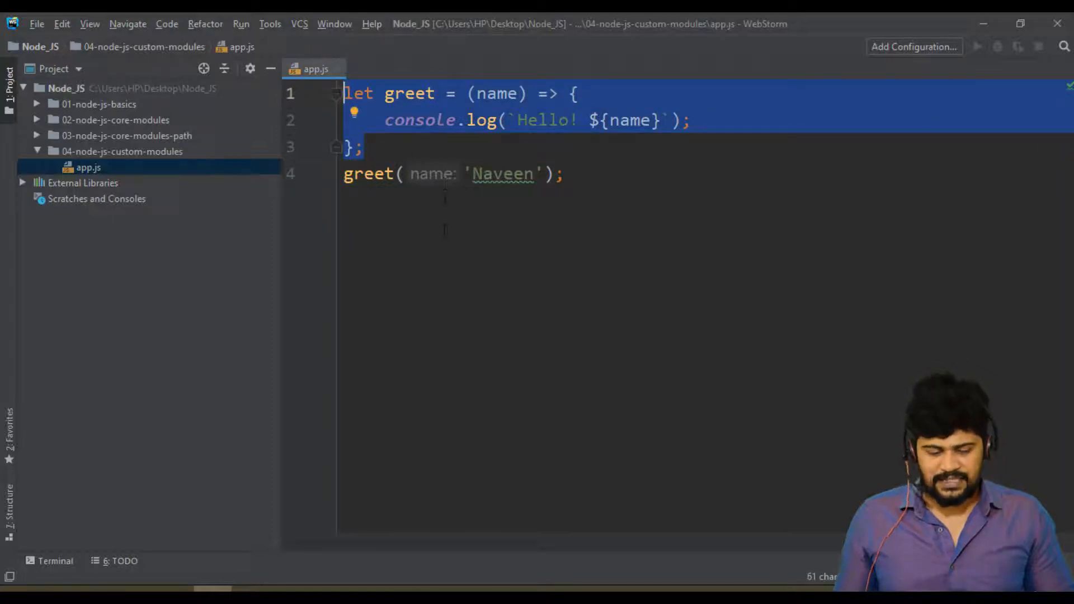
In Command Prompt, cd into 04-node-js-custom-modules and begin a node command
click(452, 174)
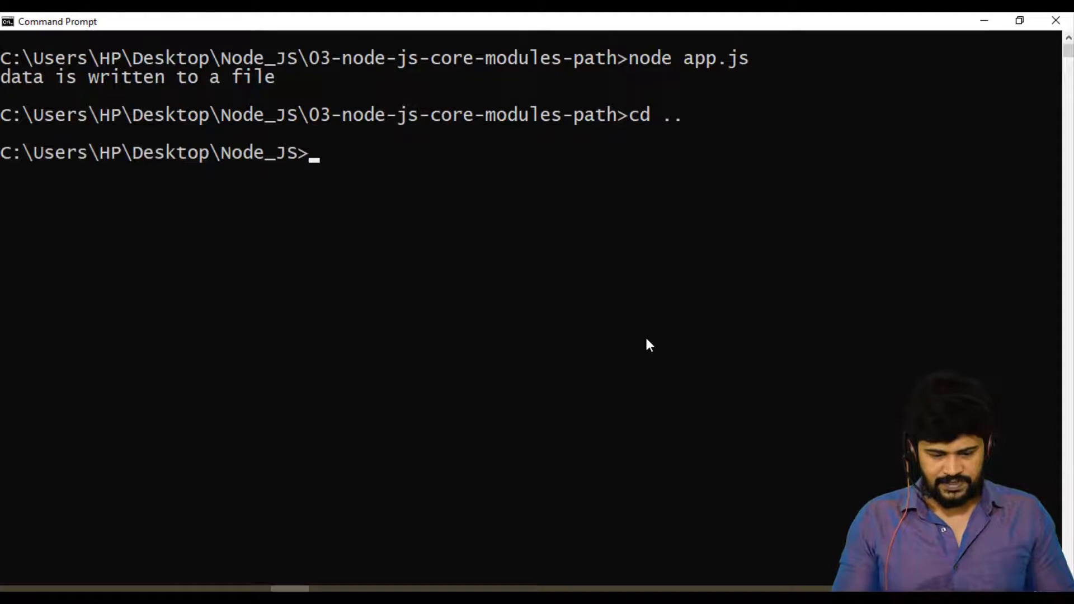
text(cd 04-node-js-custom-modules)
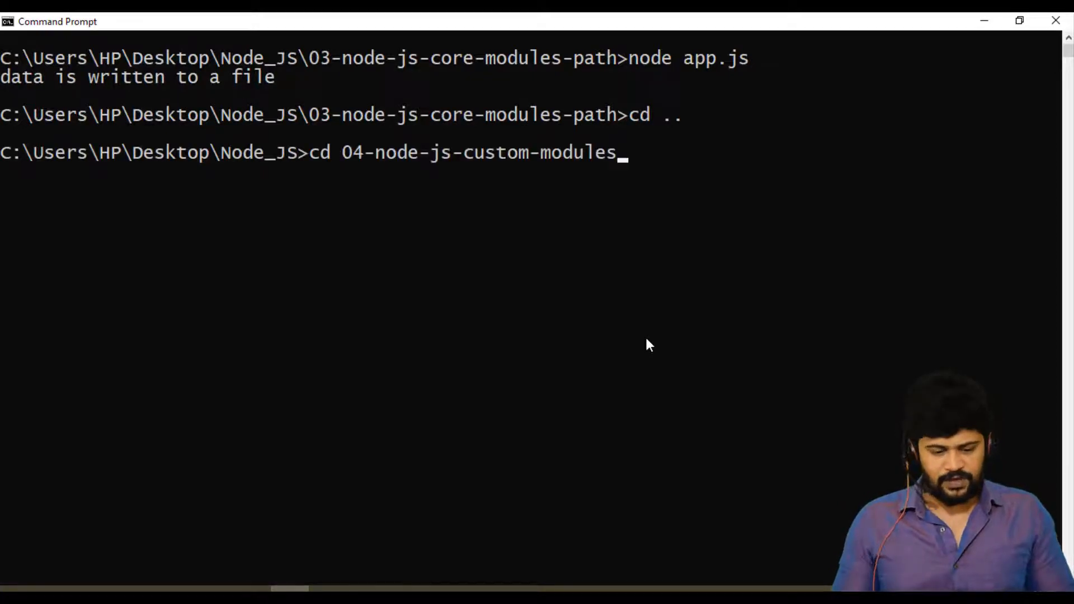
key(Return)
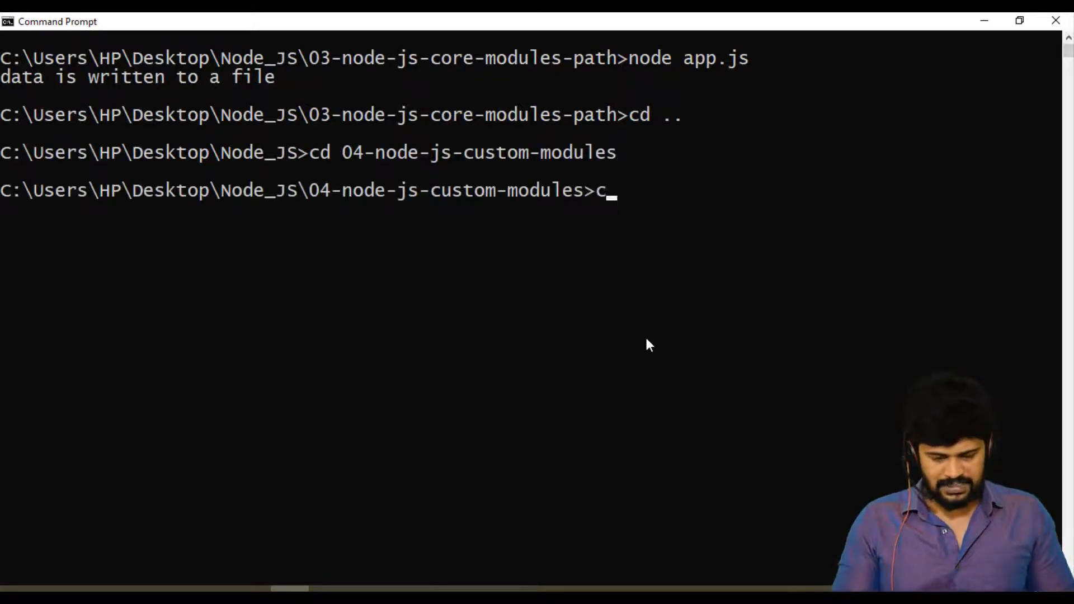
text(nod)
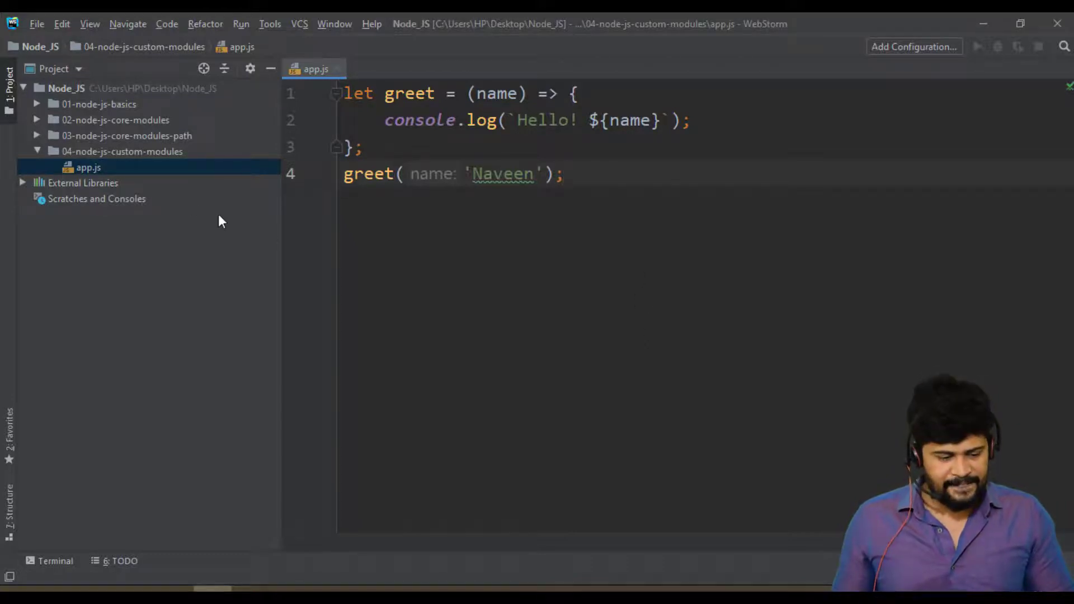
Create a util subfolder inside 04-node-js-custom-modules
right_click(121, 151)
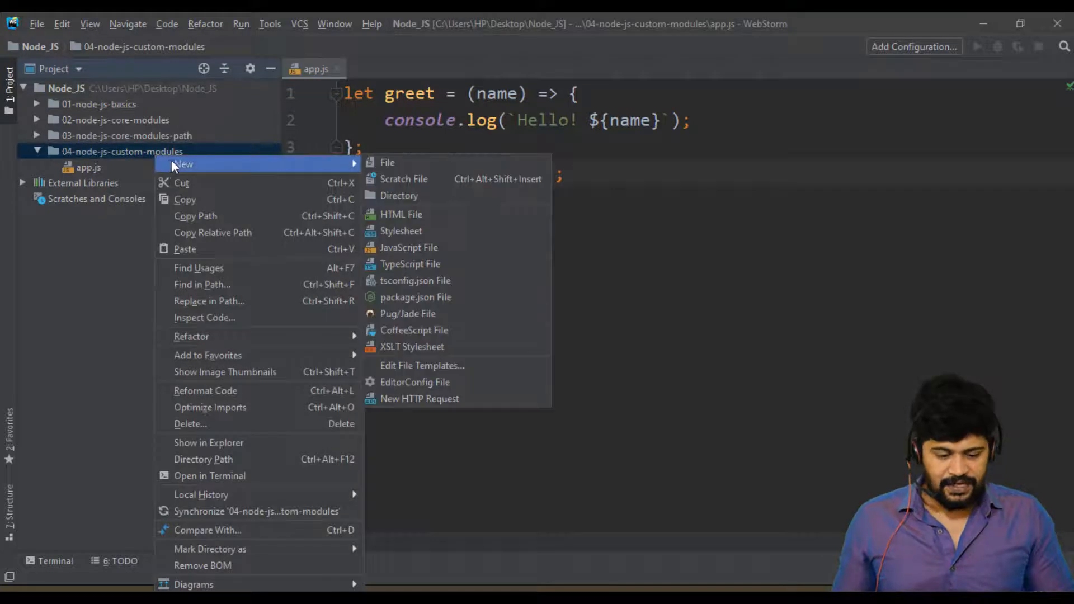
click(398, 195)
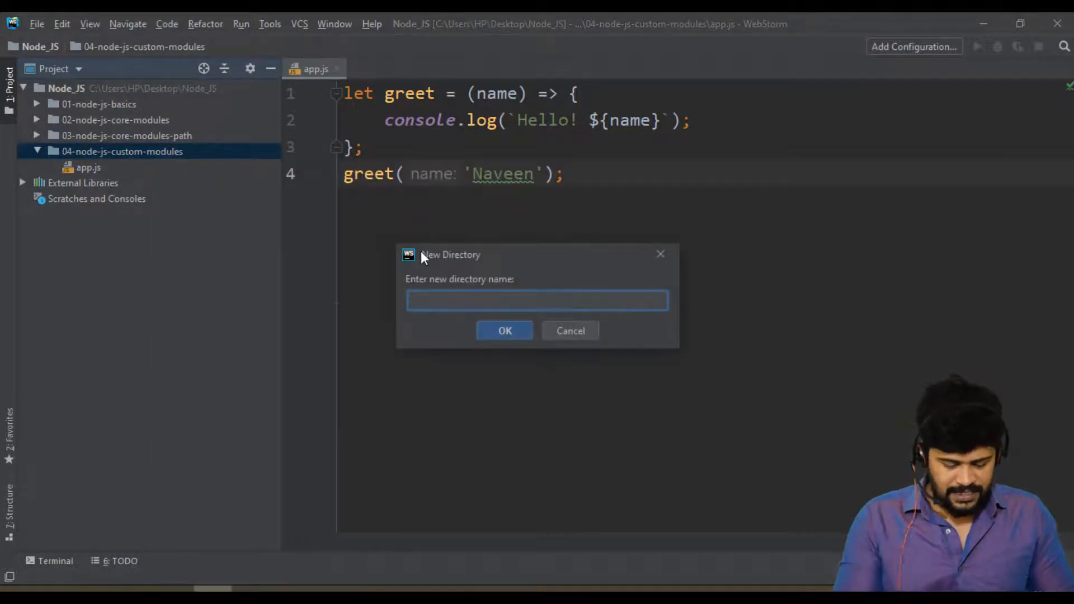
click(504, 330)
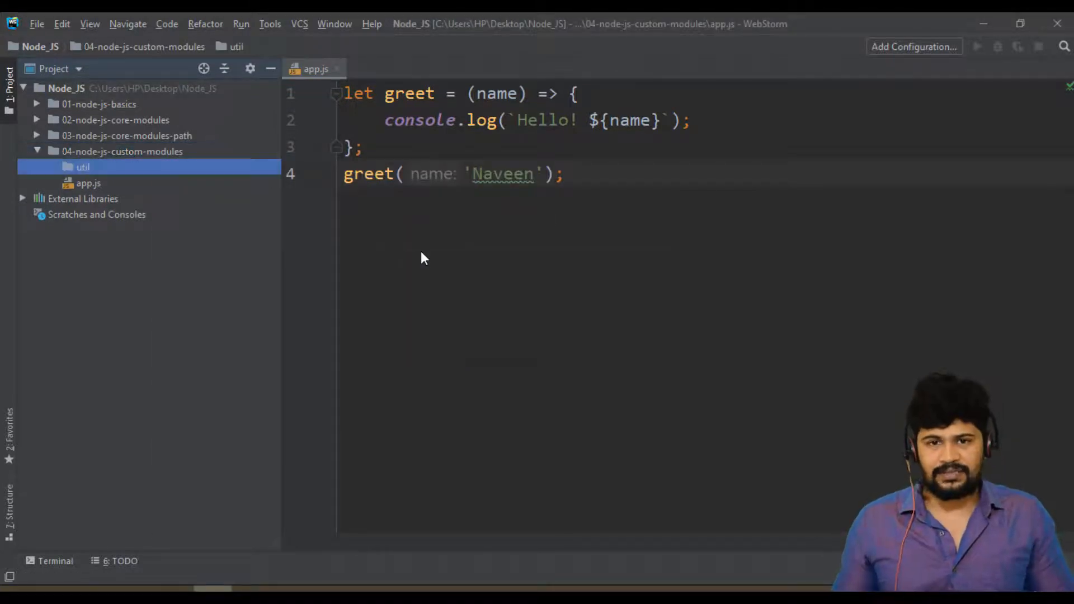
Create an empty utility.js file inside the util folder and select it
right_click(82, 166)
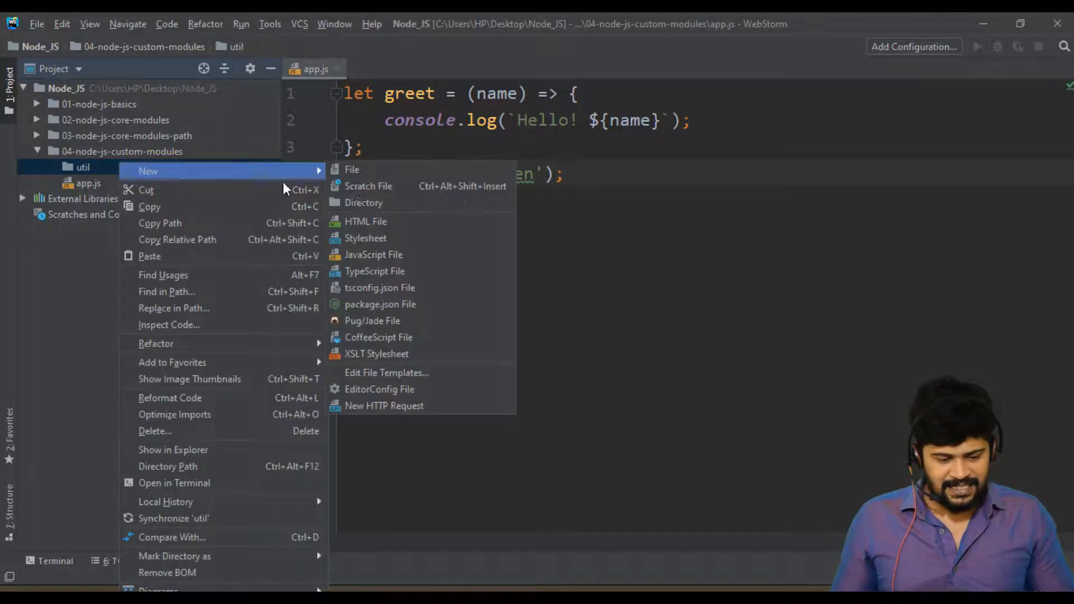
click(374, 254)
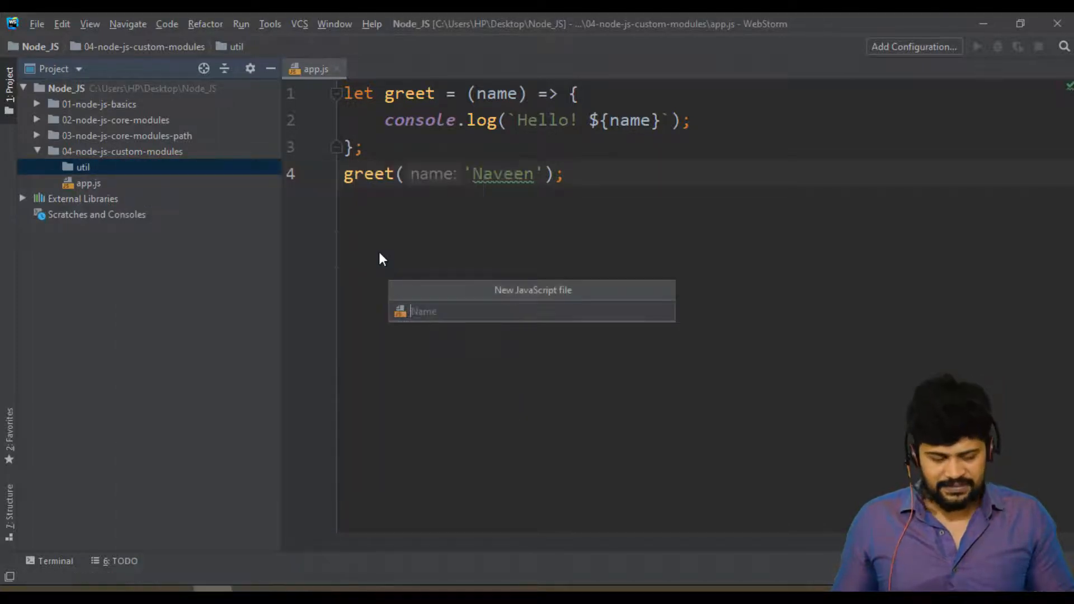
text(util)
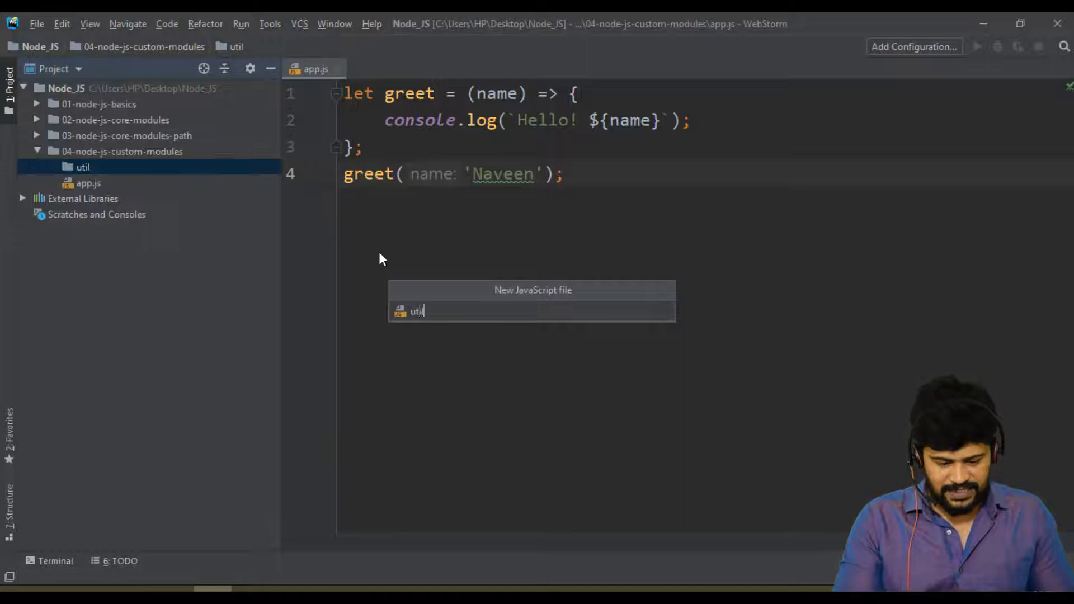
key(Enter)
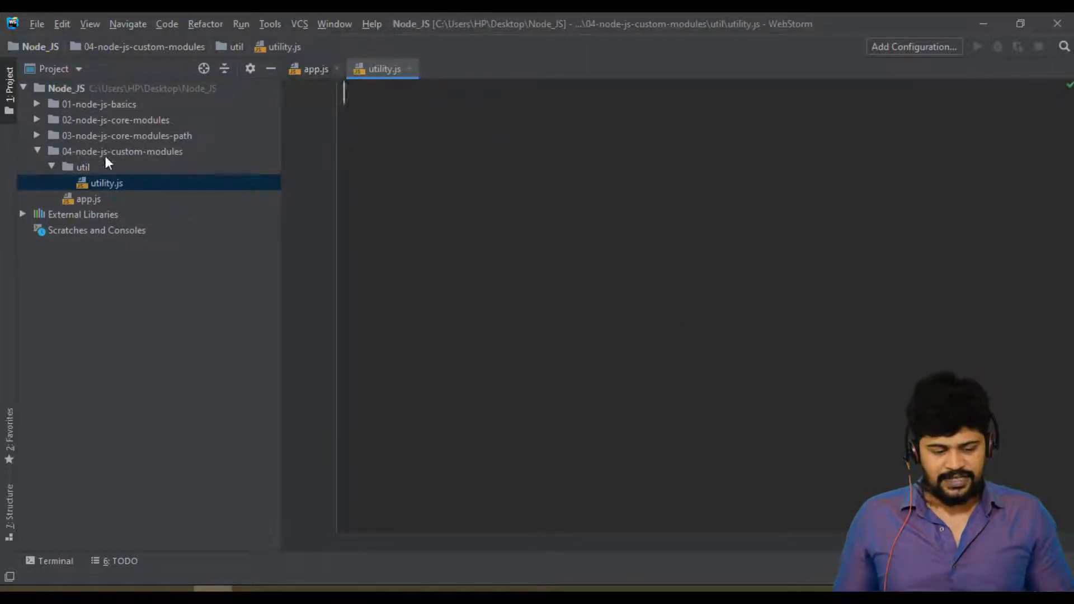
click(82, 167)
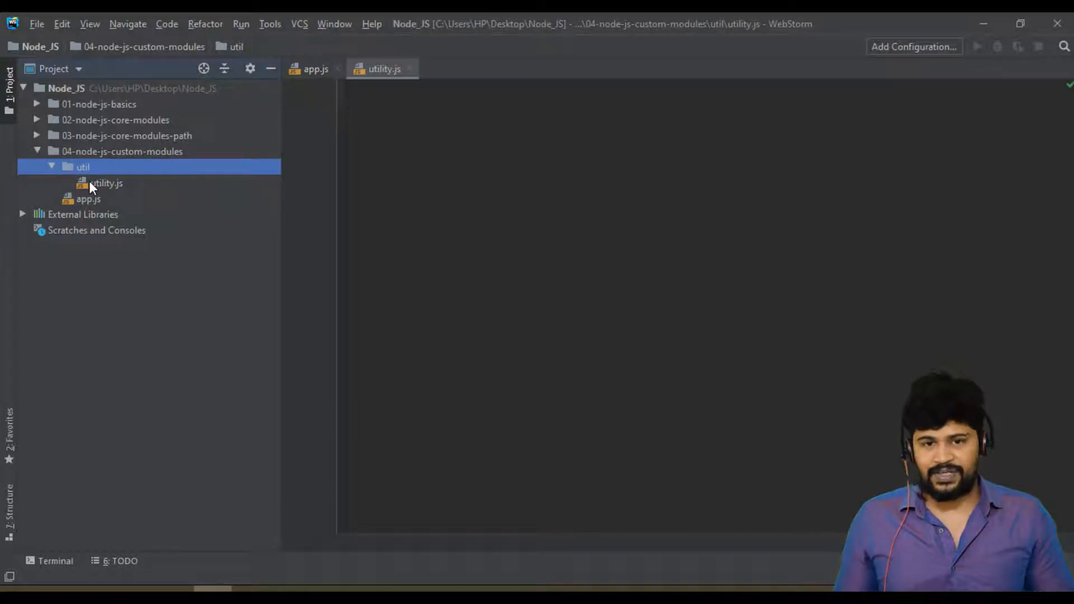
click(107, 182)
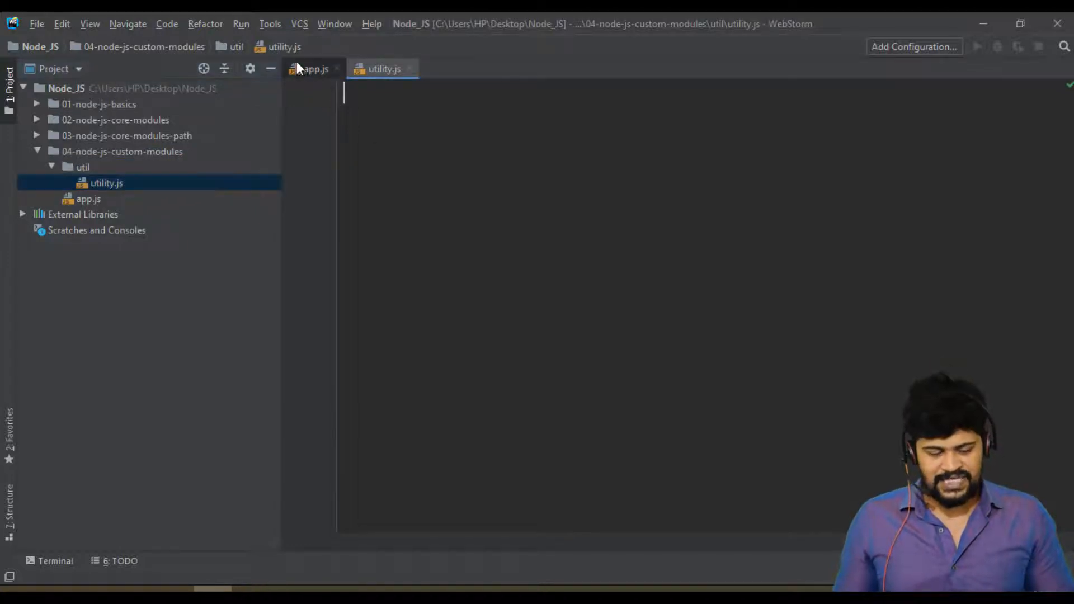
Move the greet function from app.js into utility.js, leaving only greet('Naveen') in app.js
click(314, 69)
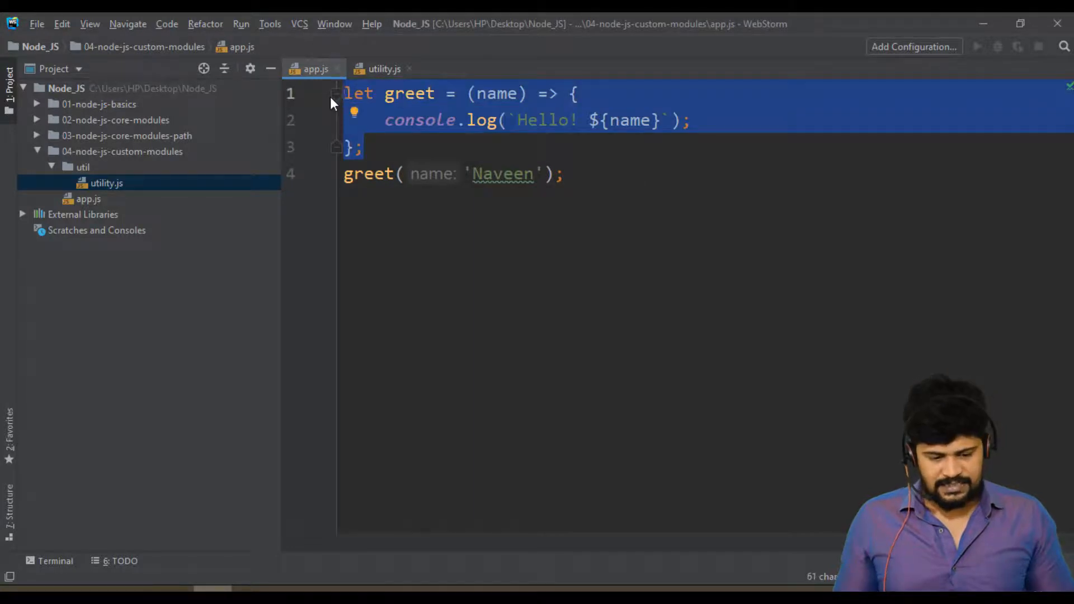
click(384, 68)
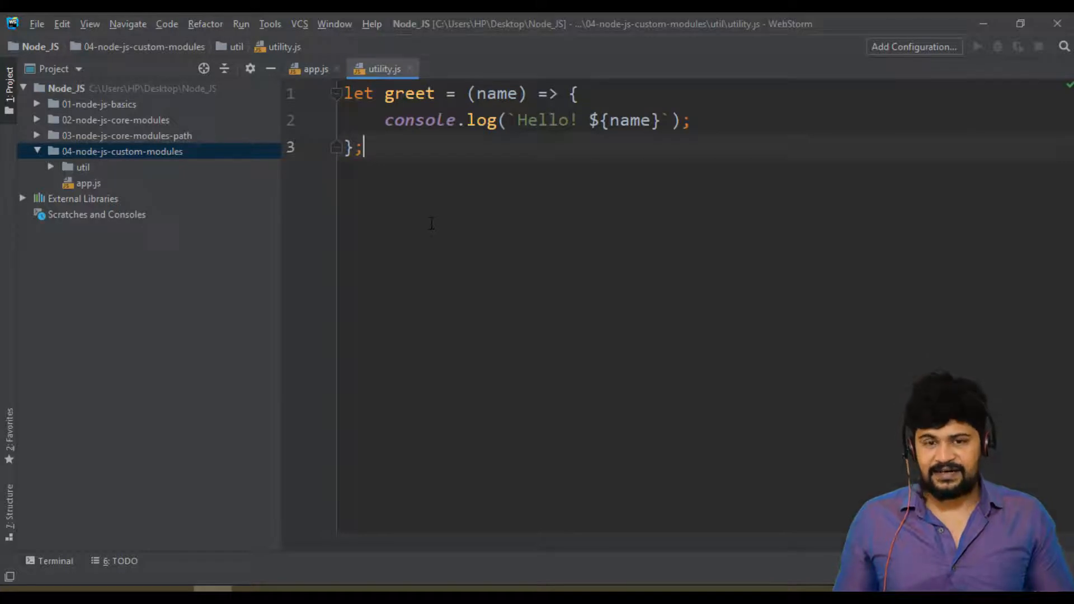
click(316, 68)
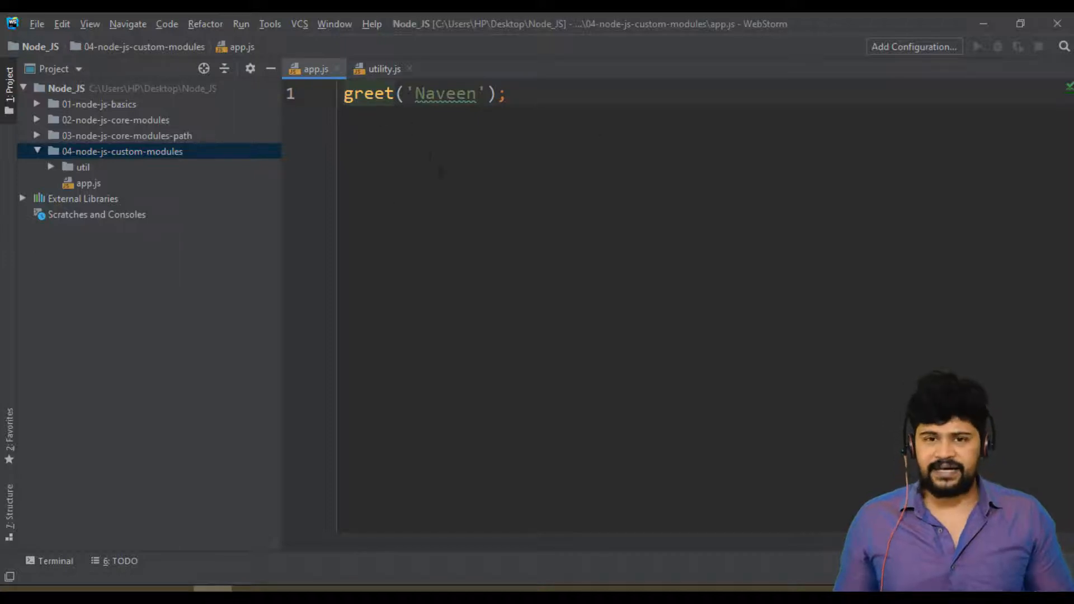
click(383, 68)
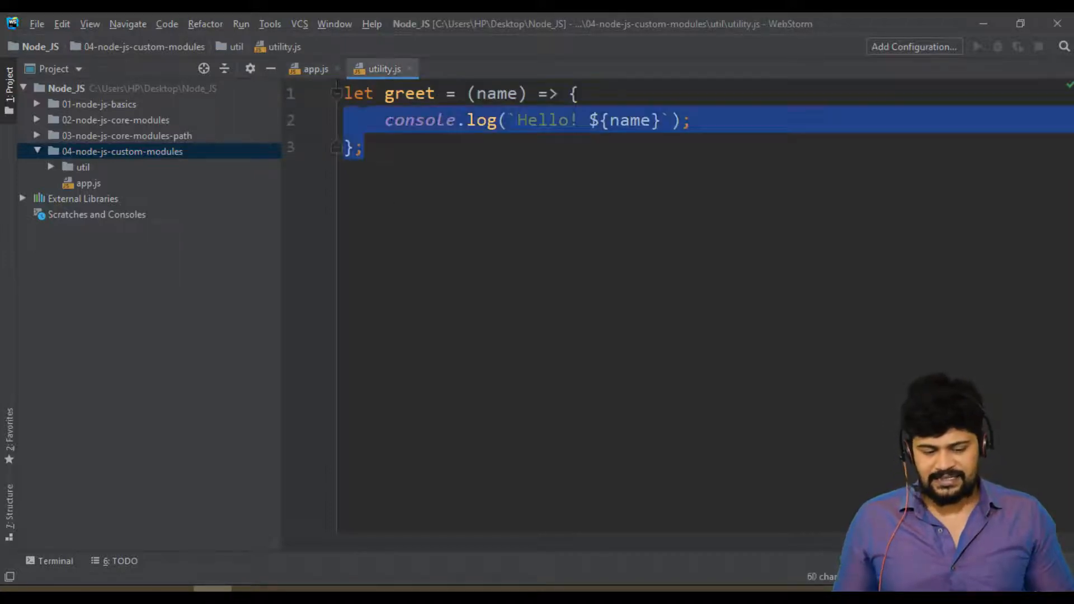
click(364, 147)
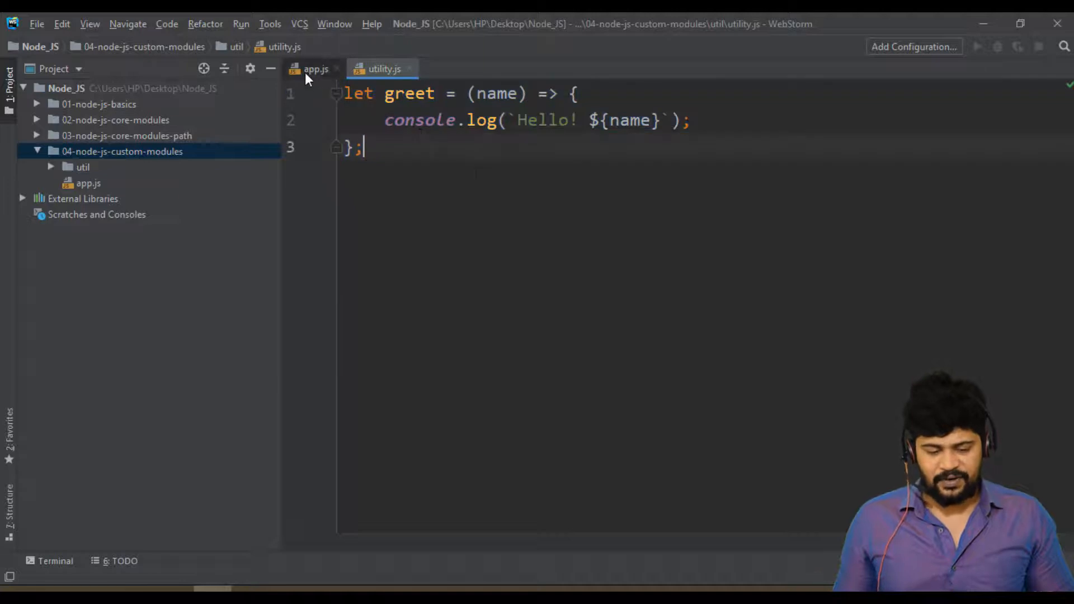
click(317, 68)
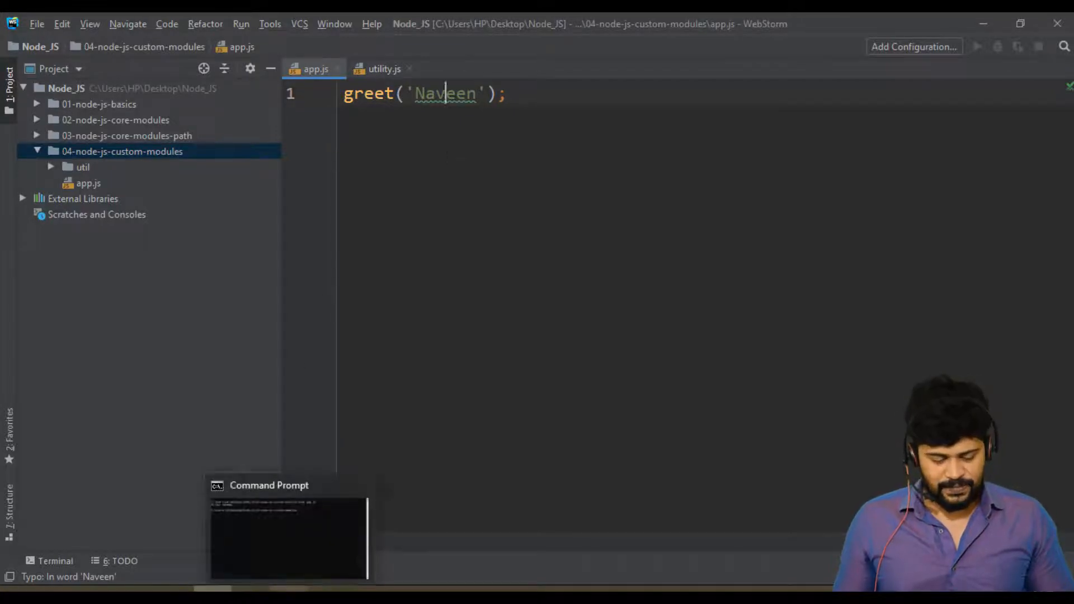
Run node app.js in Command Prompt and highlight the 'greet is not defined' ReferenceError
click(288, 534)
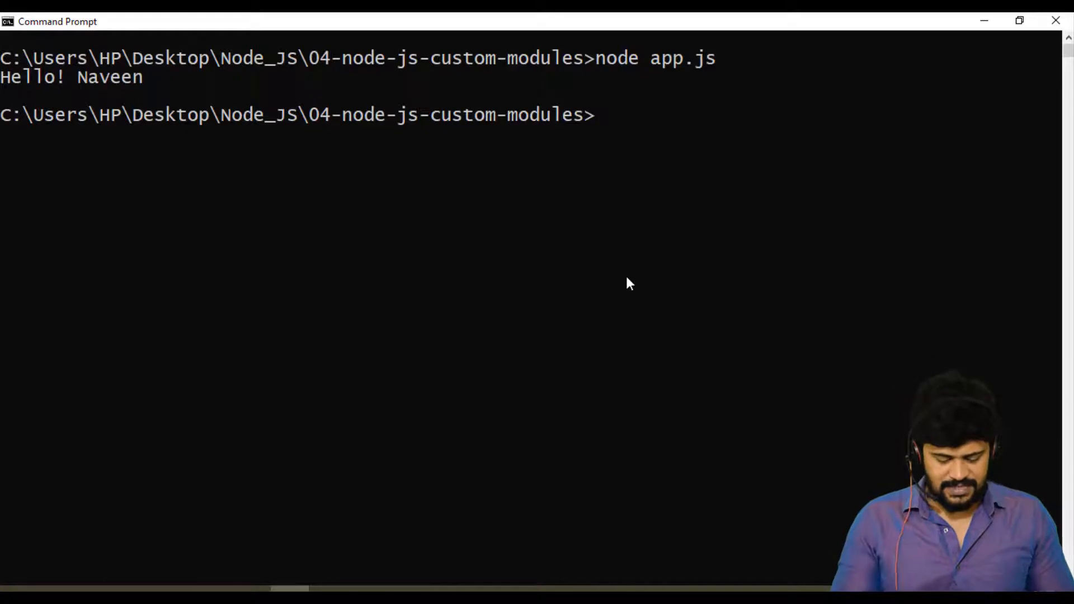
text(node app.js)
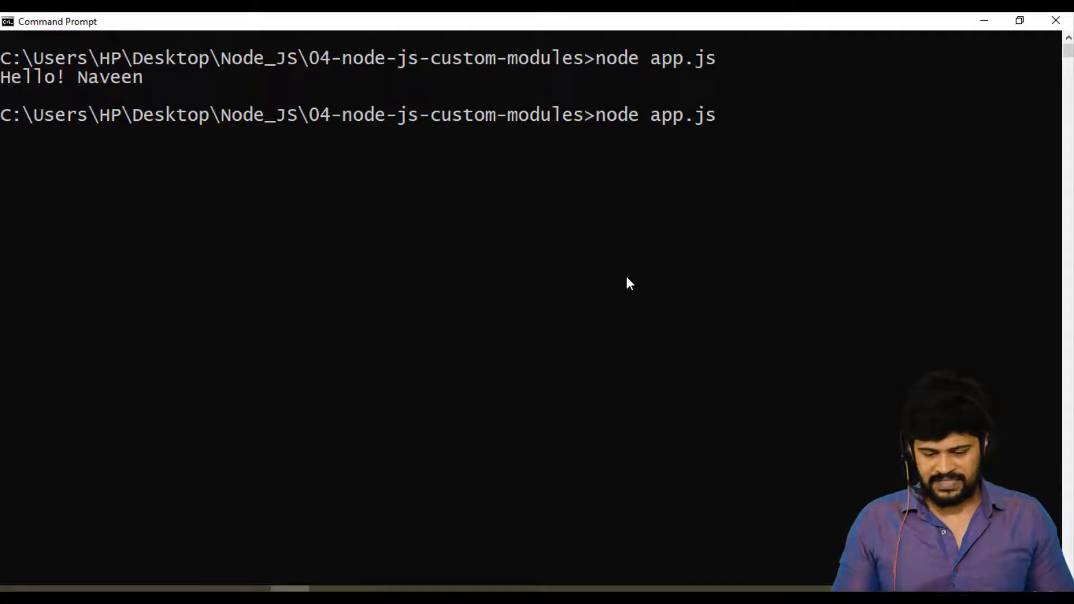
key(Return)
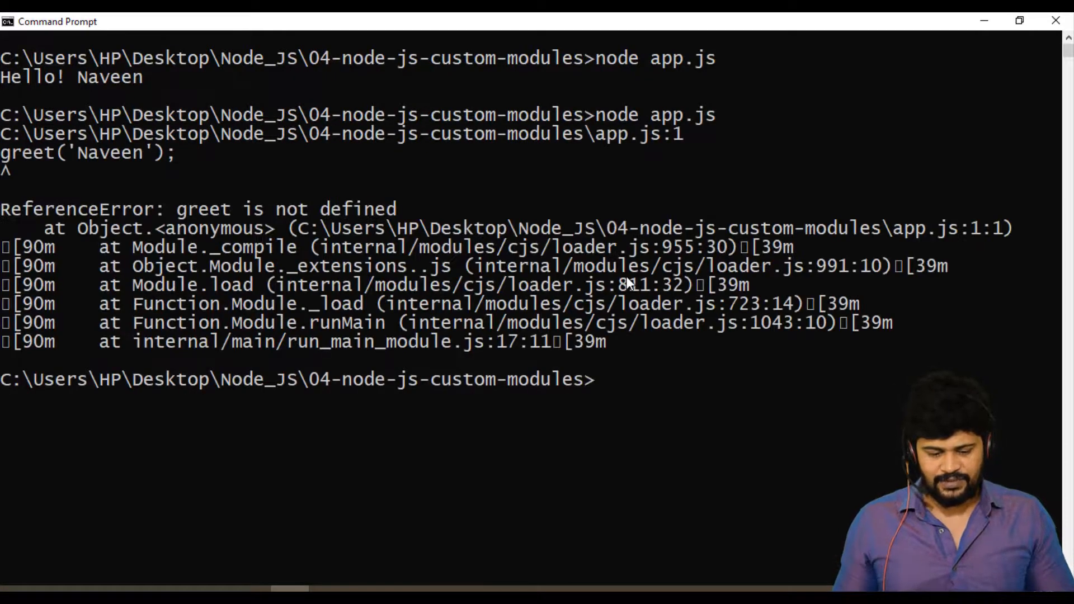
mouse_move(185, 240)
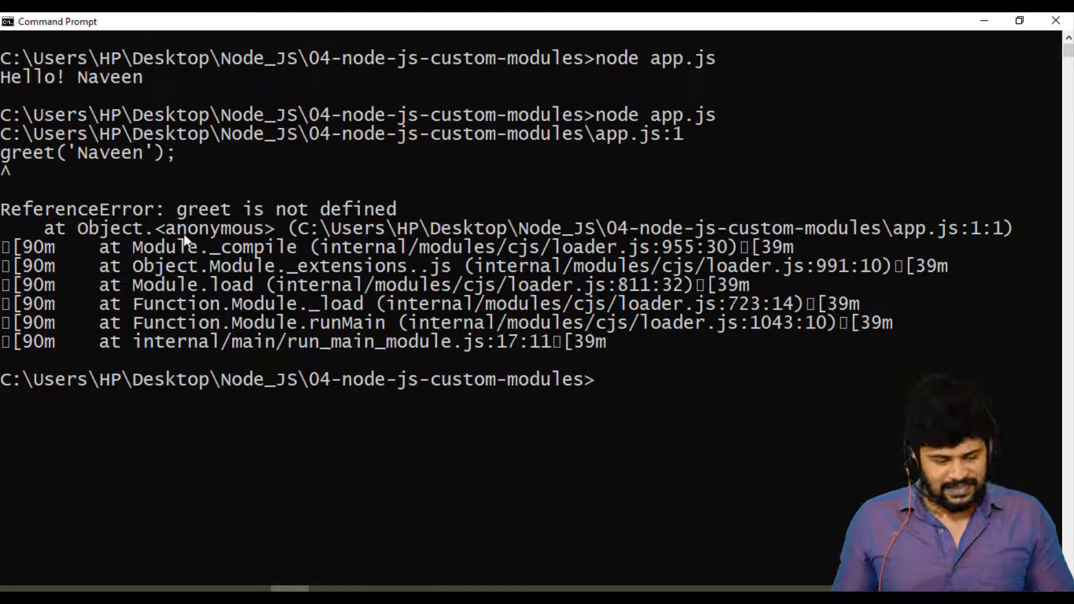
drag(178, 209, 394, 209)
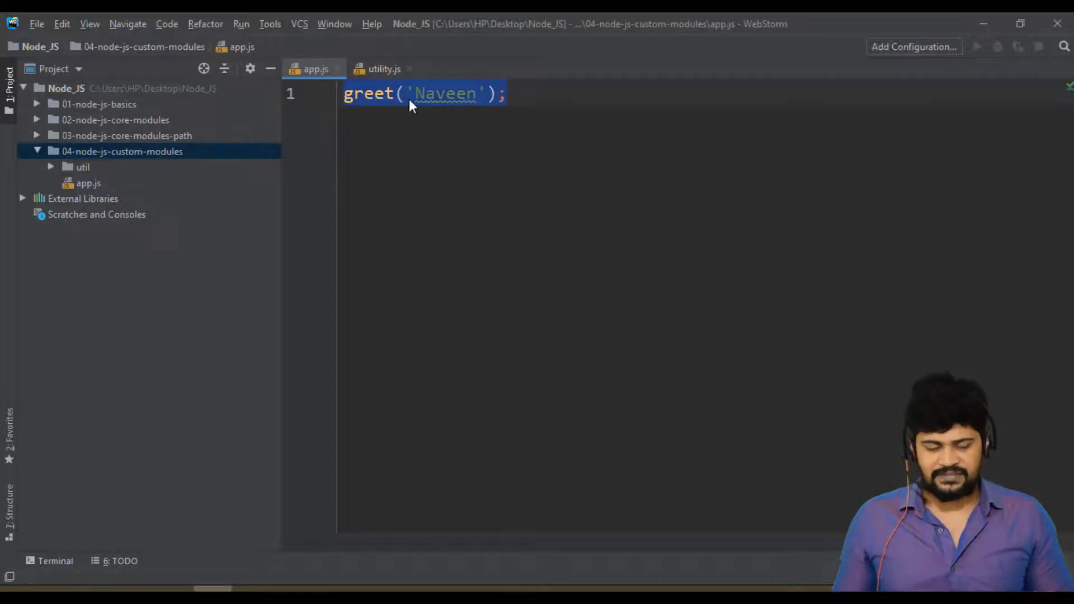
Return to WebStorm and review the greet('Naveen') call in app.js against utility.js
key(alt+tab)
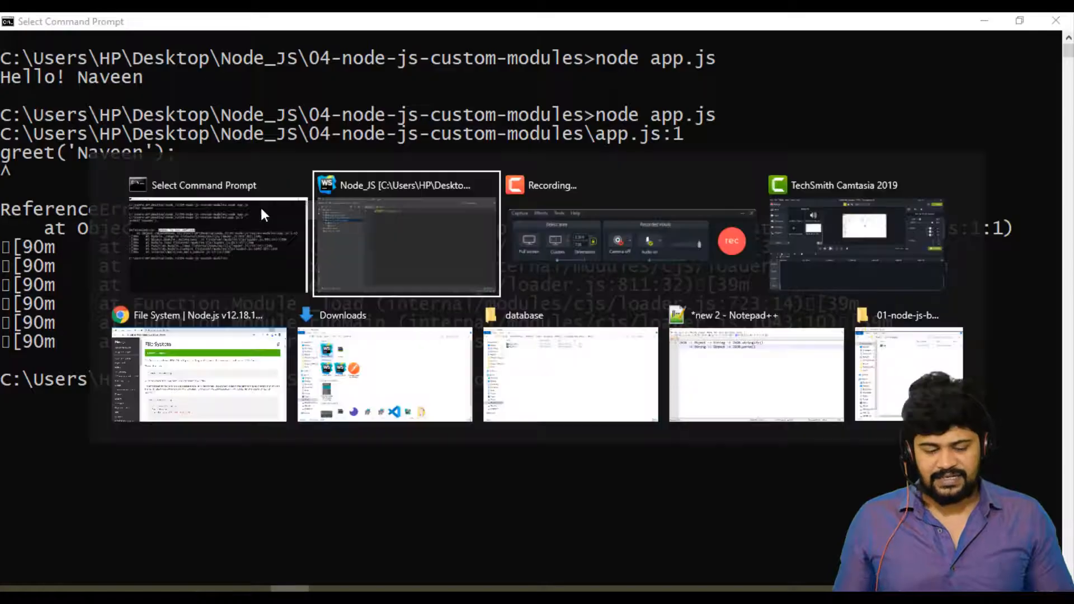
click(404, 234)
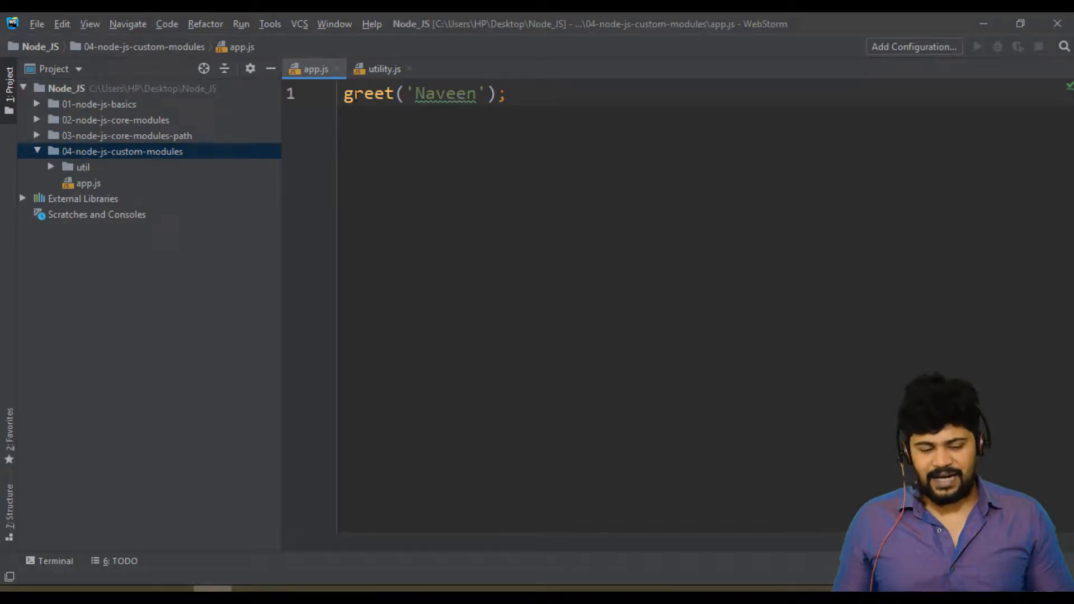
click(384, 68)
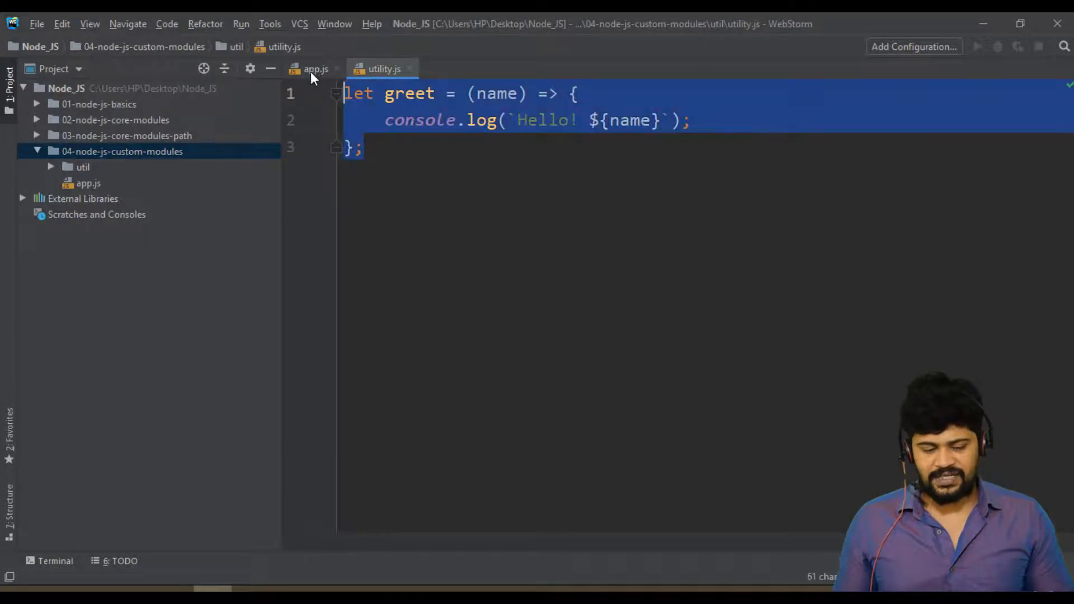
click(316, 68)
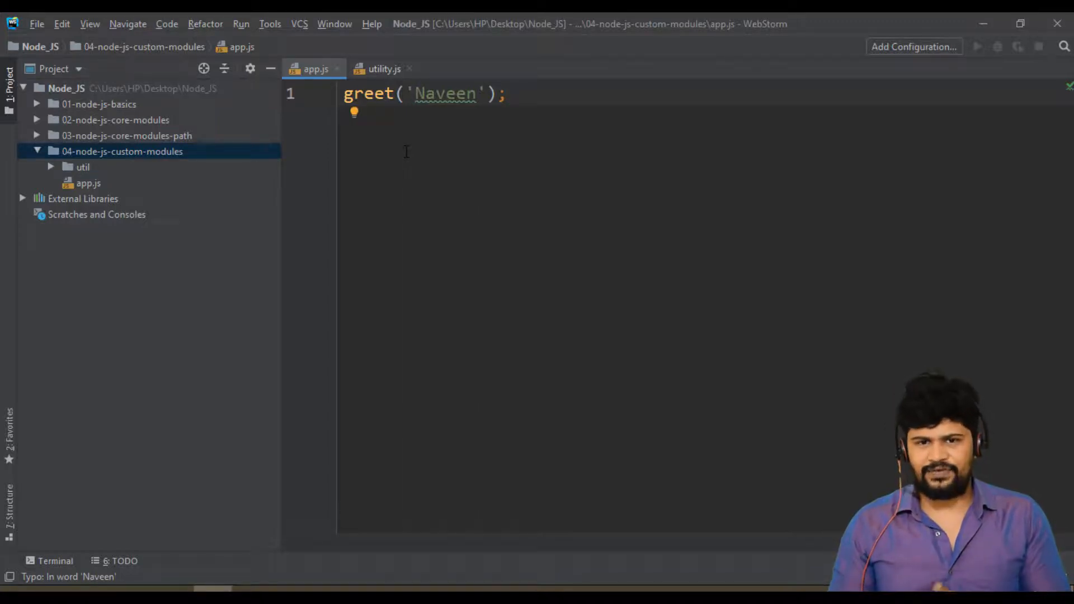
mouse_move(354, 113)
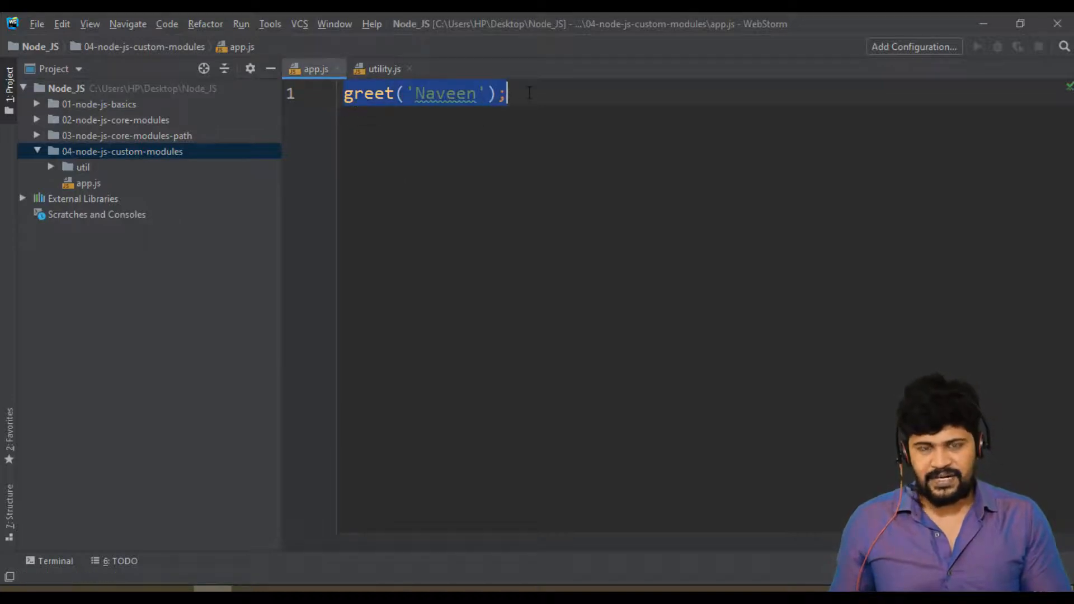
click(524, 226)
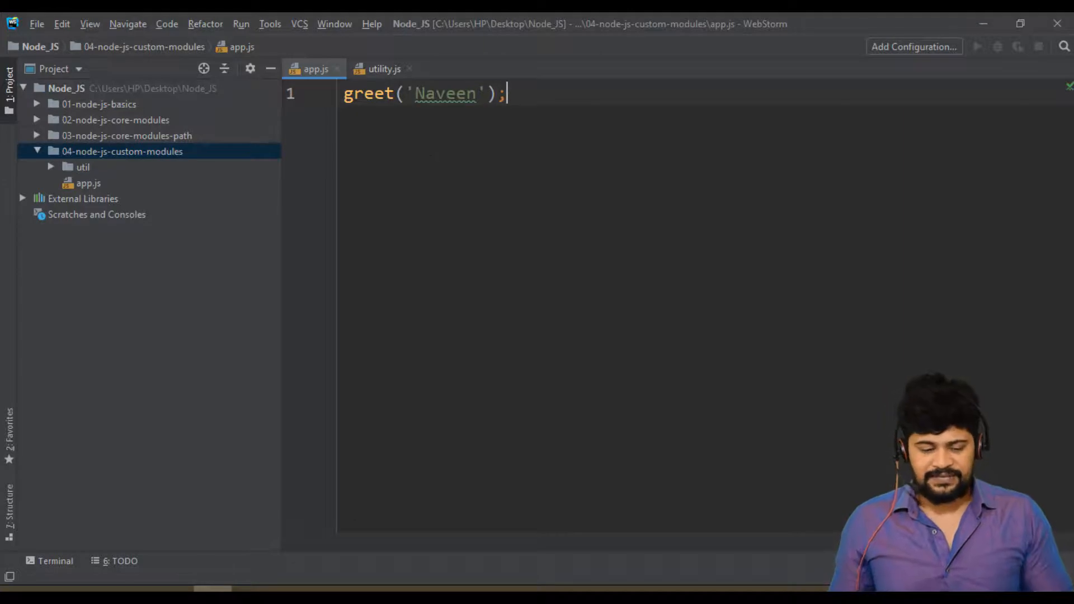
Compare both files and place the caret after the greet function in utility.js
click(384, 68)
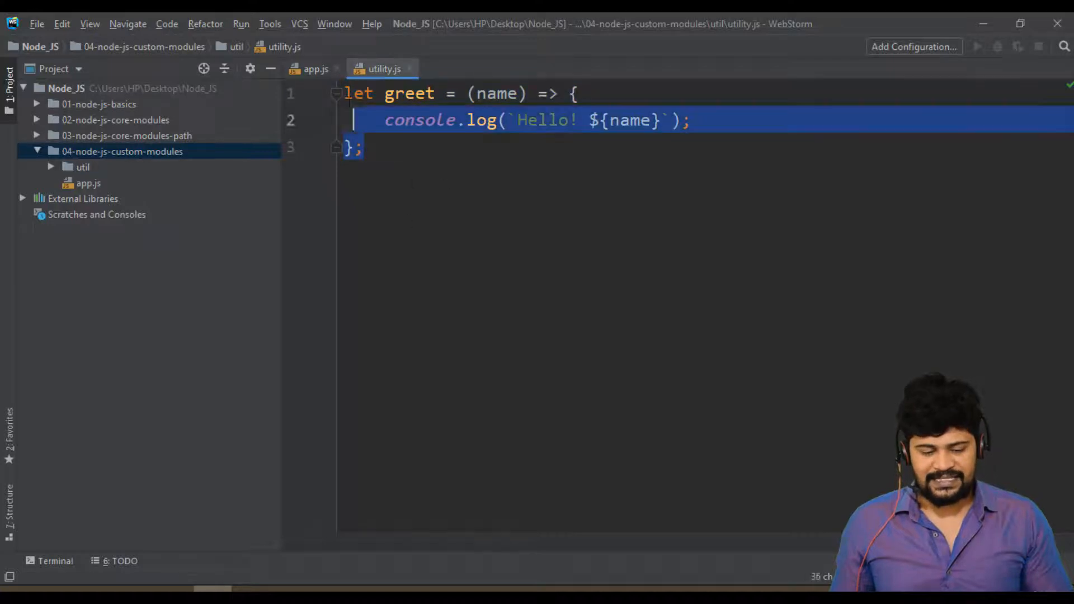
click(315, 68)
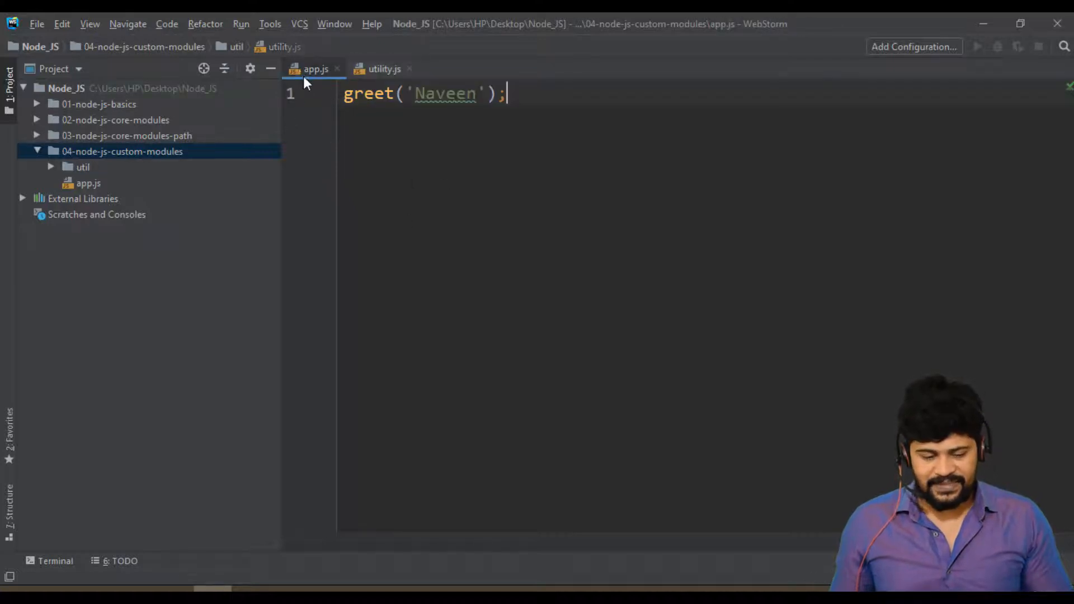
click(313, 68)
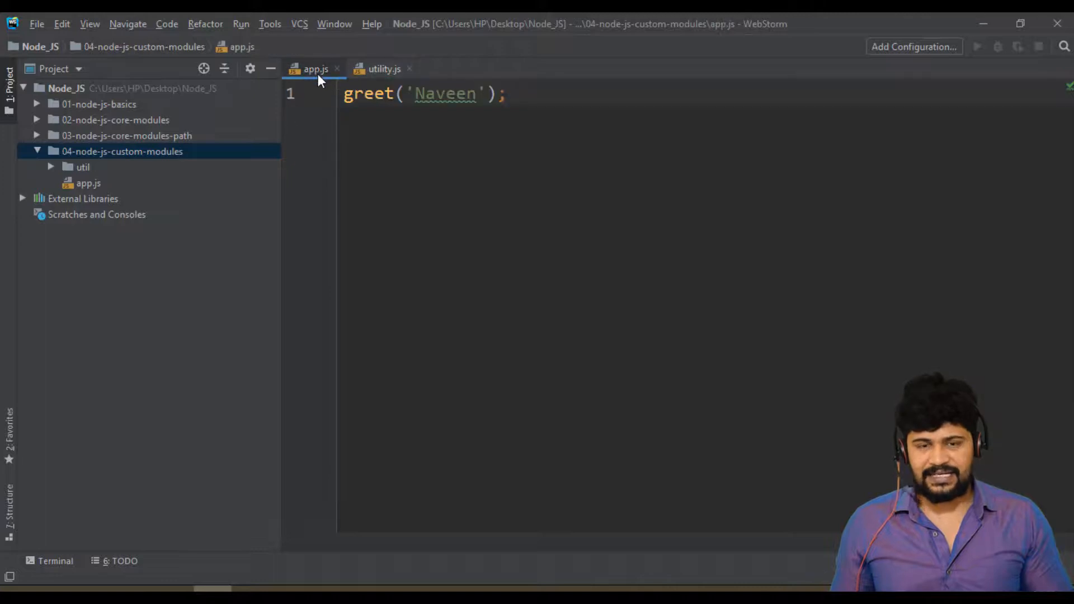
click(383, 68)
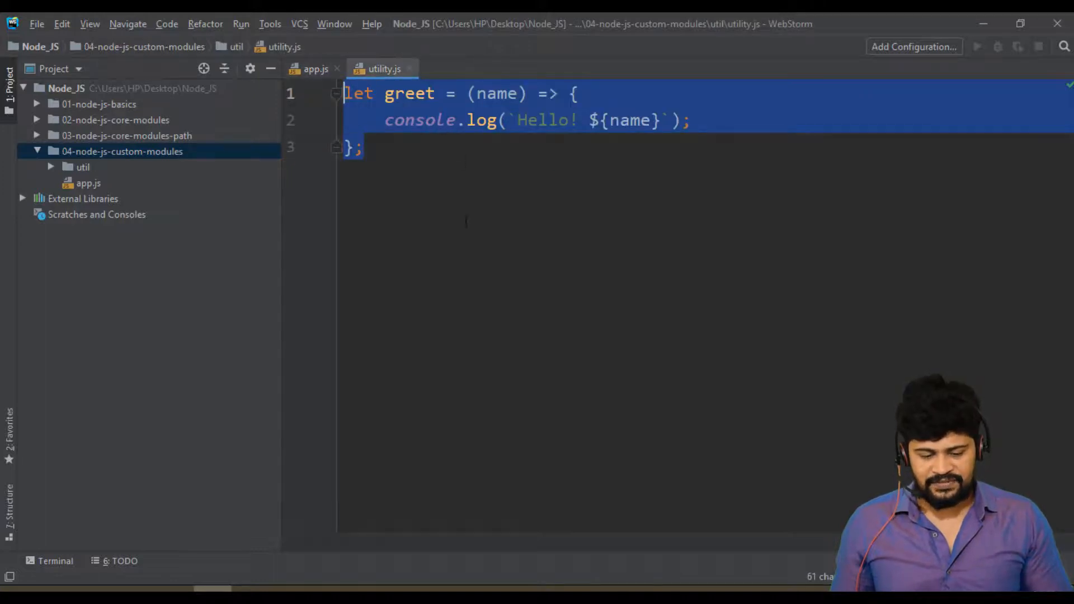
click(367, 146)
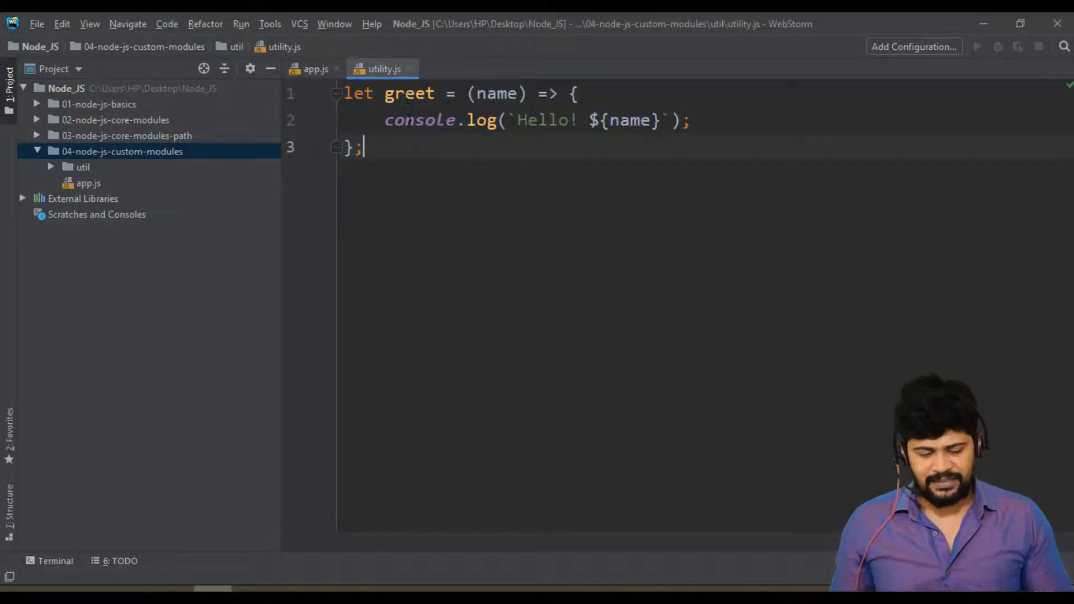
double_click(410, 93)
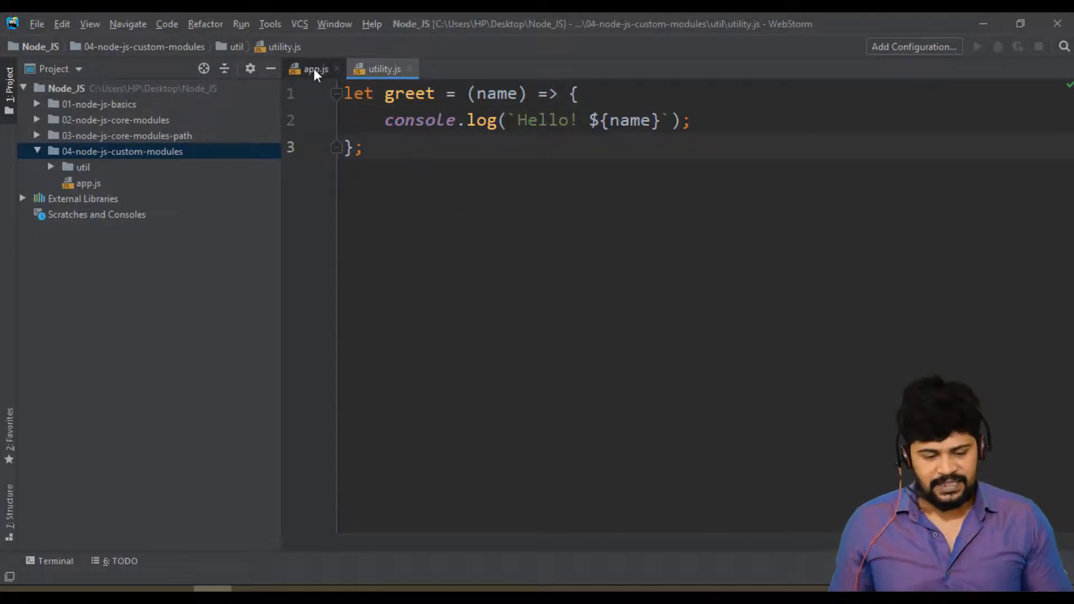
click(316, 68)
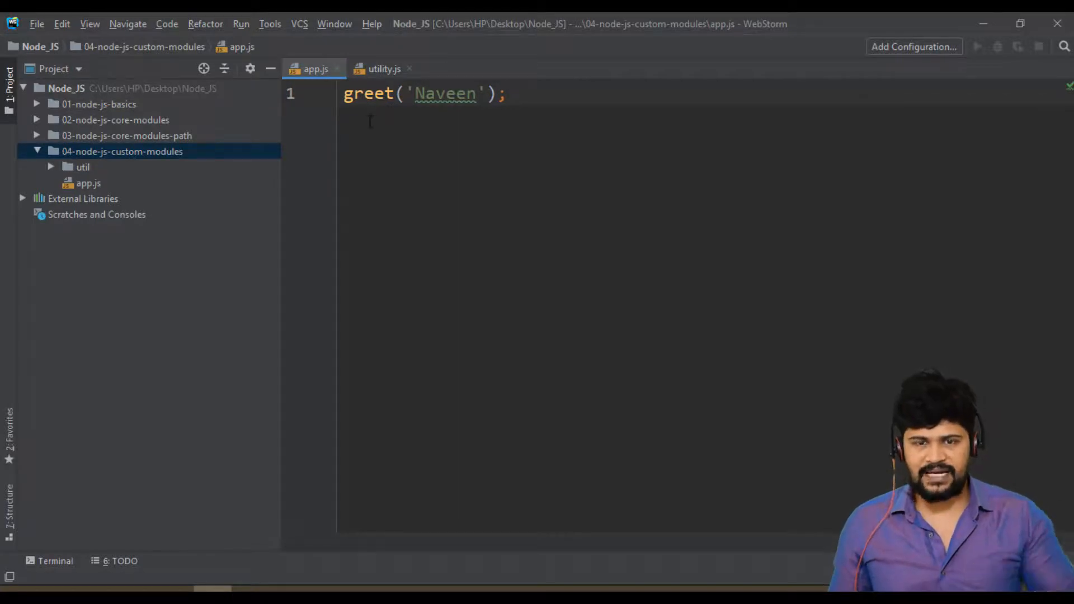
click(384, 68)
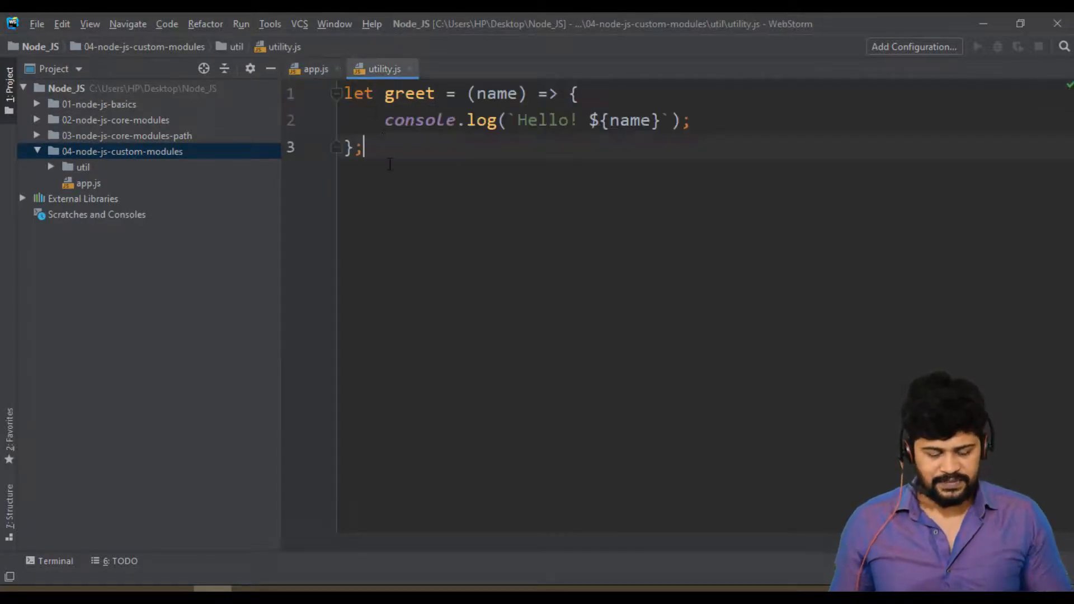
Add module.exports = { greet }; below the greet function in utility.js
key(enter)
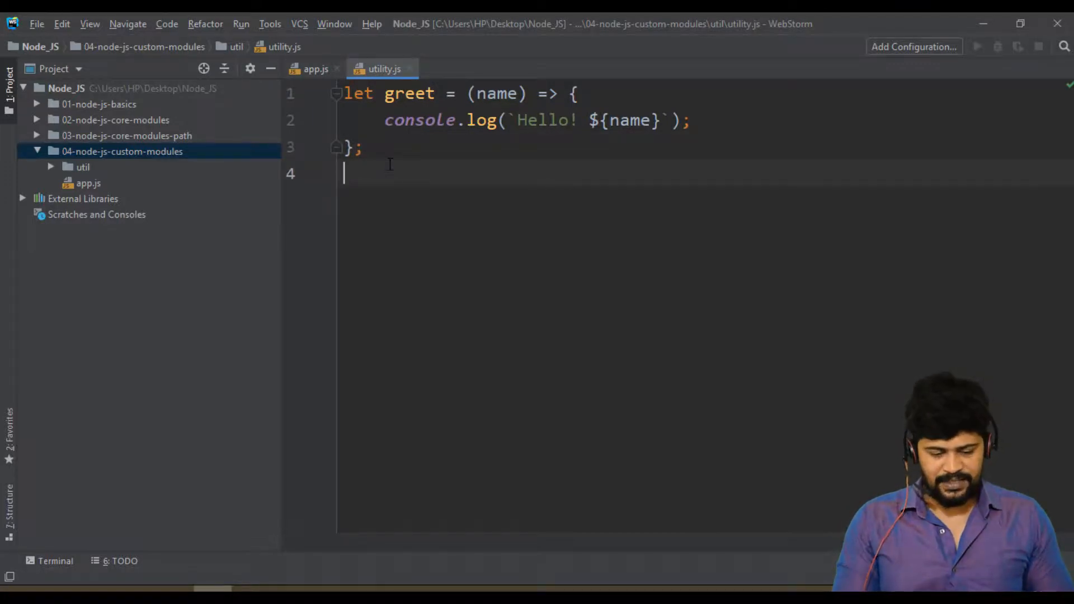
key(enter)
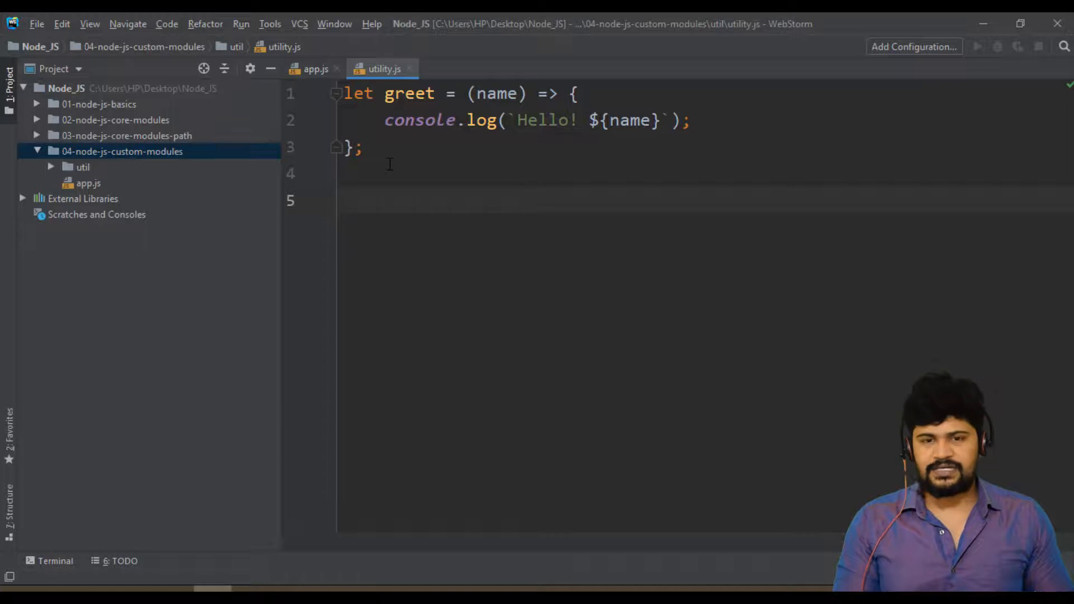
text(module)
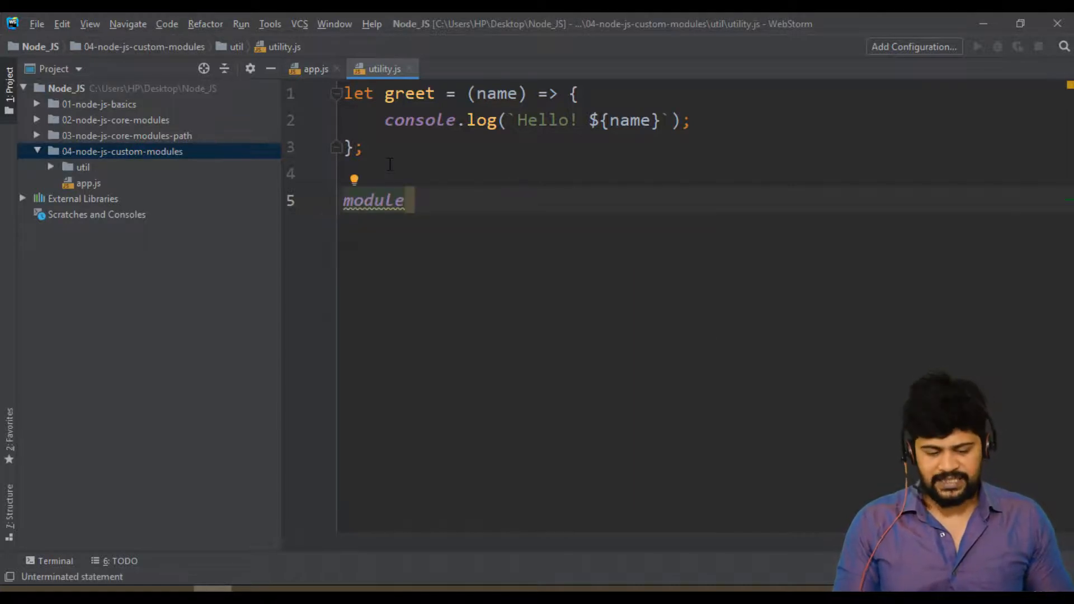
text(.exports)
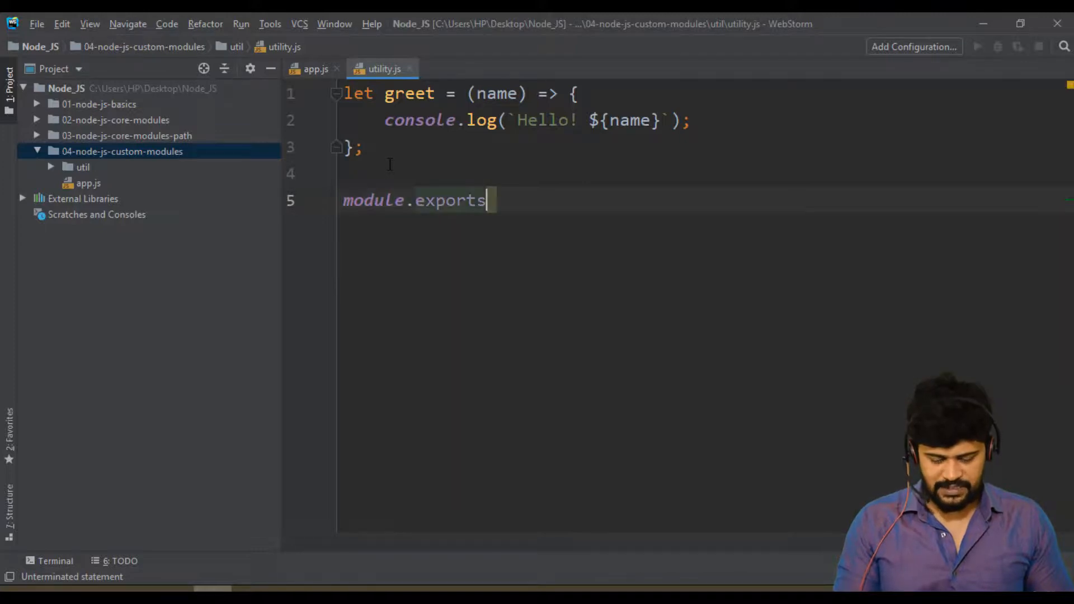
text(=)
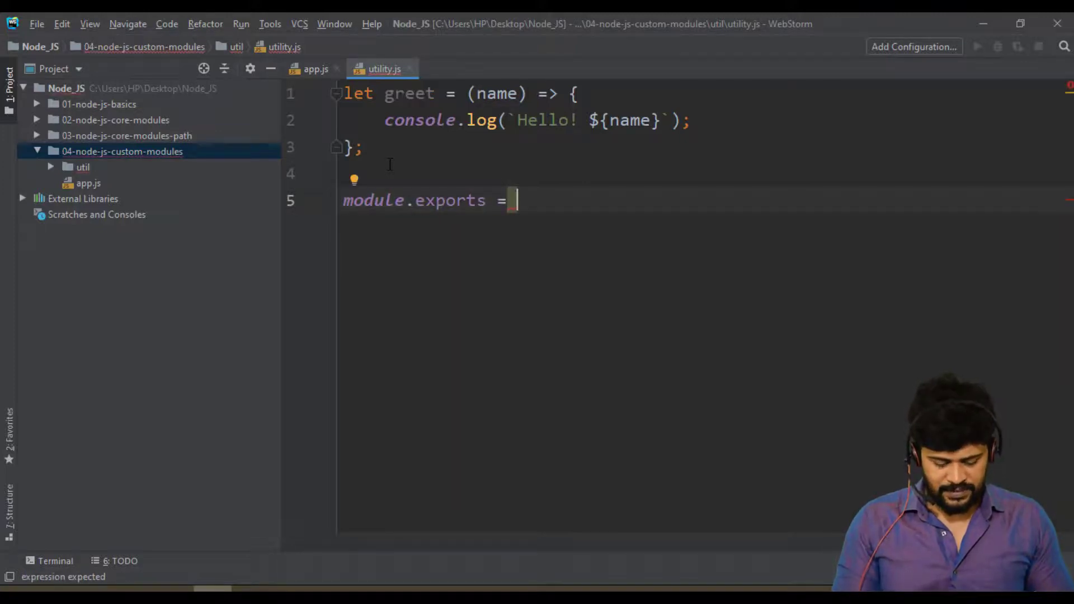
text(greet)
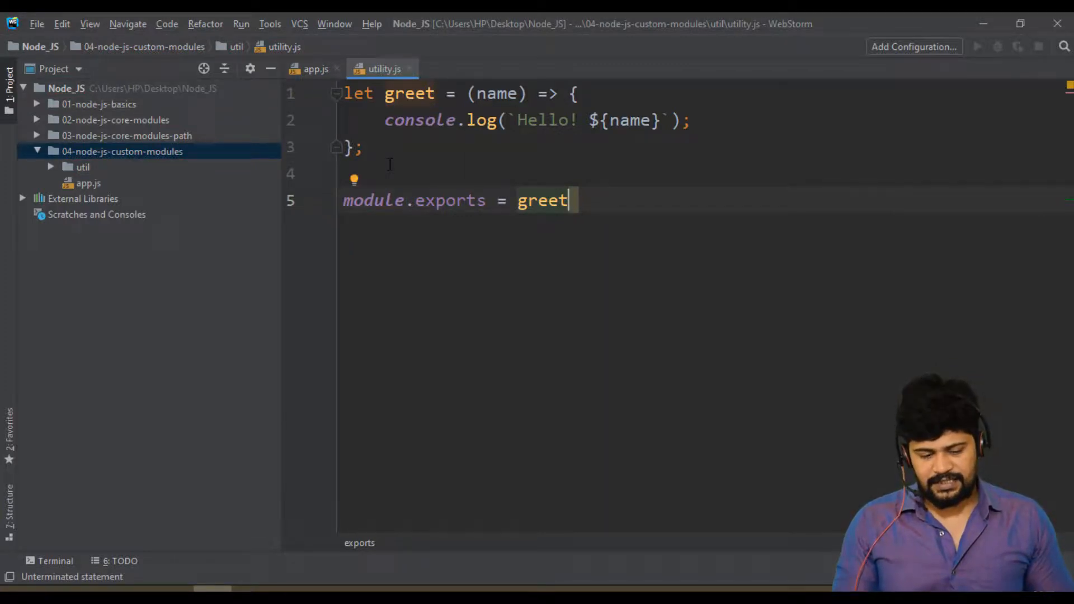
key(Backspace)
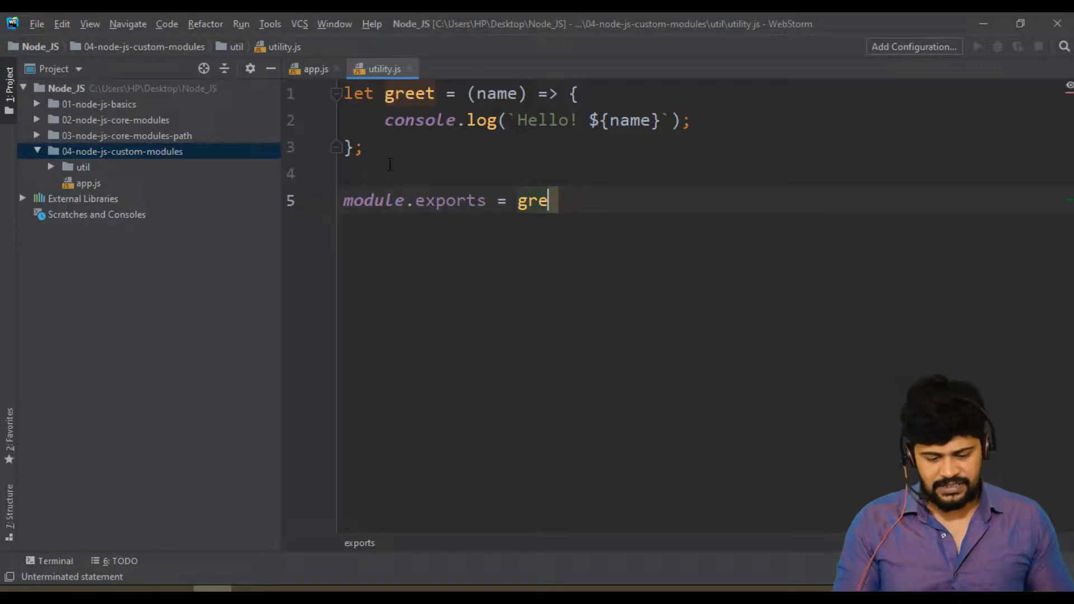
text({})
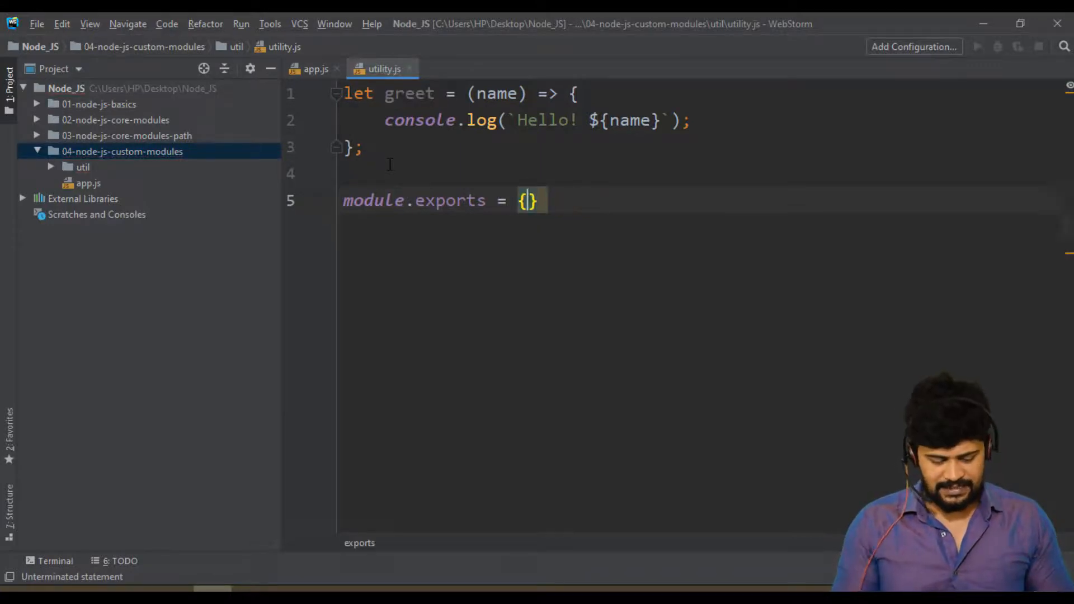
text(greet)
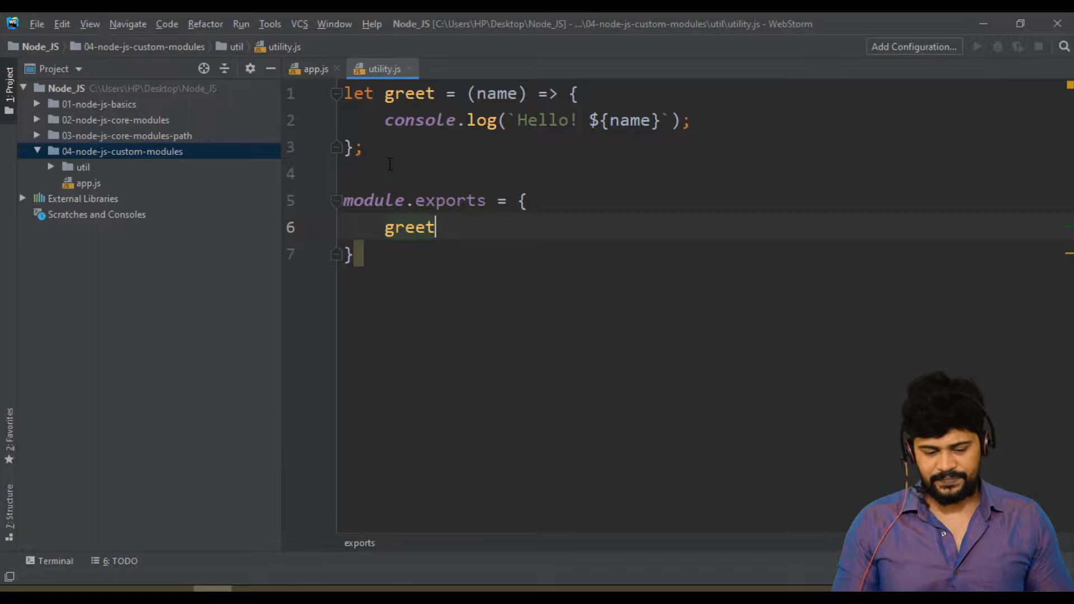
text(;)
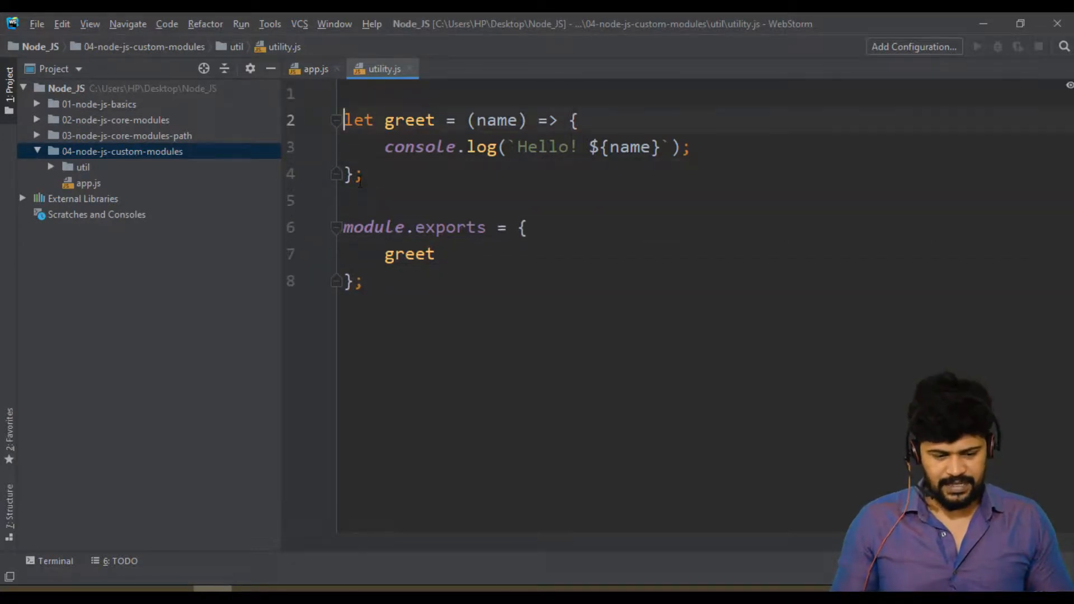
Comment utility.js with '// declare a function' and '// to export the functions'
text(// de)
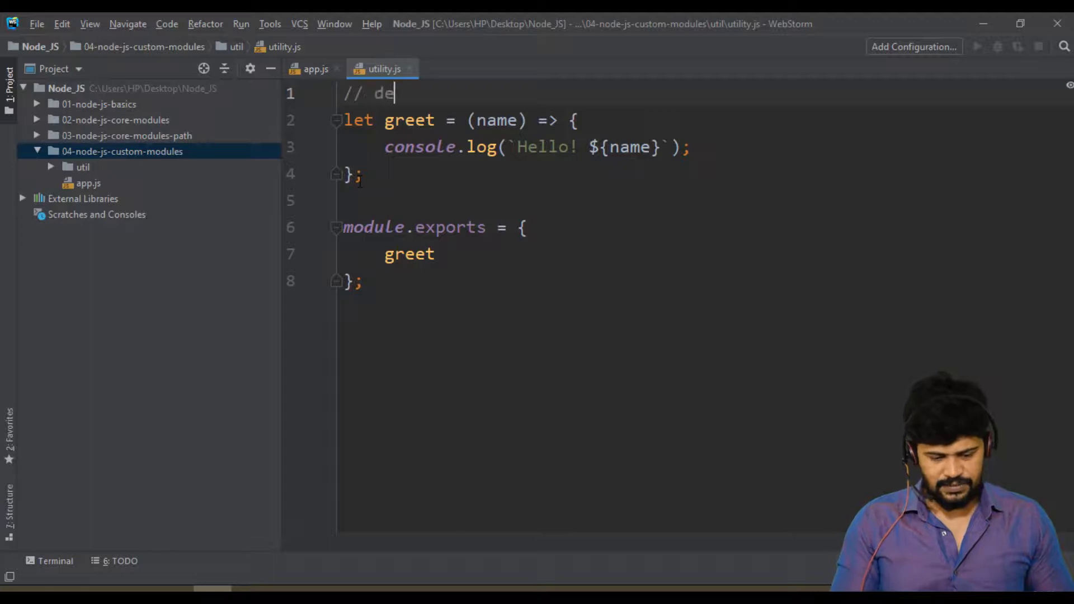
text(clare a)
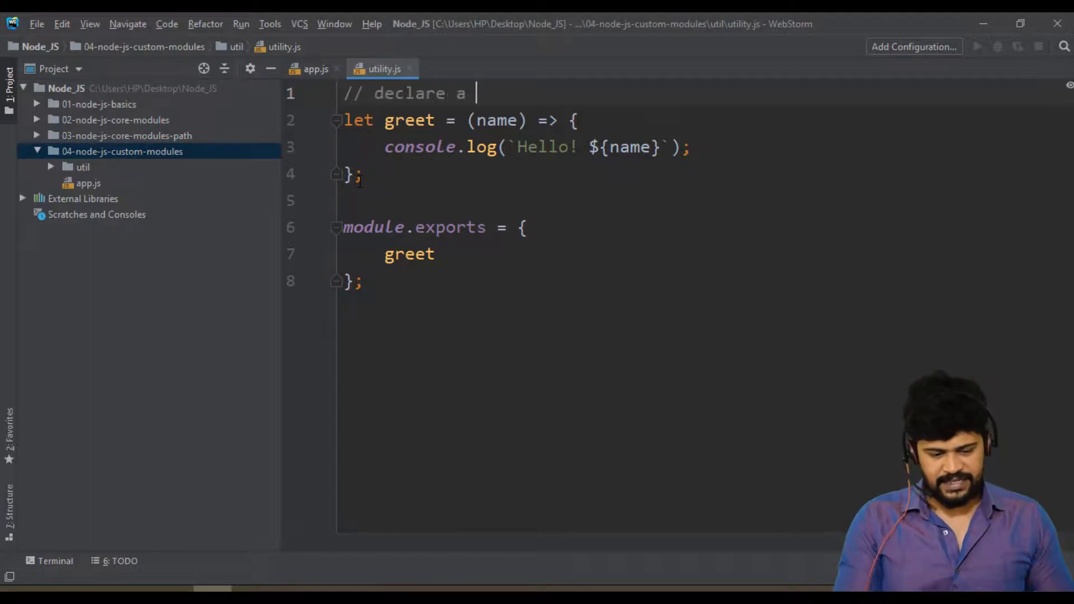
text(function)
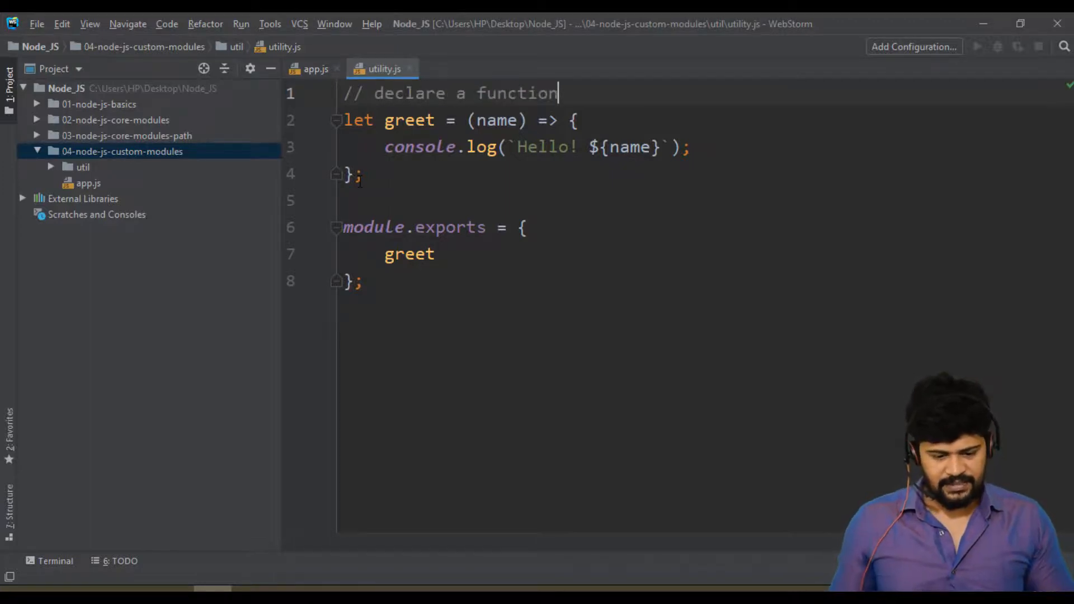
text(//)
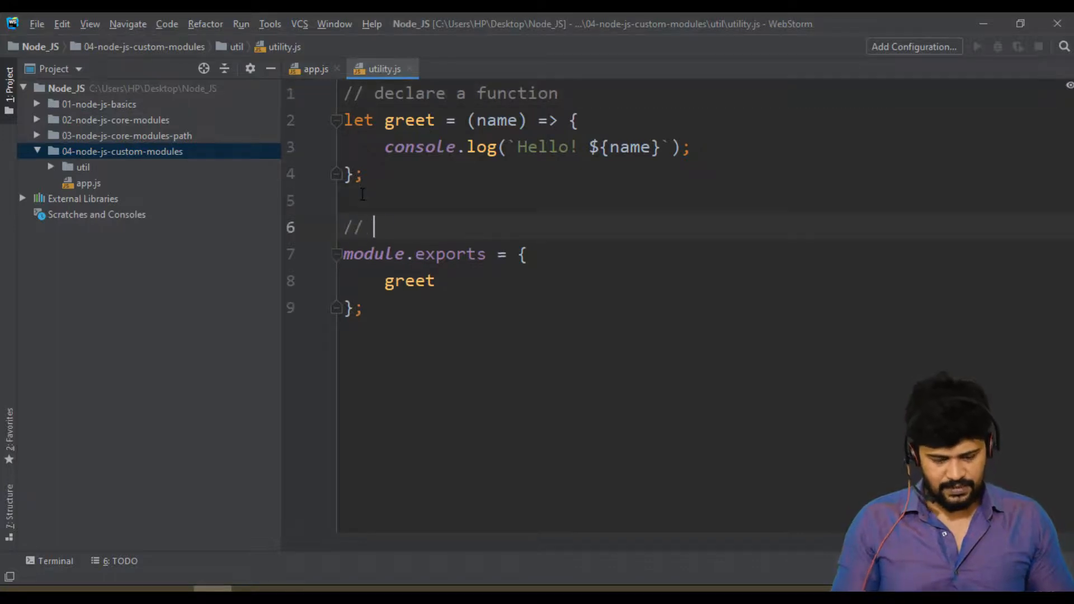
text(to exp)
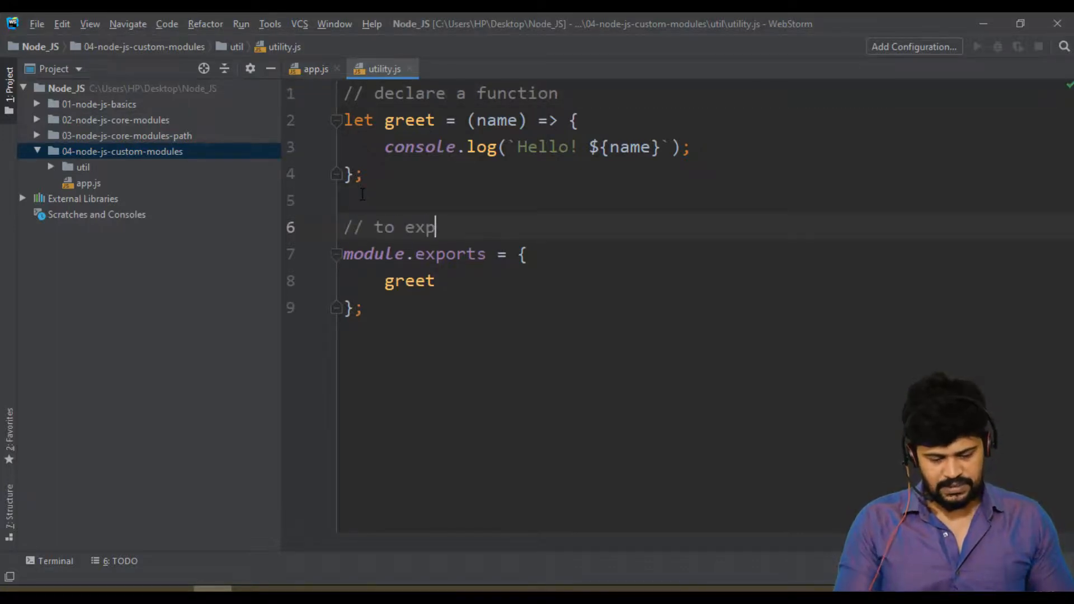
text(rj)
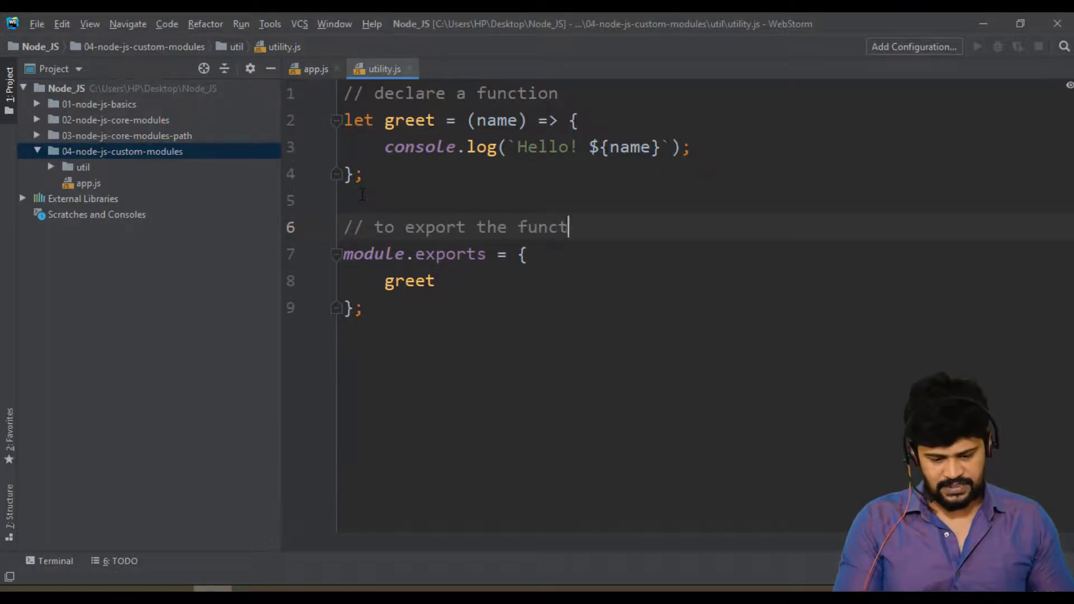
text(ions)
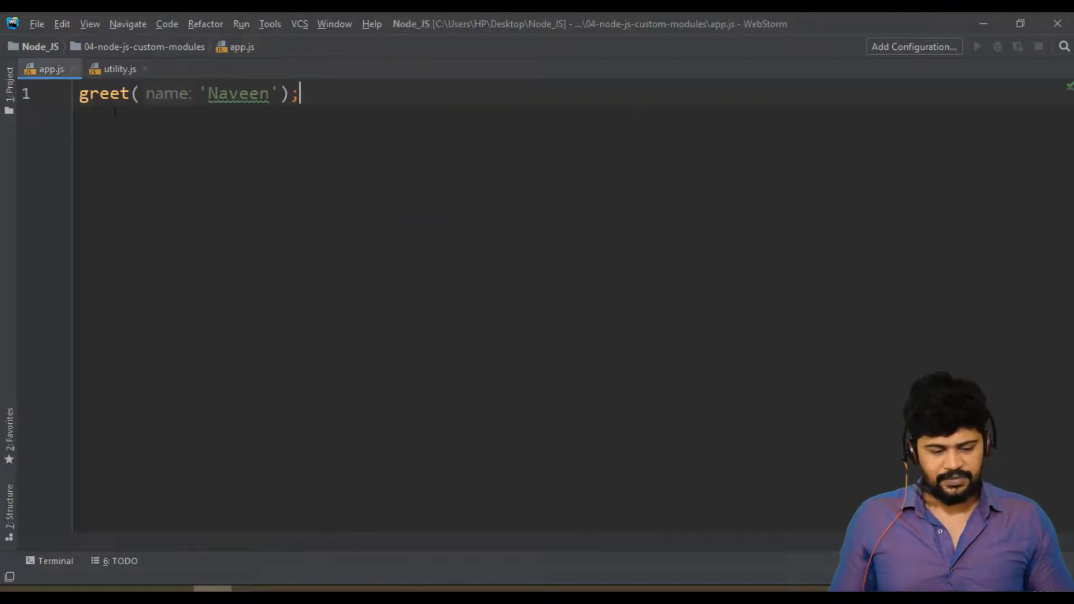
Add const util = require('./util/utility') at the top of app.js
key(Enter)
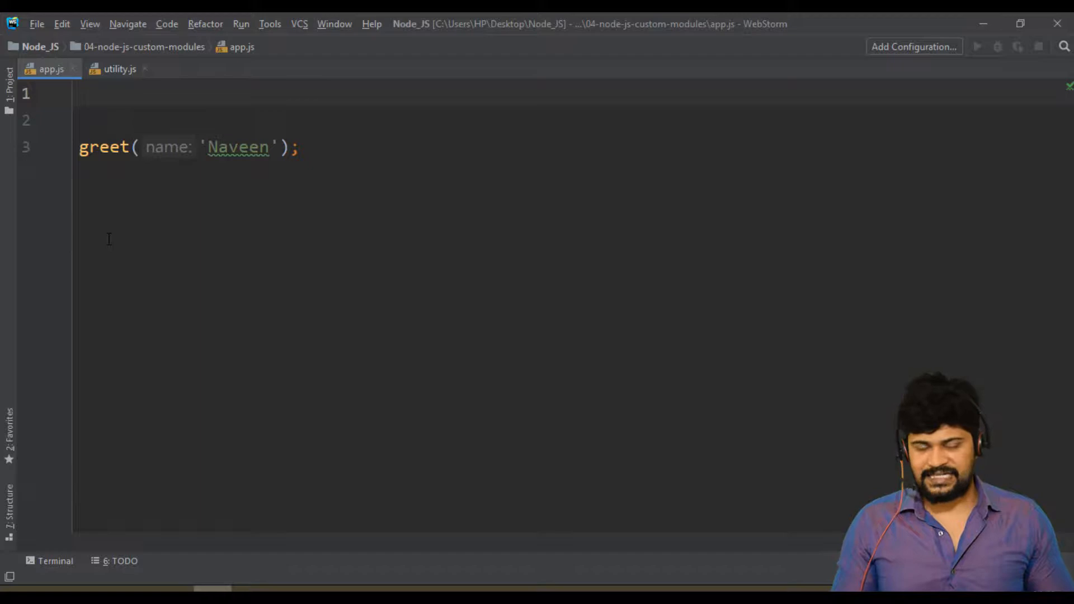
text(const util)
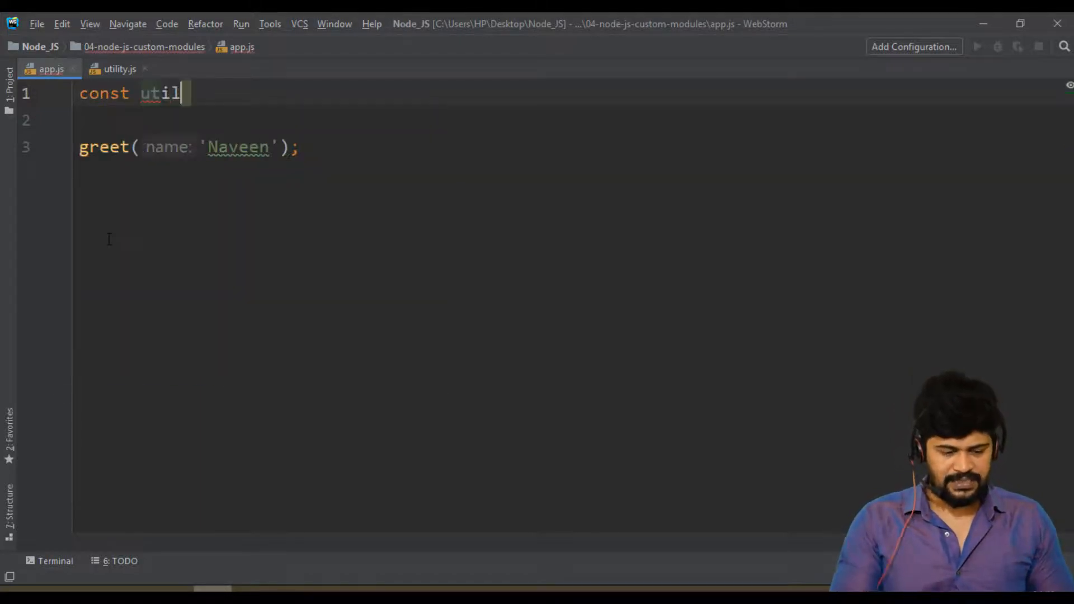
text(=)
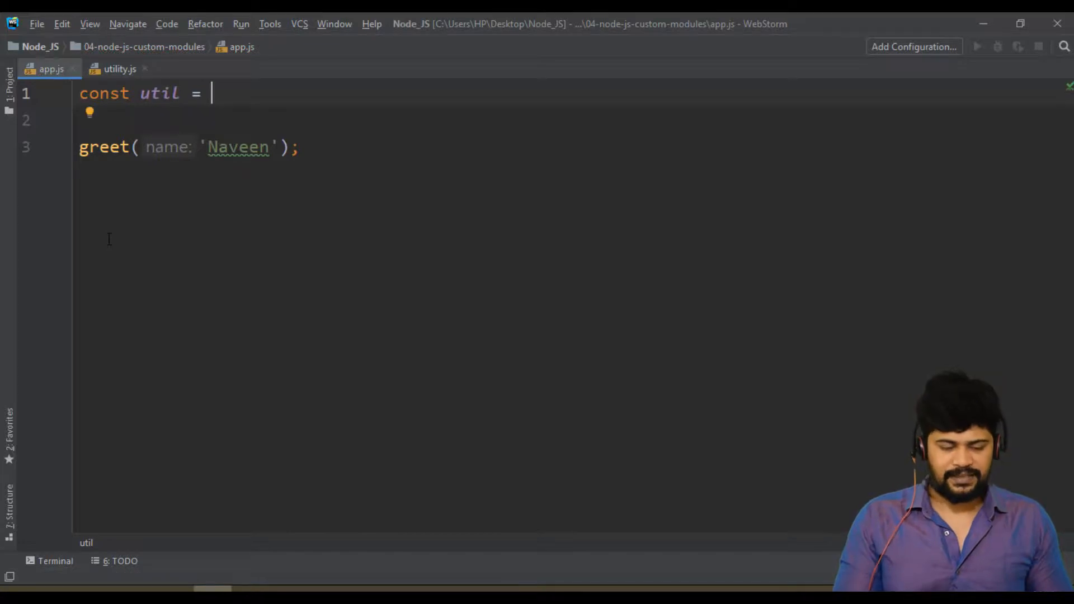
text(require())
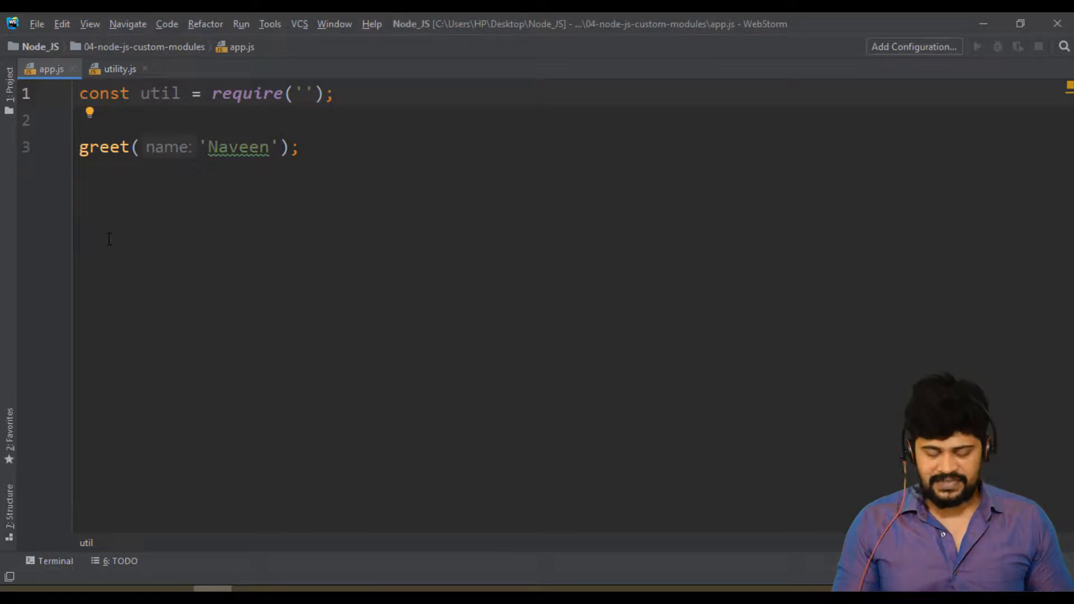
text(./util)
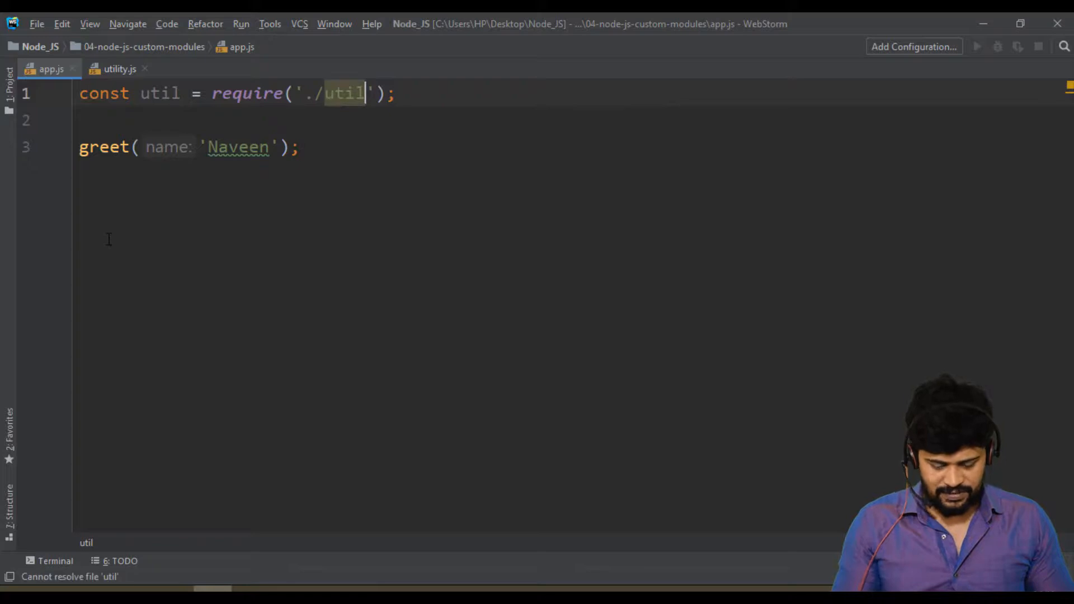
text(/utility)
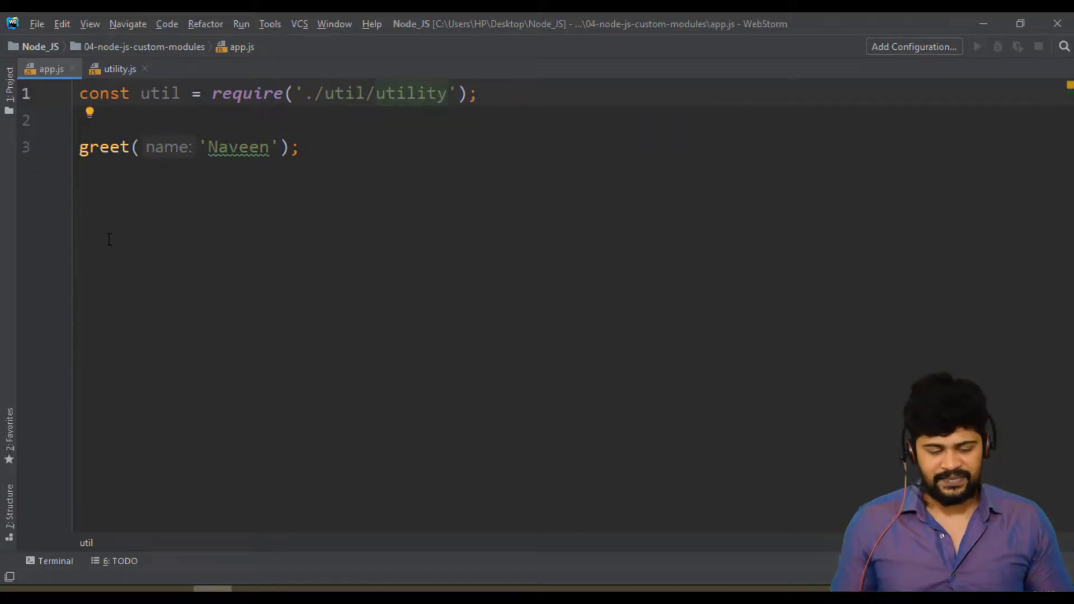
click(120, 68)
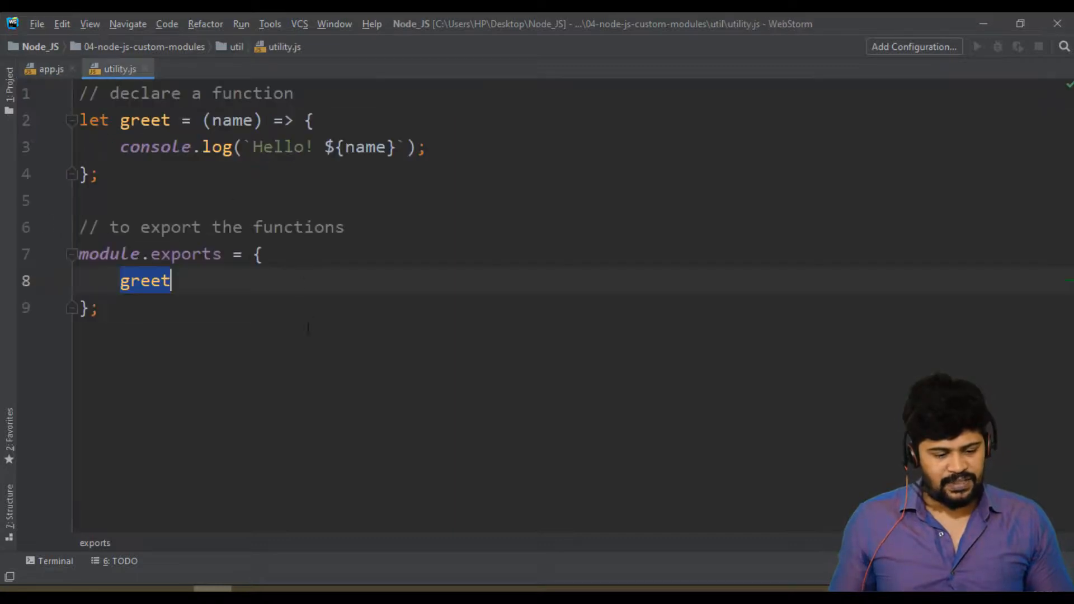
click(52, 68)
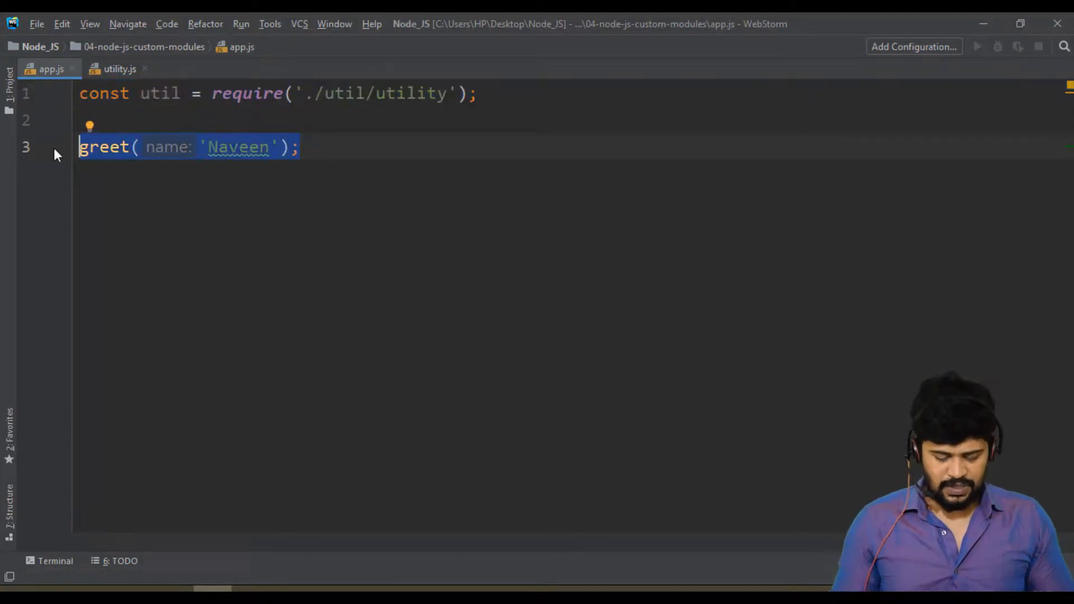
Write a '// call a function.' comment below the require line in app.js
text(// call)
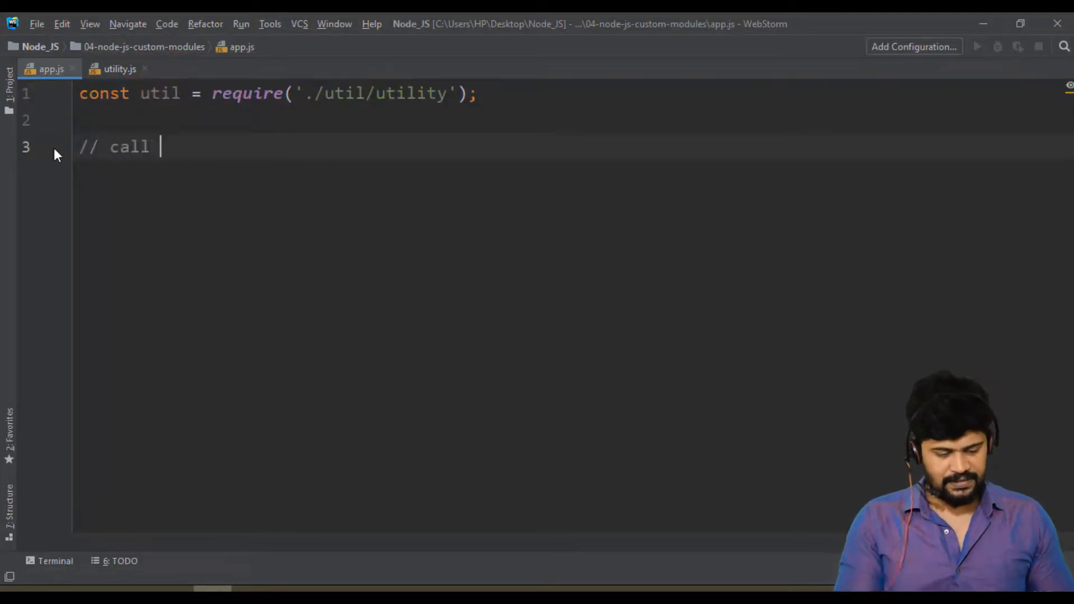
text(a function)
text(util)
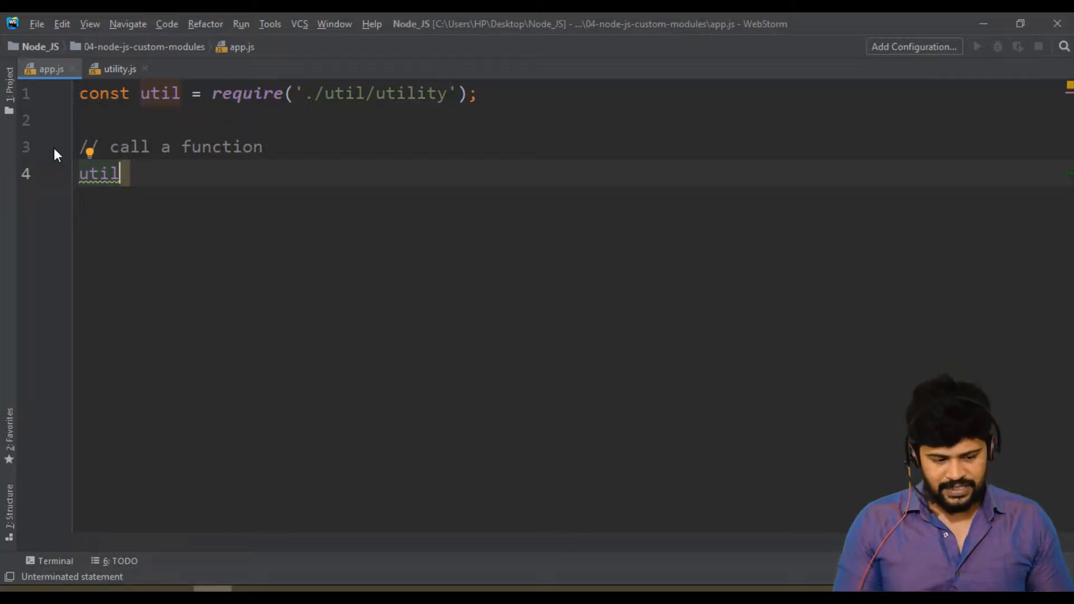
text(.)
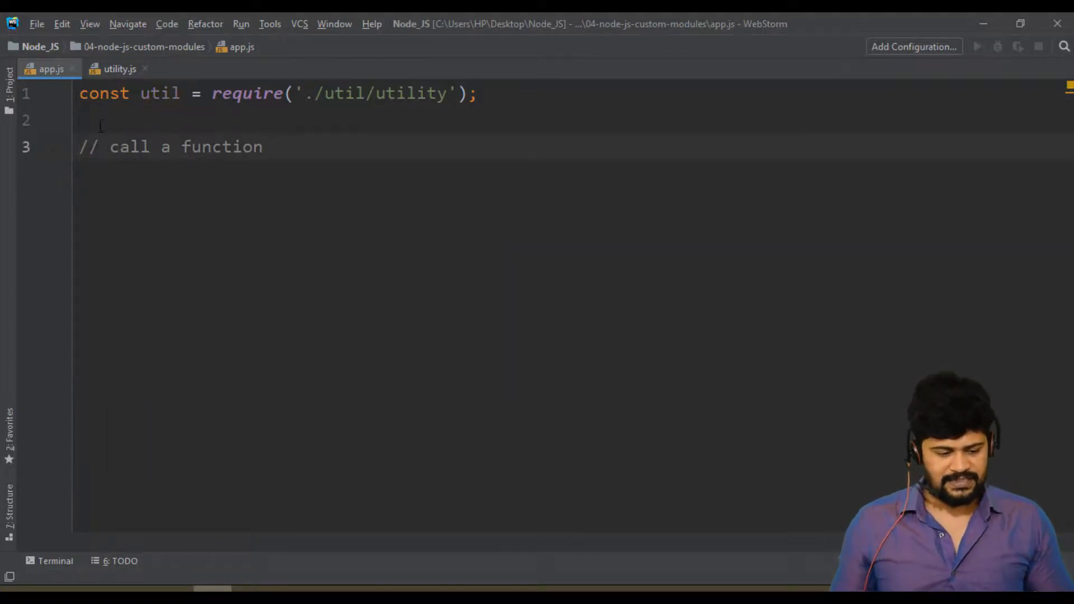
click(120, 68)
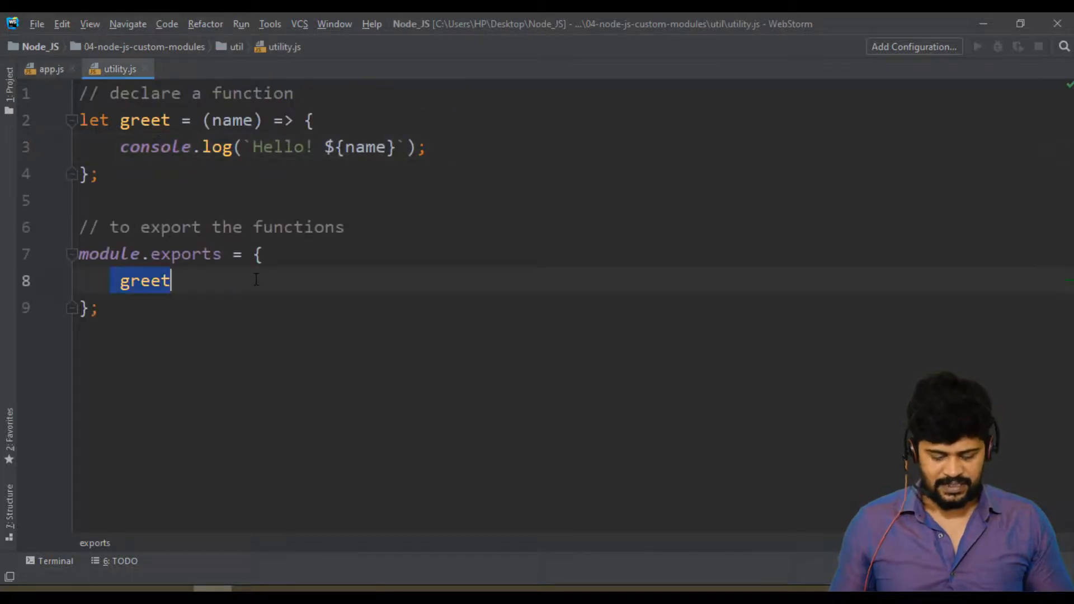
click(51, 68)
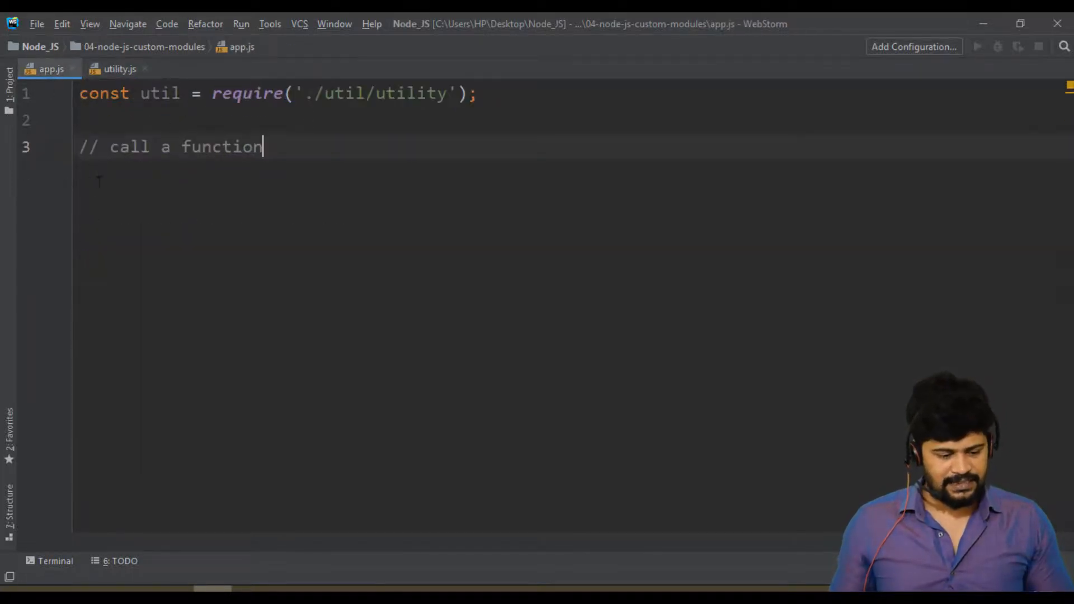
click(99, 147)
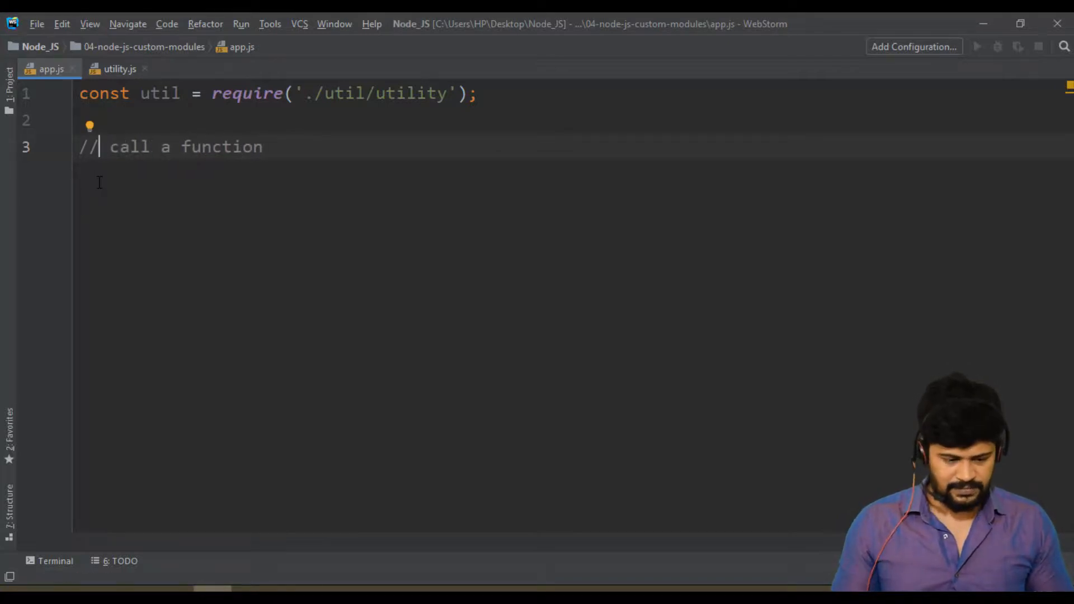
Replace the bare call with util.greet('Naveen'); in app.js
text(u)
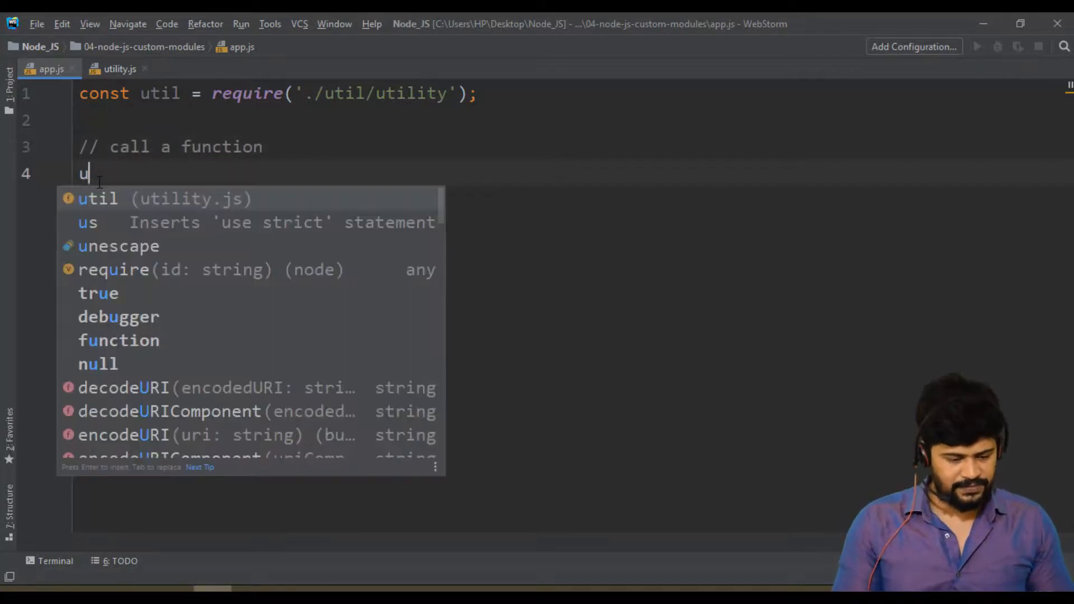
text(til.)
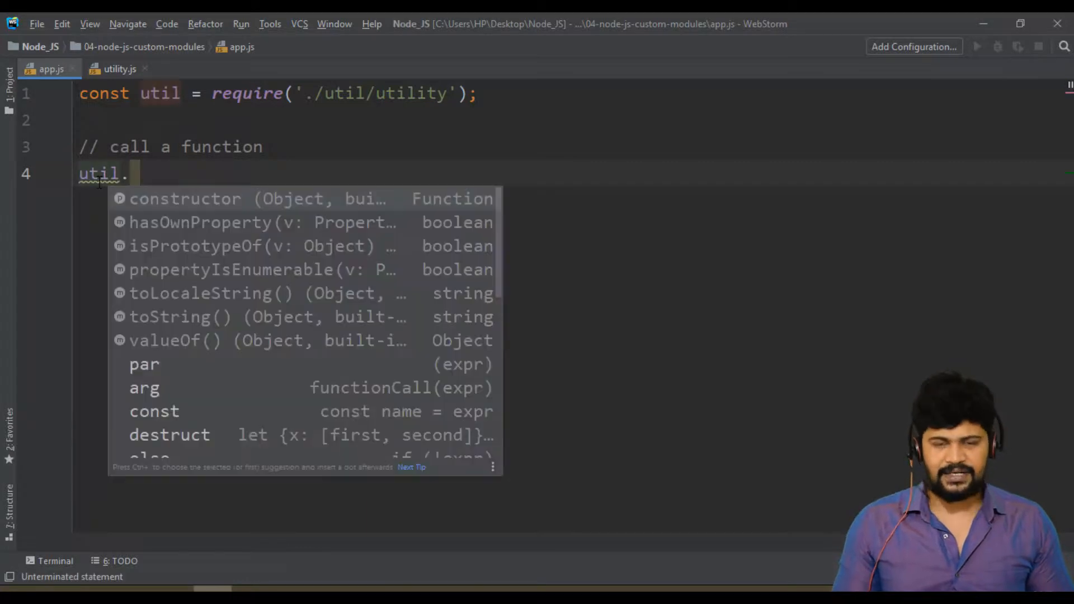
click(120, 68)
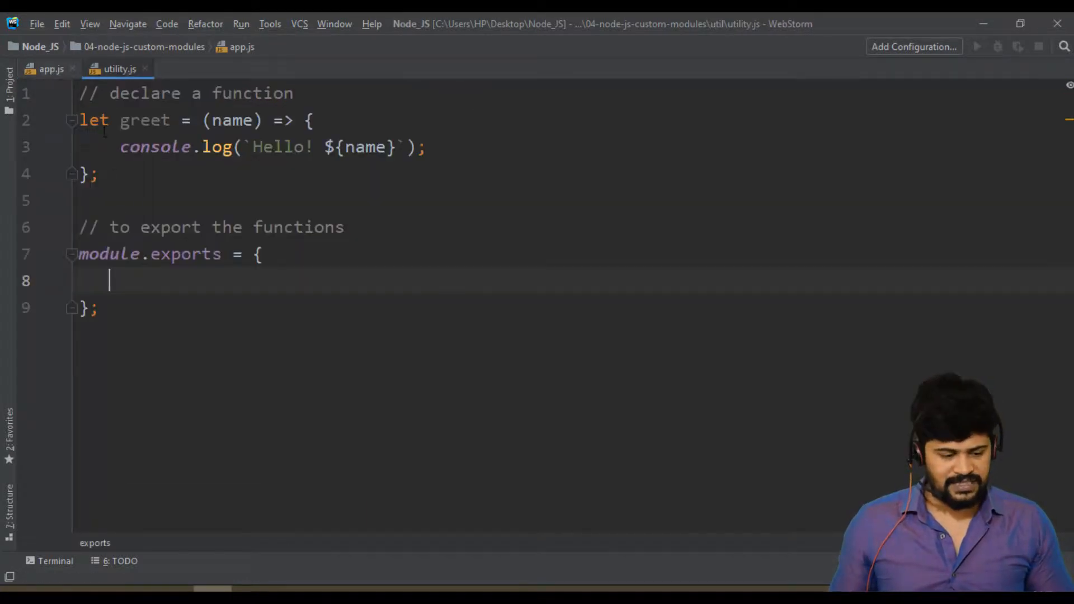
text(greet)
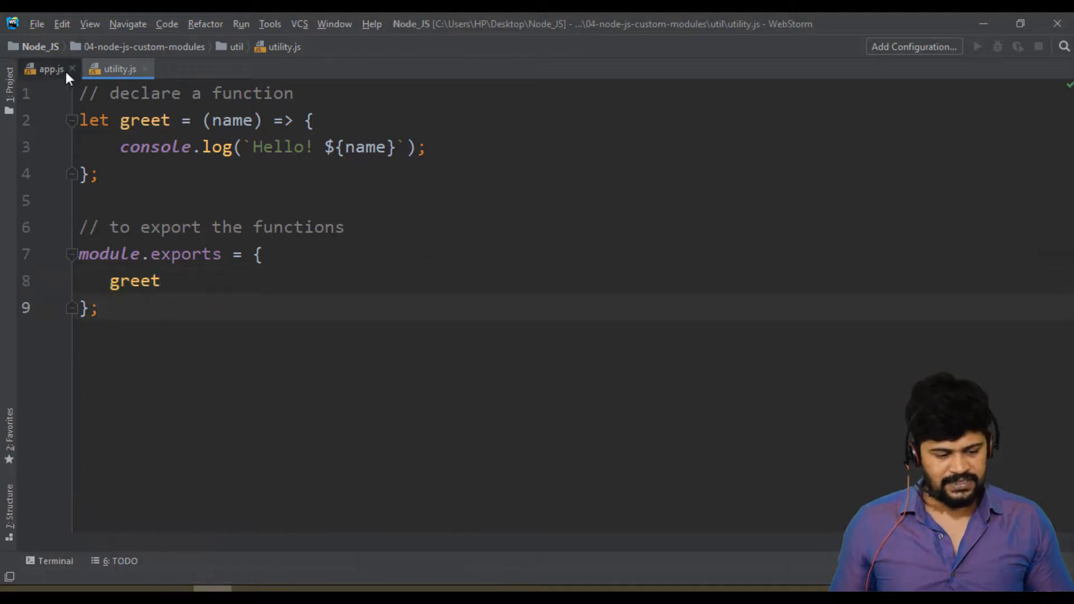
click(51, 68)
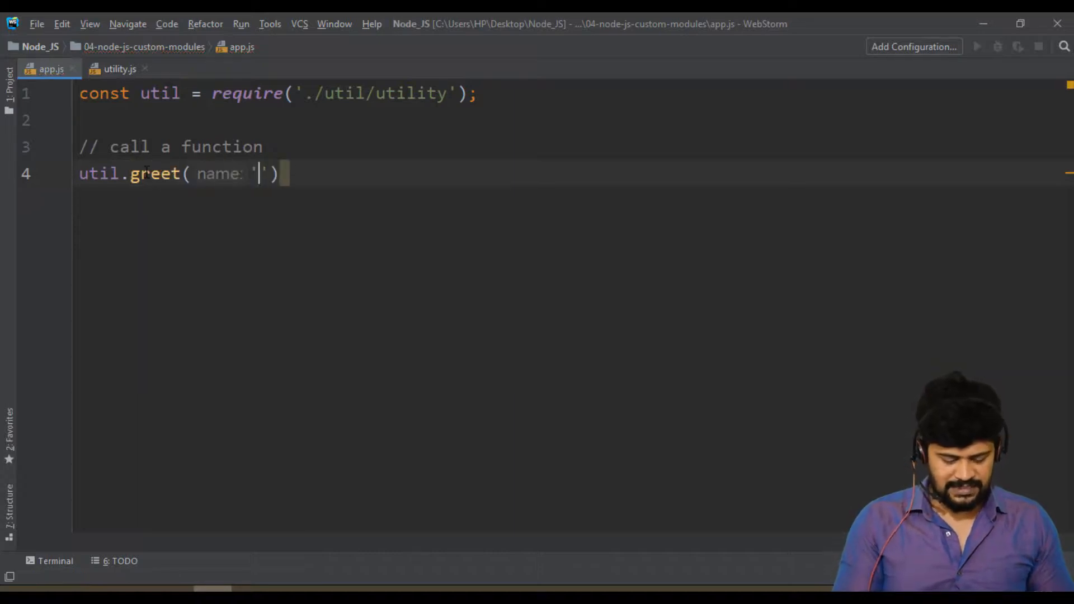
text(Naveen)
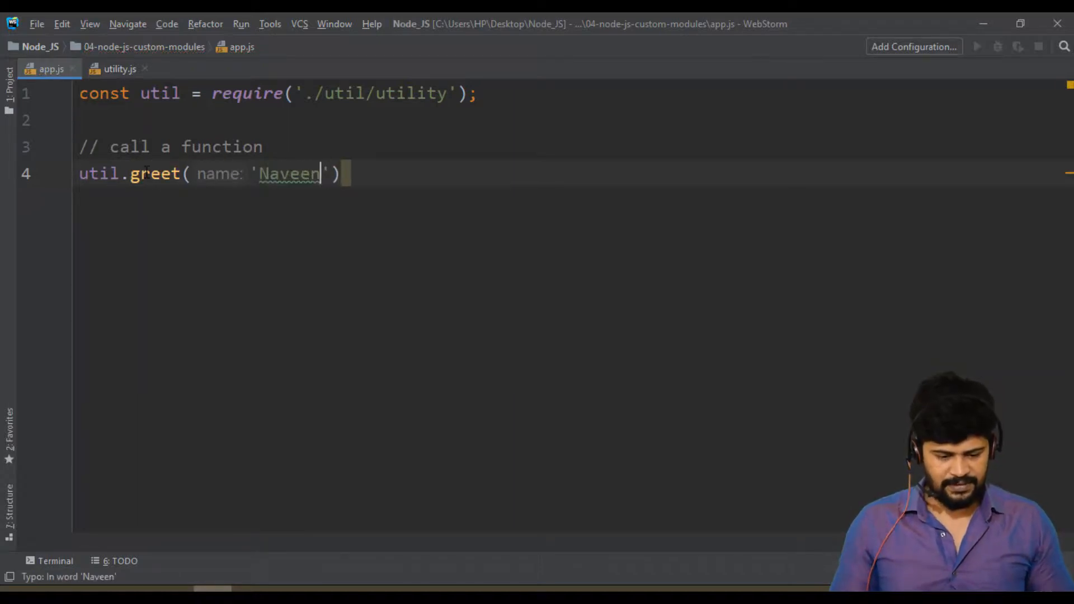
text(;)
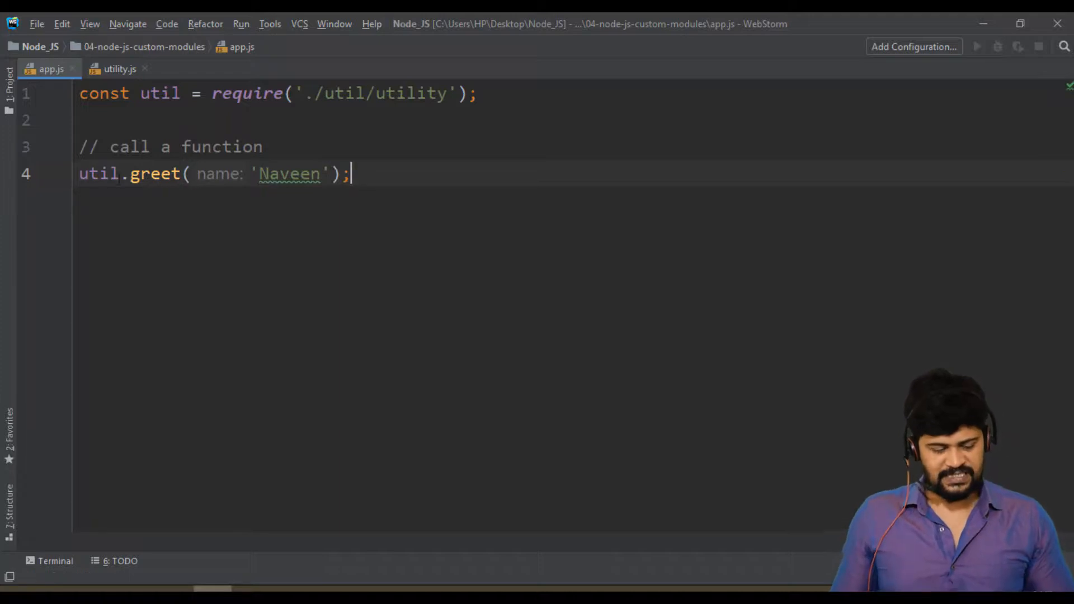
double_click(158, 94)
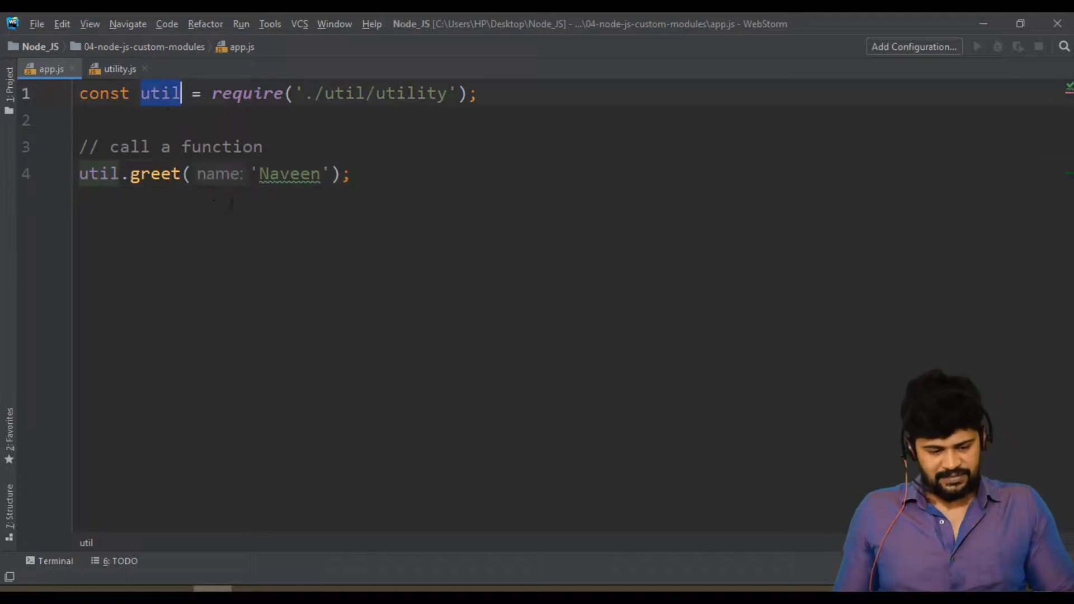
click(291, 174)
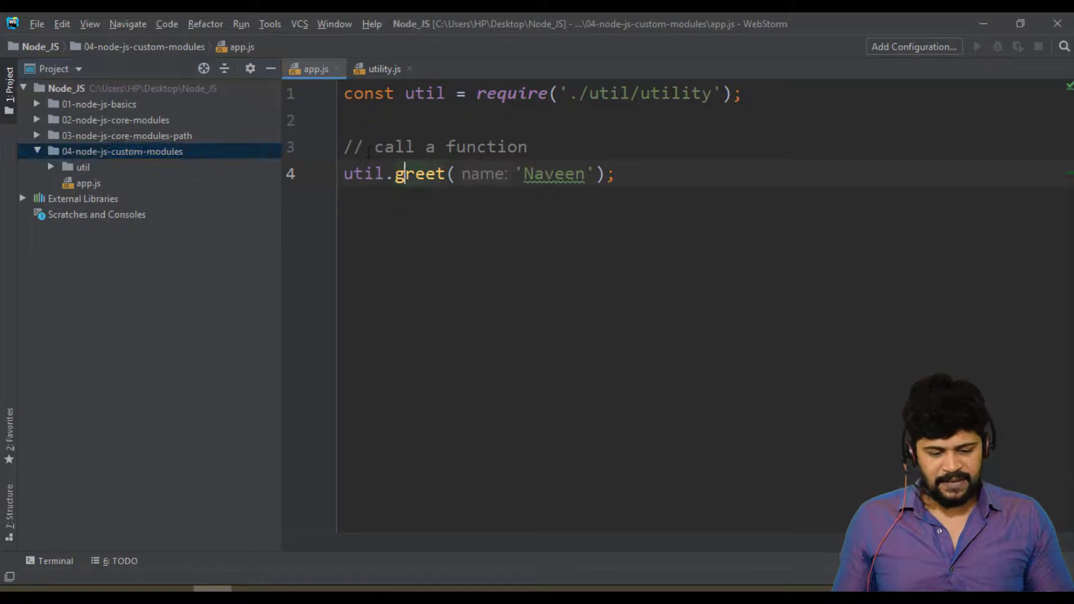
Review utility.js and app.js, select all of app.js, then settle on utility.js for the next function
click(383, 68)
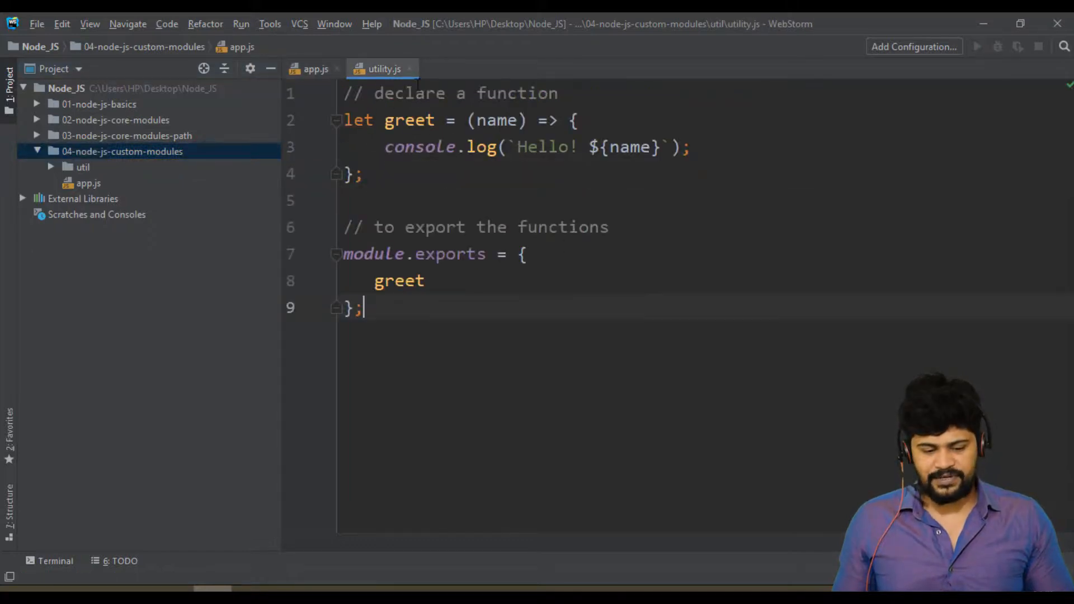
click(314, 68)
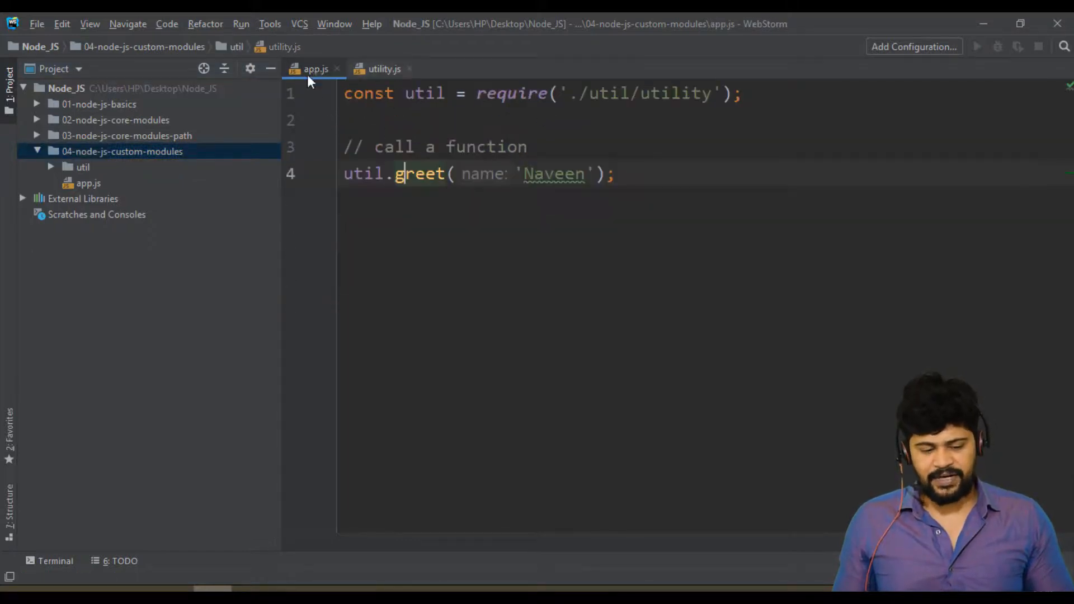
key(ctrl+a)
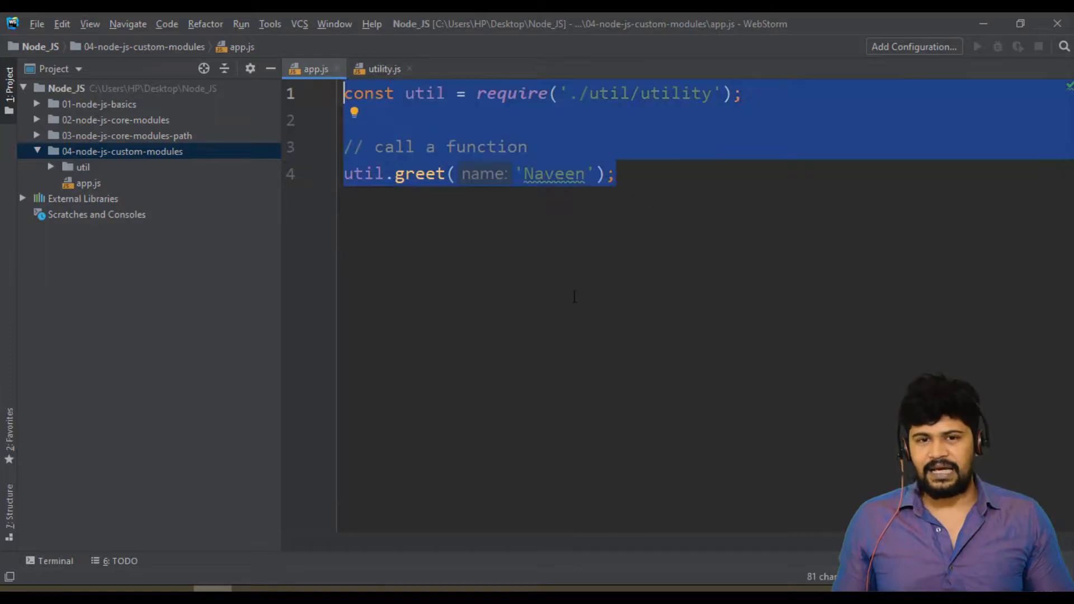
mouse_move(571, 245)
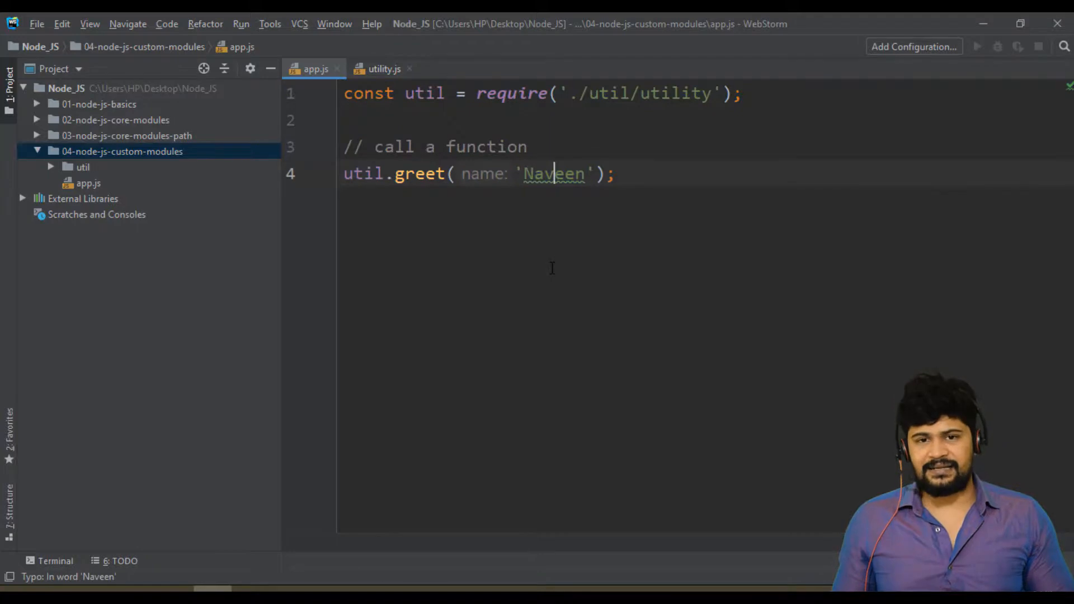
click(384, 68)
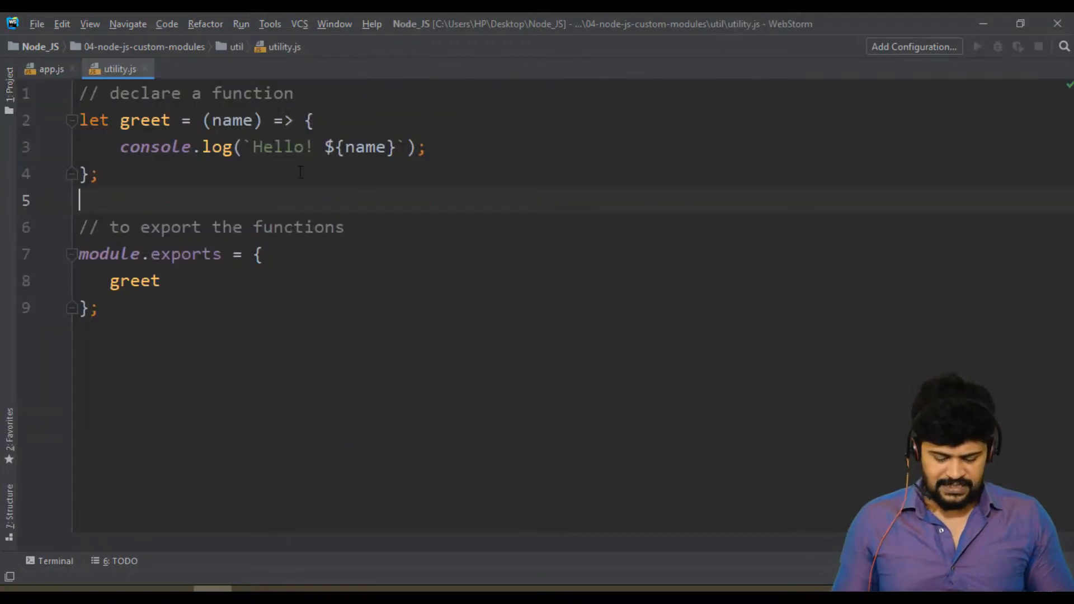
Declare the convertReverse arrow function taking str, under a '// reverse' comment in utility.js
text(//)
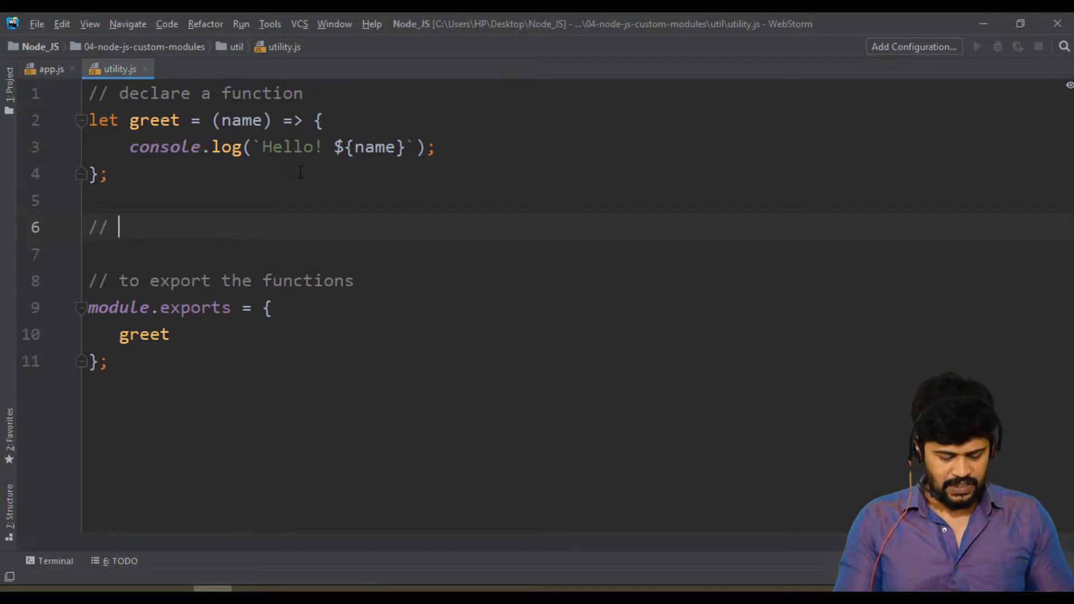
text(reverse String)
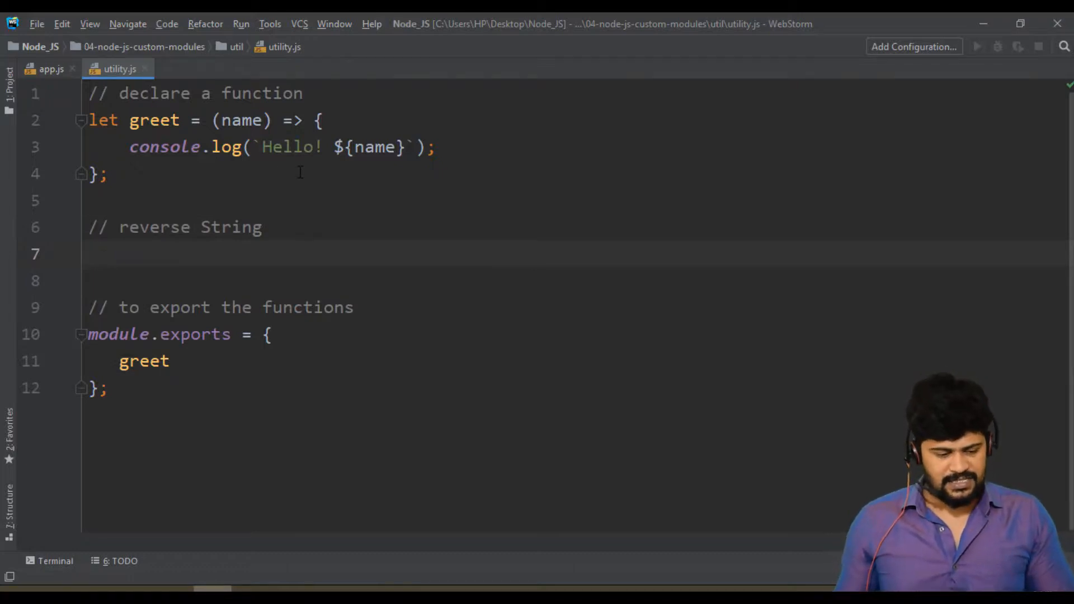
text(let rever)
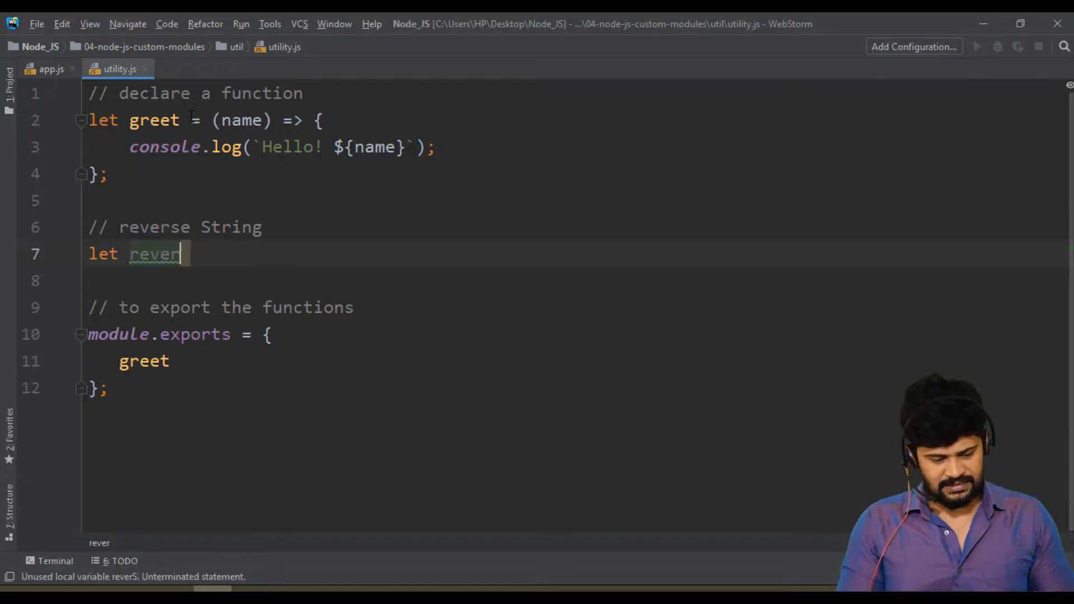
text(se)
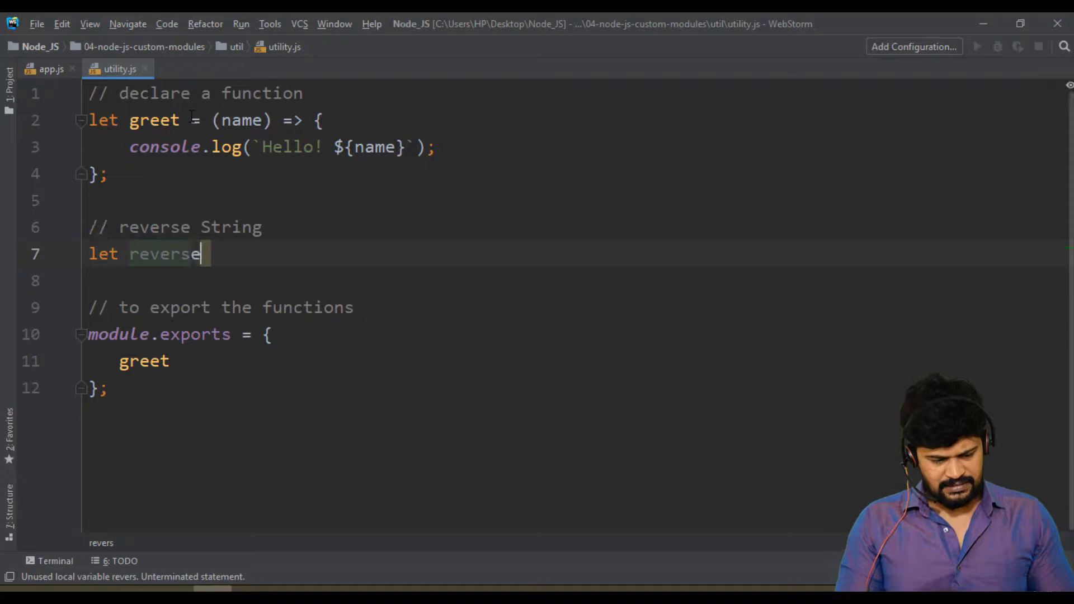
text(String)
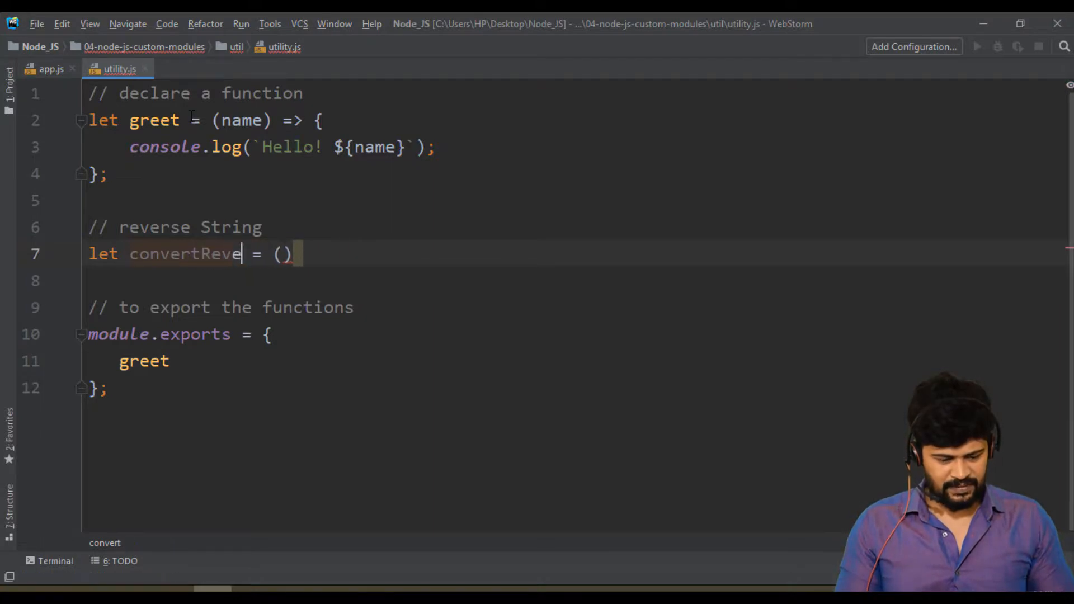
text(rse)
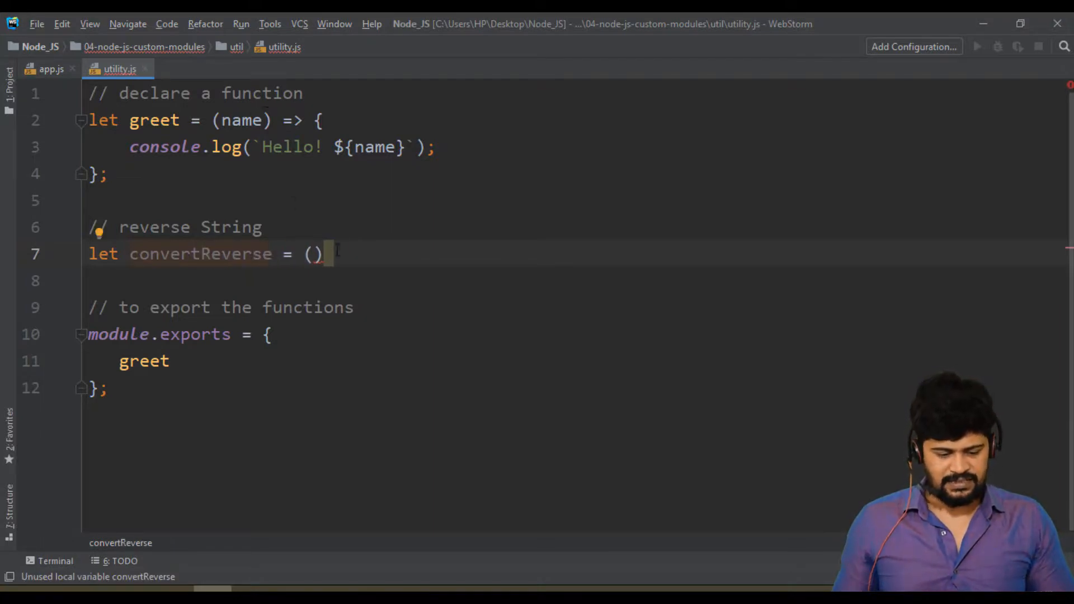
text(=> {};)
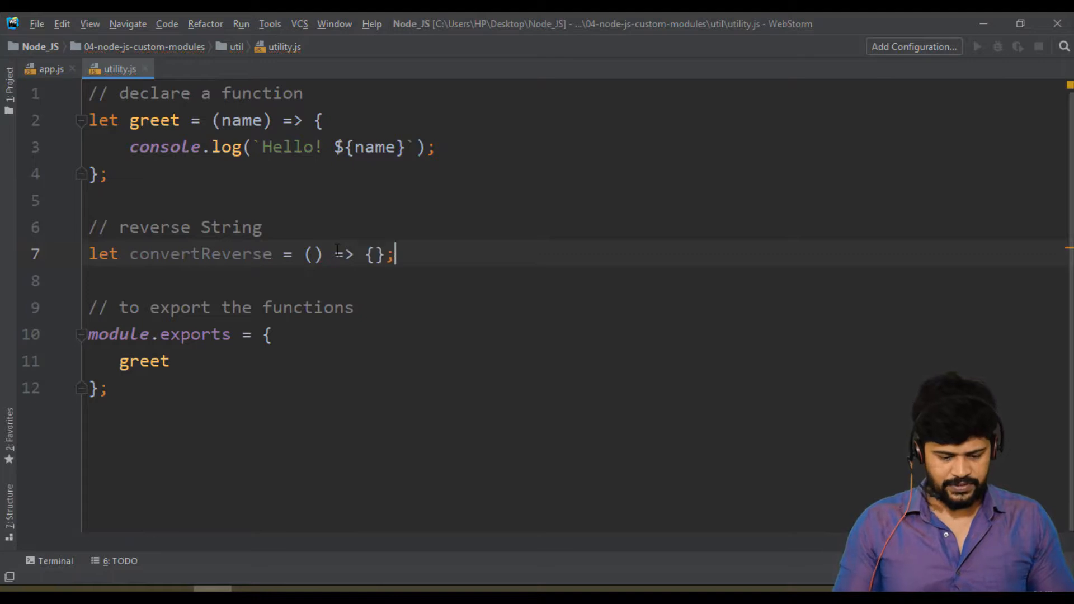
key(Enter)
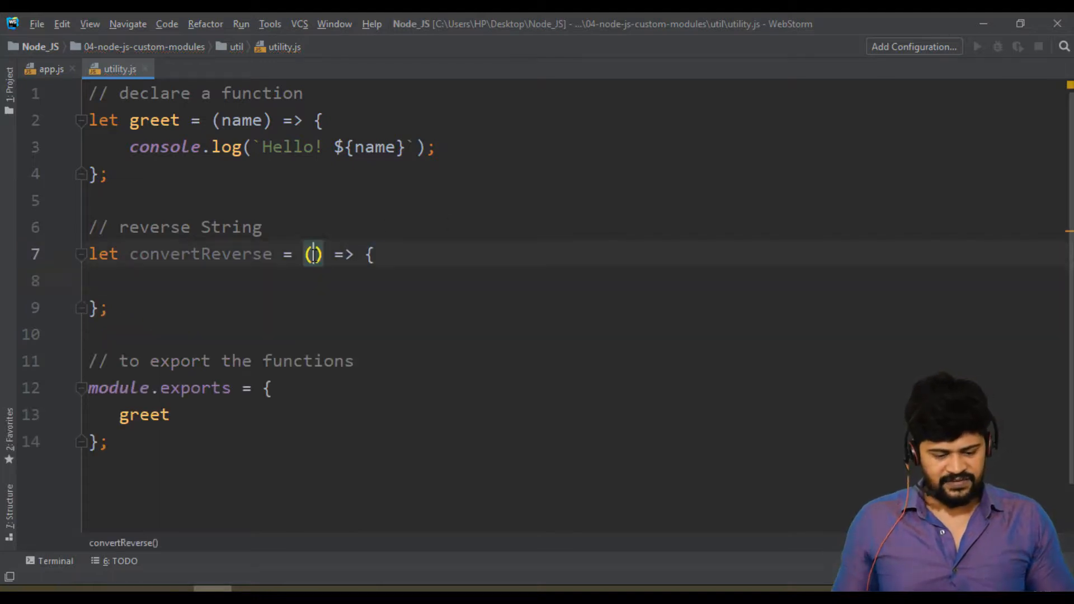
text(str)
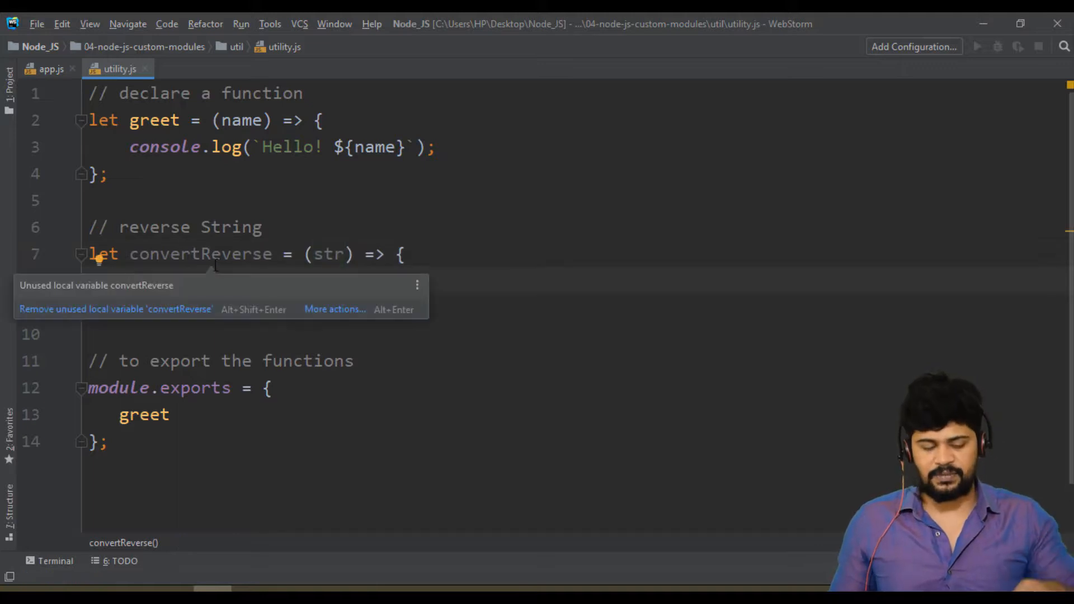
mouse_move(346, 309)
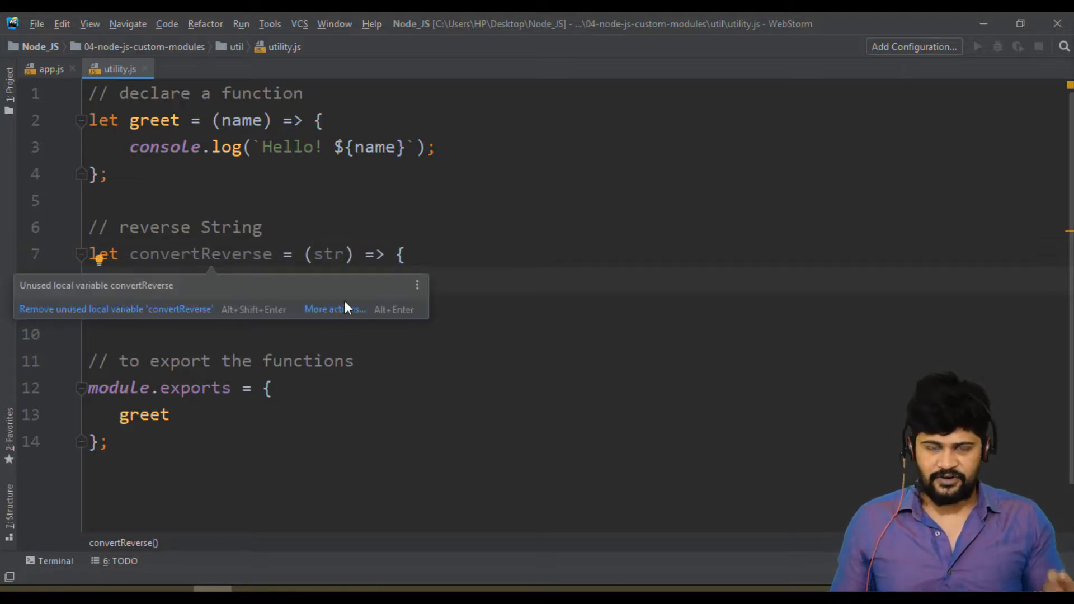
Write the backward for-loop from str.length-1 to 0 appending str.charAt(i) to temp
text(let temp = ')
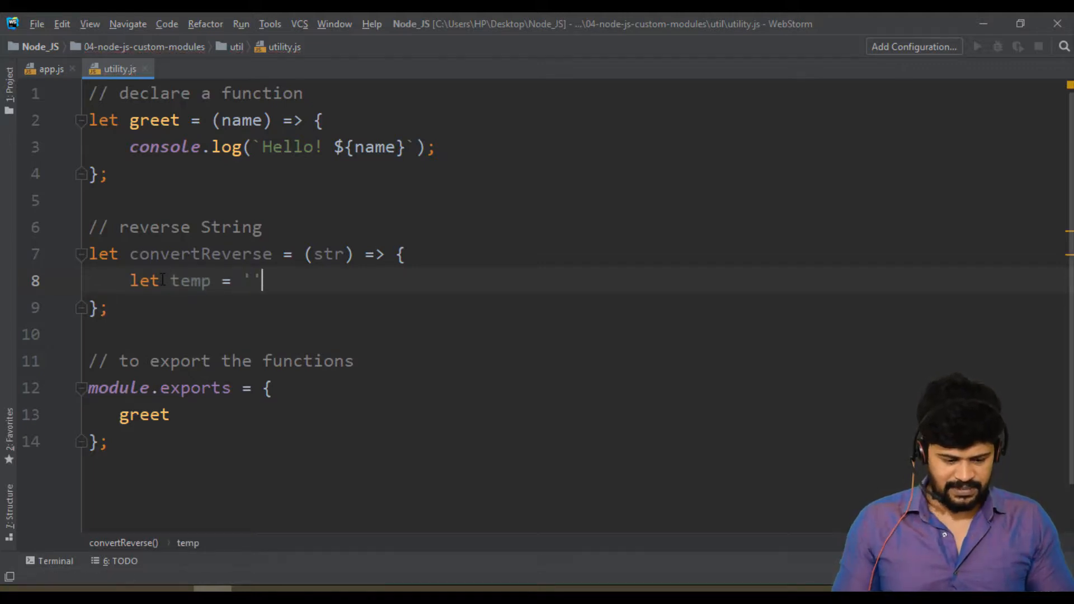
text(for(let i)
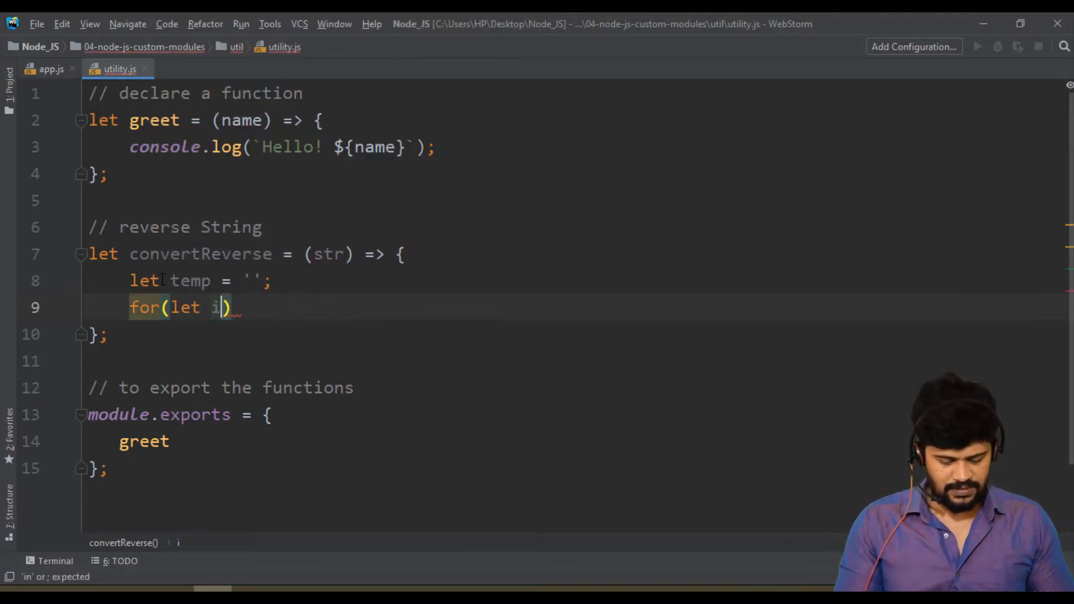
text(= str.)
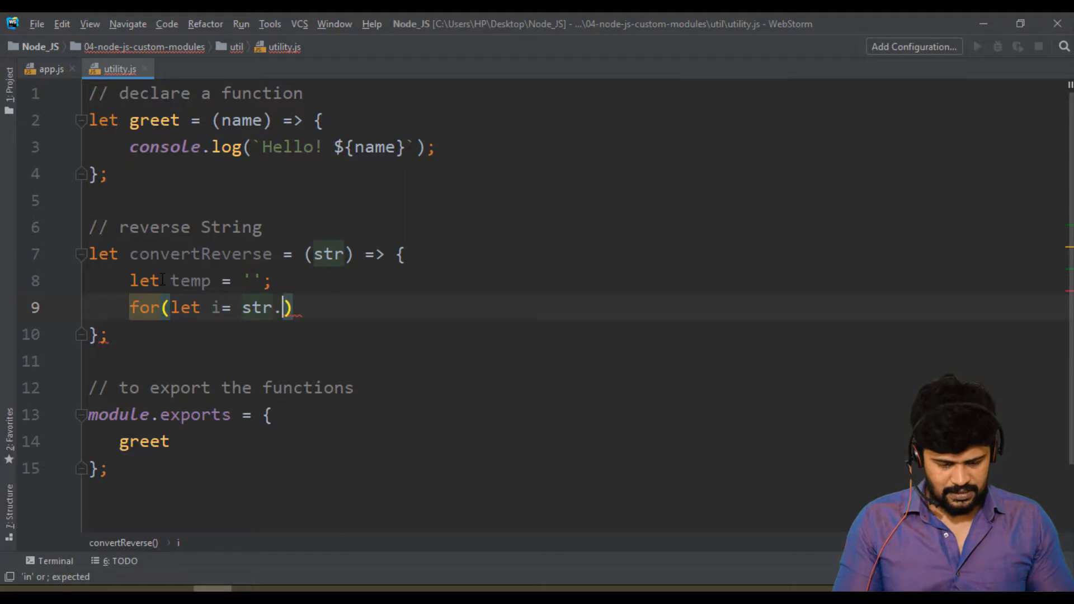
text(length-1)
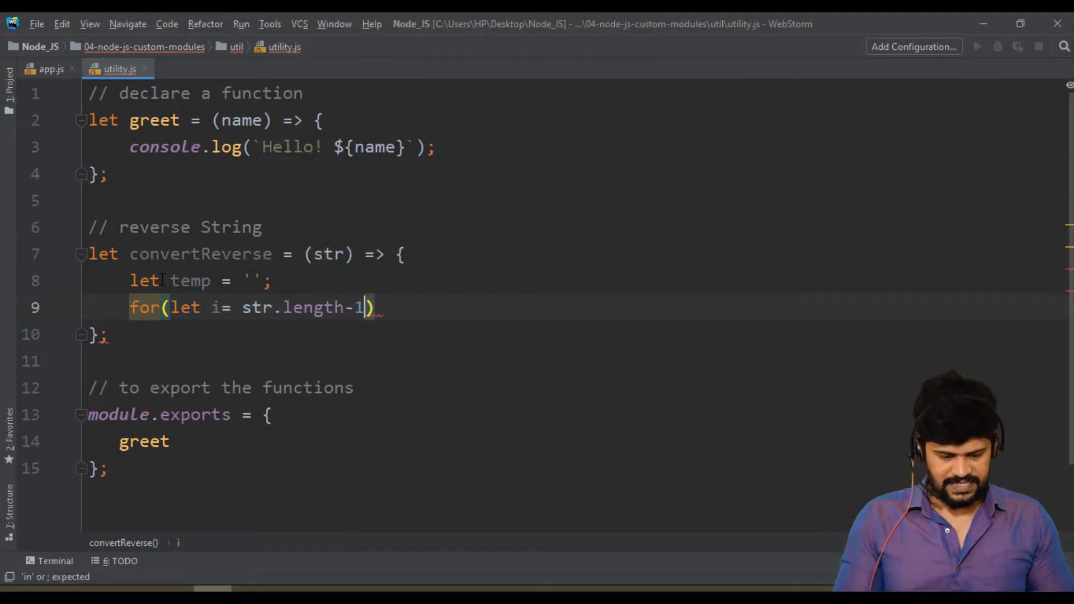
text(; i>)
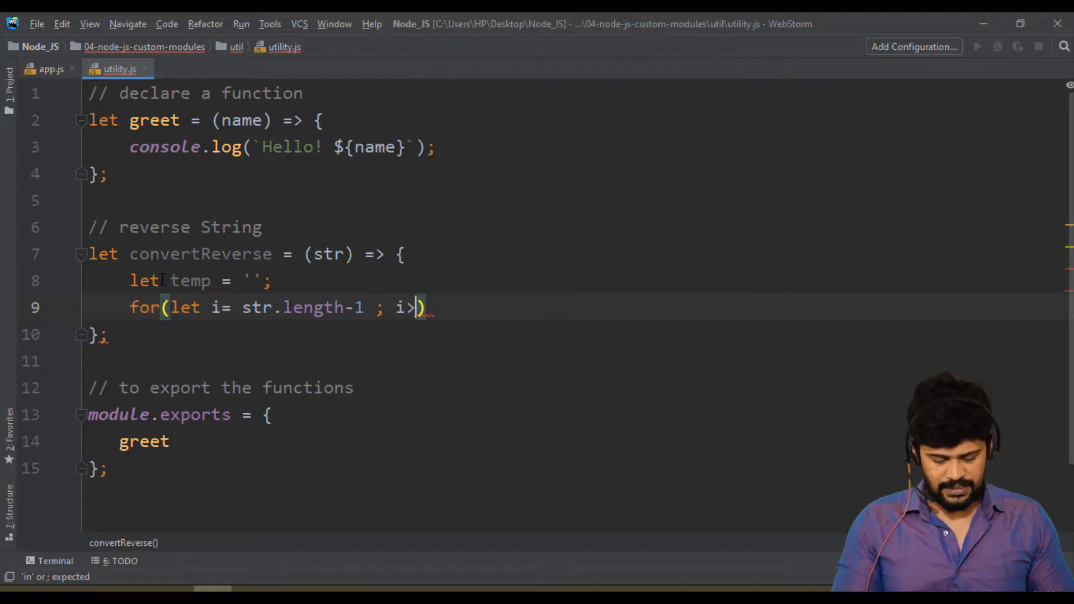
text(=0; i--)
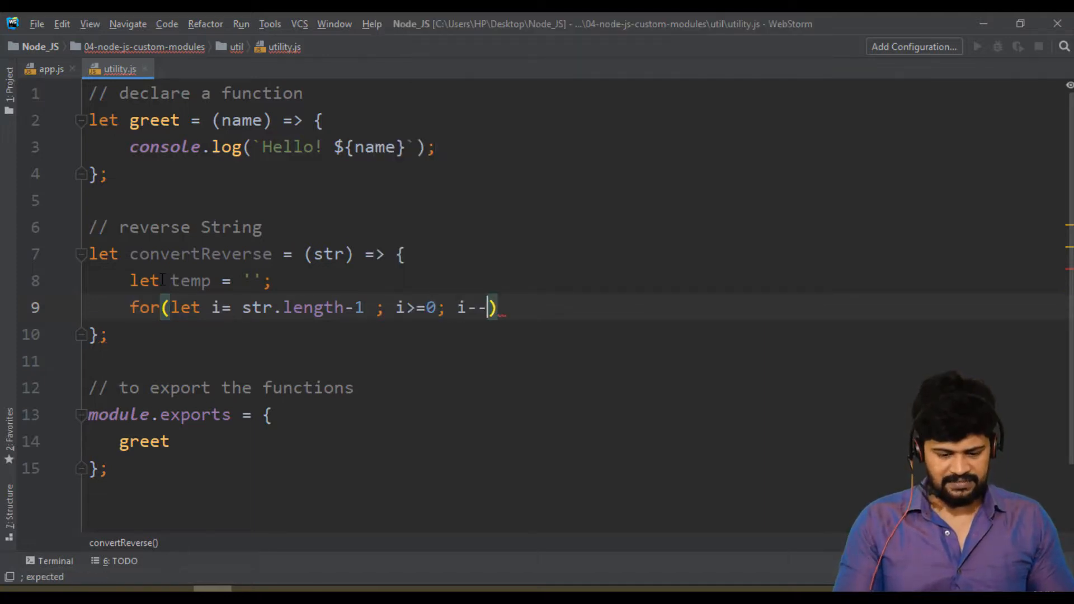
text({)
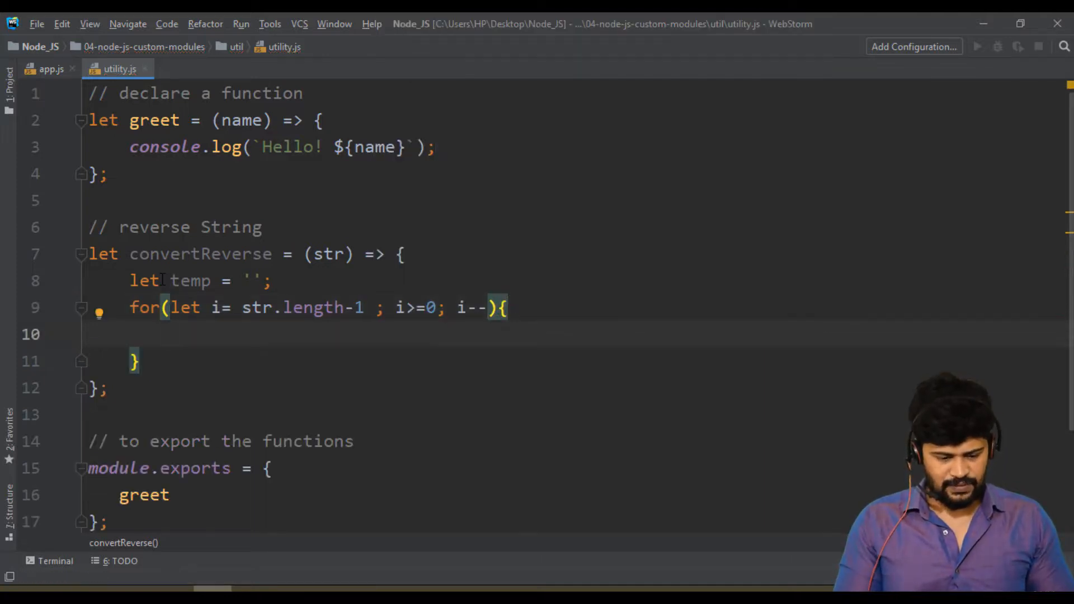
text(temp +=)
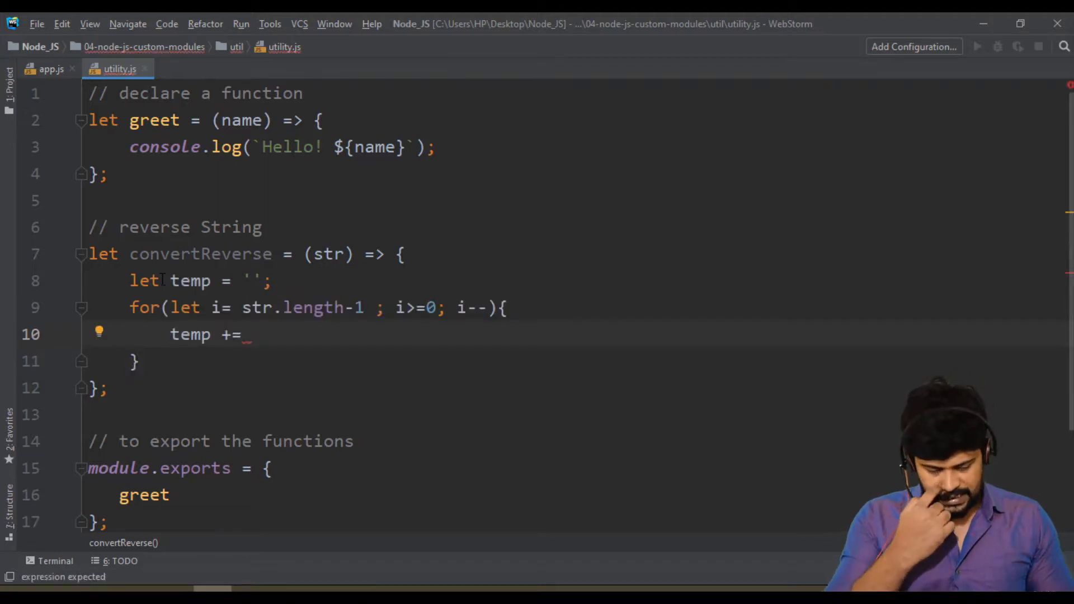
text(str.cha)
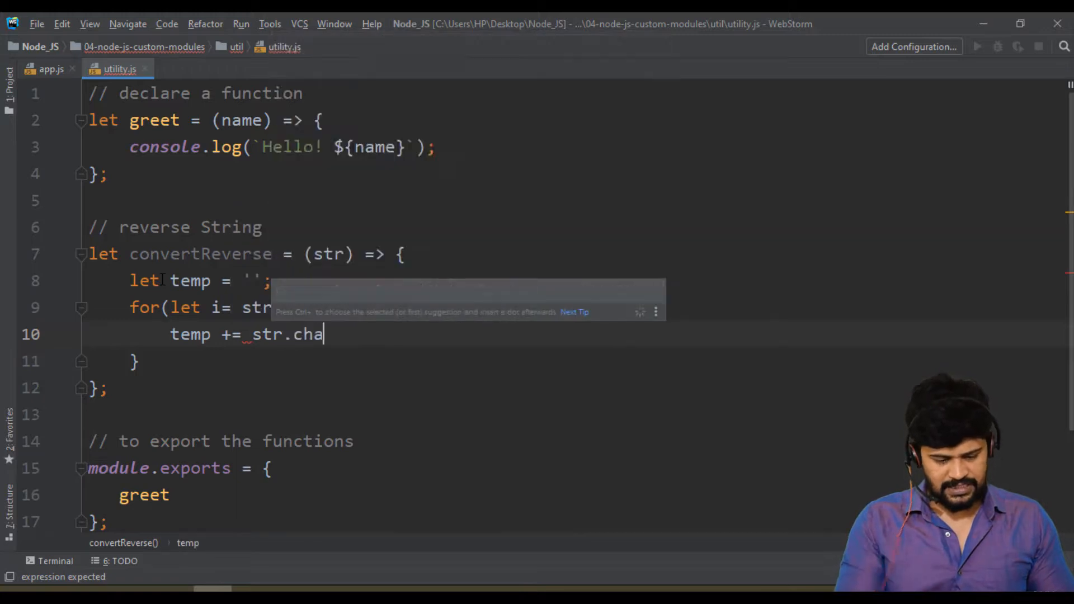
text(At(i);)
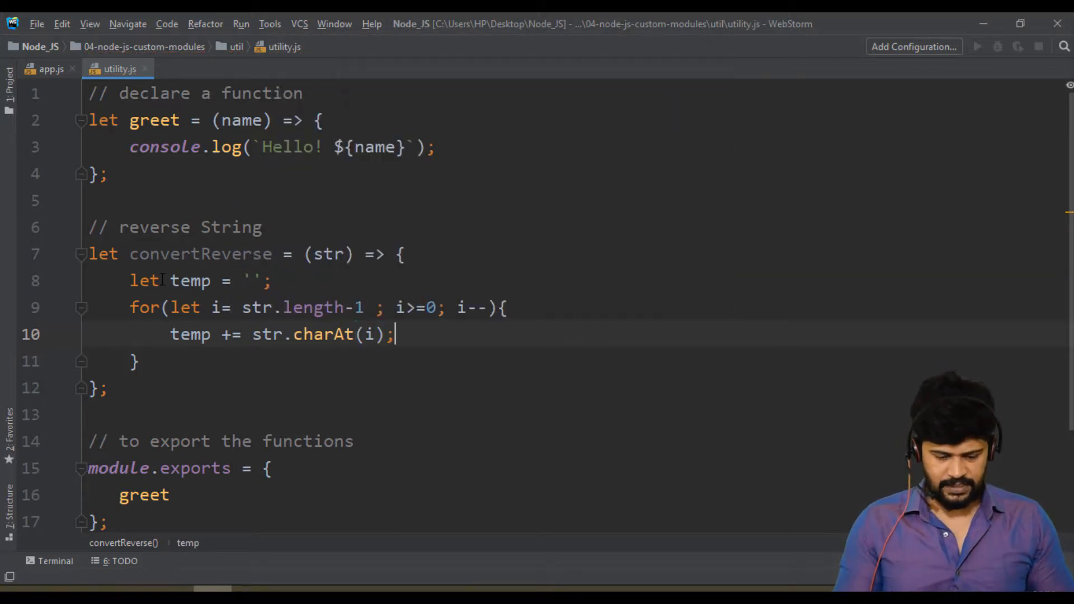
Return temp from convertReverse and bring app.js back into the editor
text(return te)
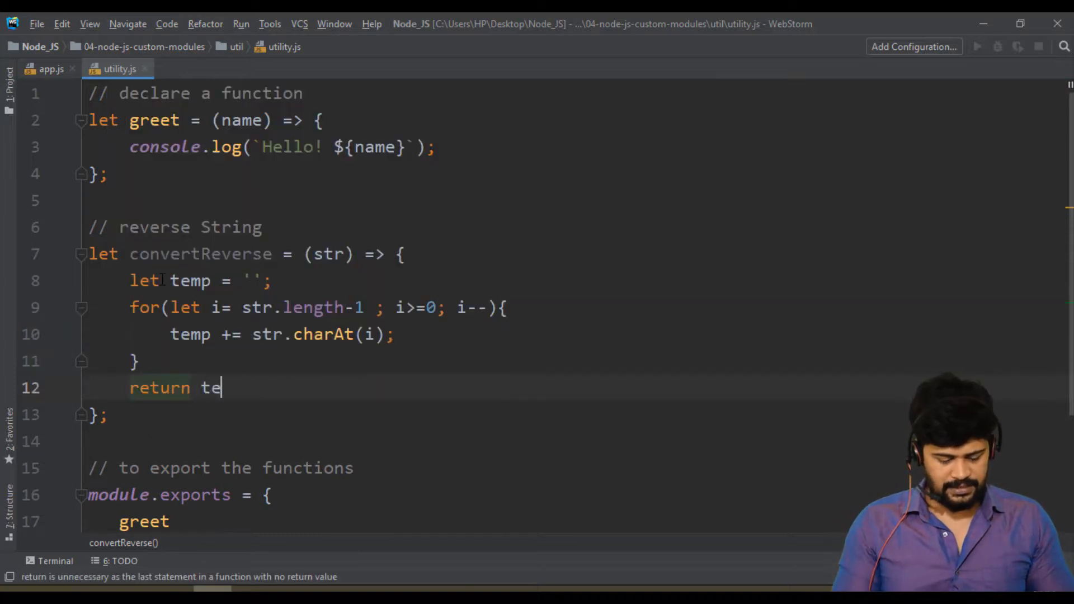
text(mp;)
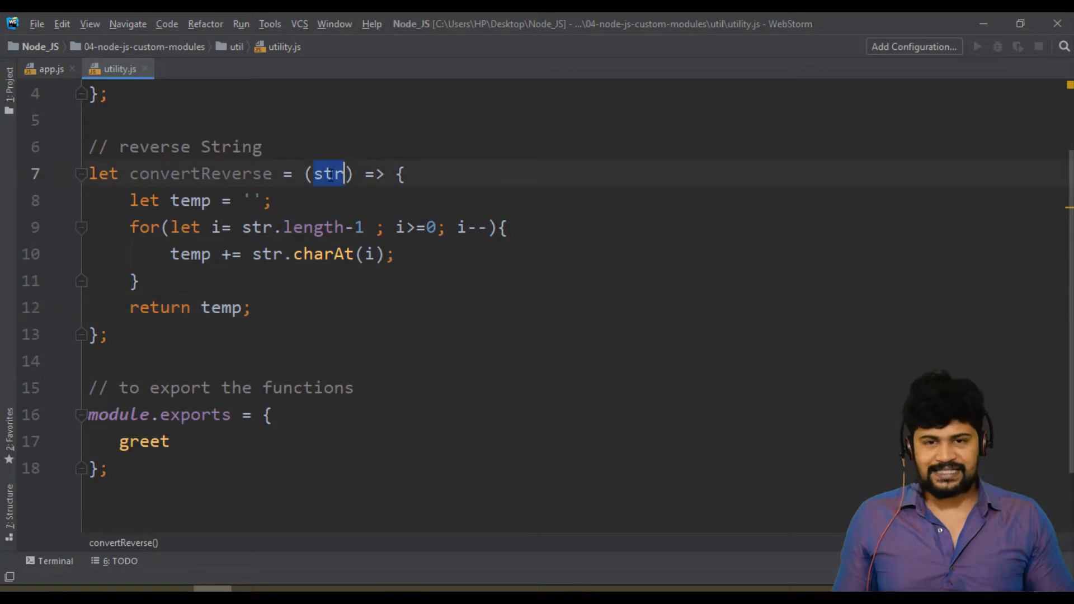
double_click(220, 306)
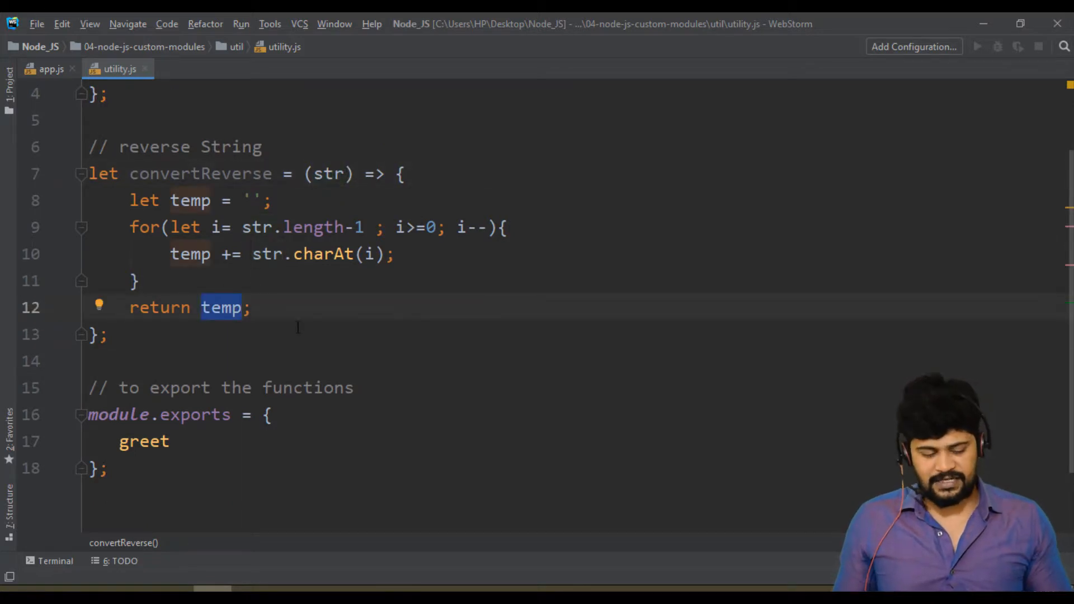
double_click(199, 173)
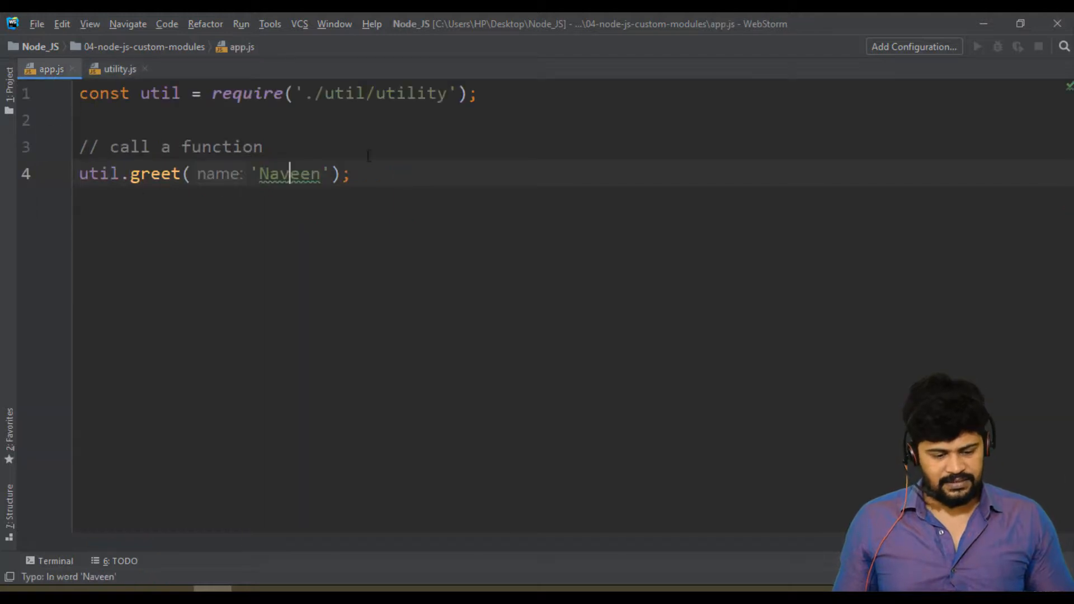
Declare let message = 'Hello'; in app.js
text(let)
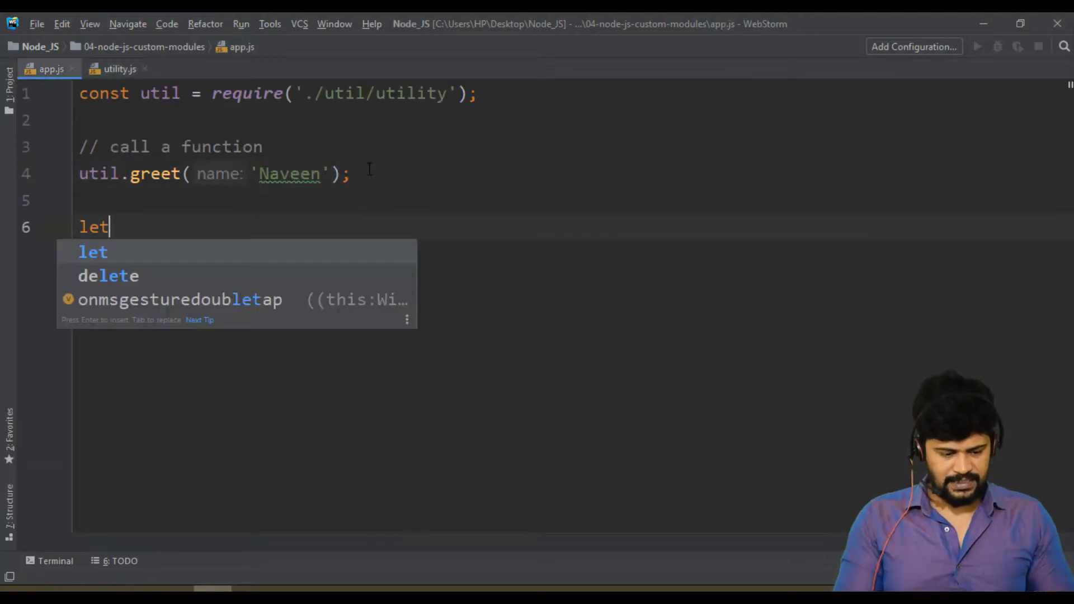
text(messag)
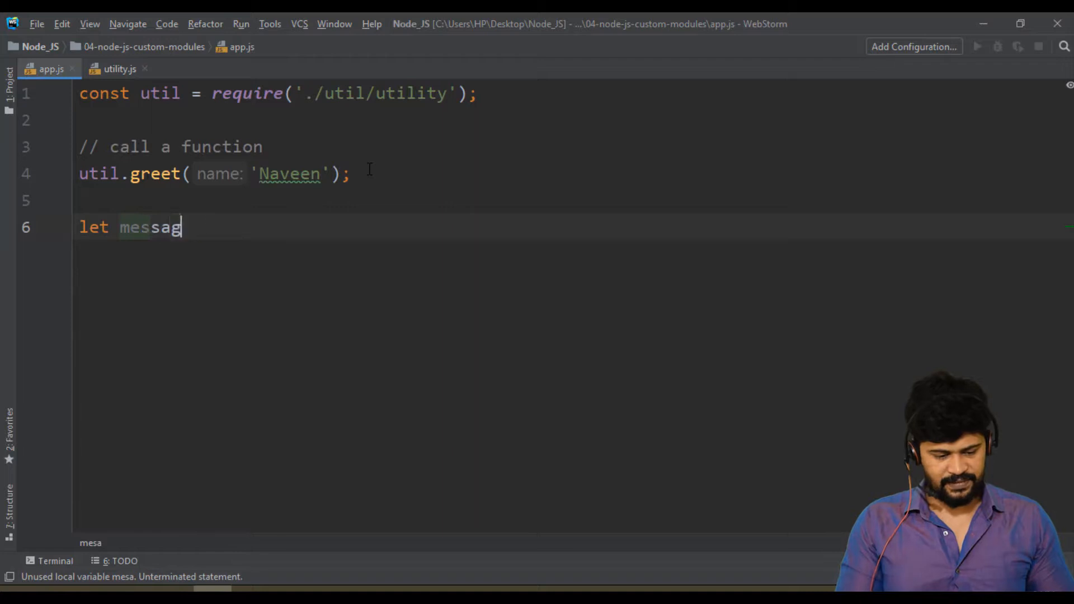
text(e = 'He)
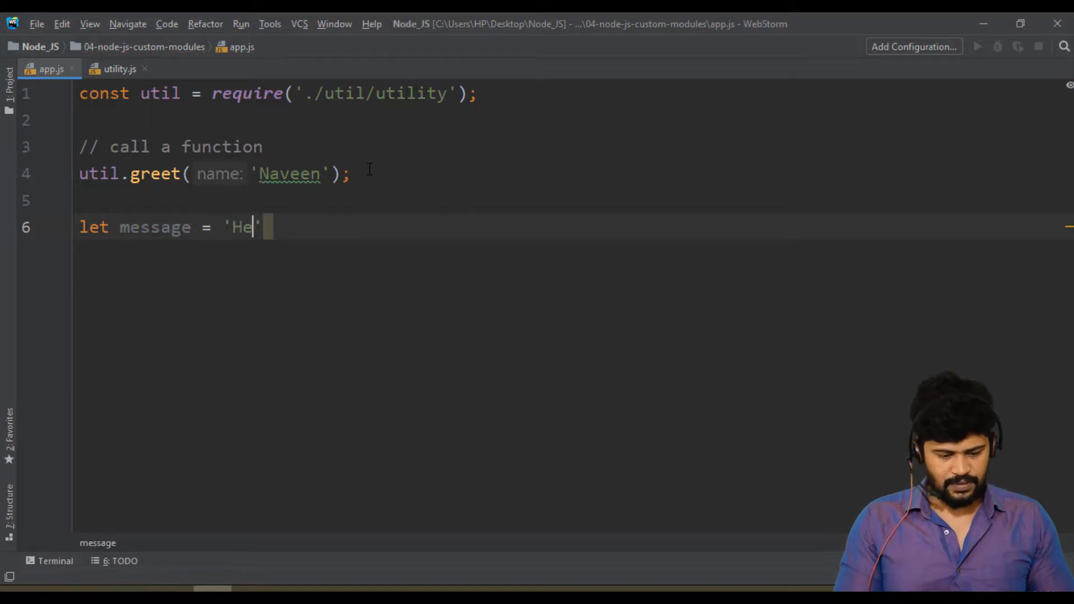
text(llo';)
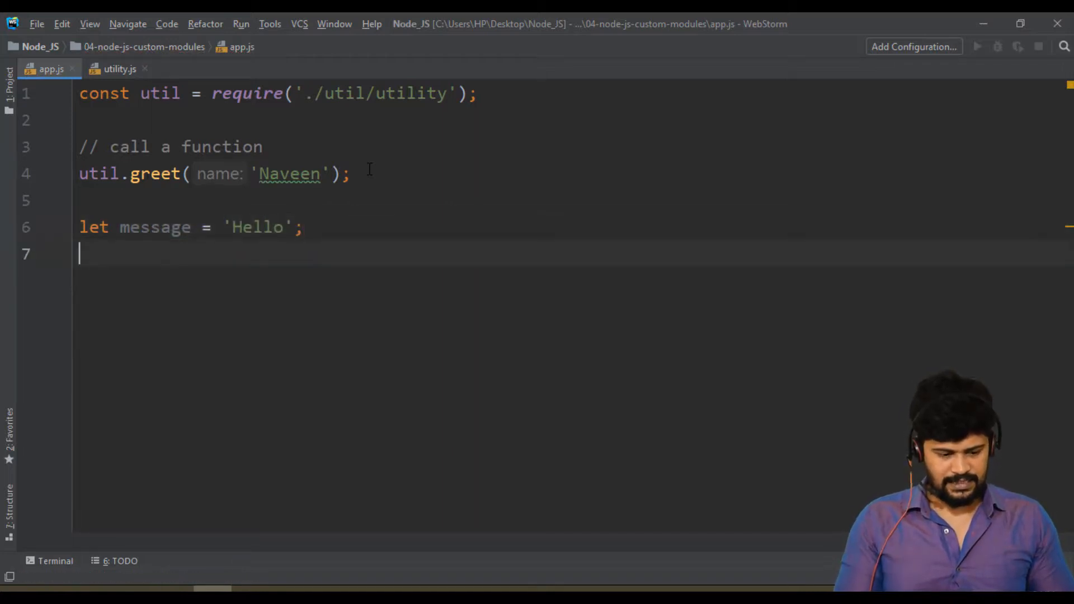
Begin a util. call on the next line and jump to utility.js to check the export
text(util,)
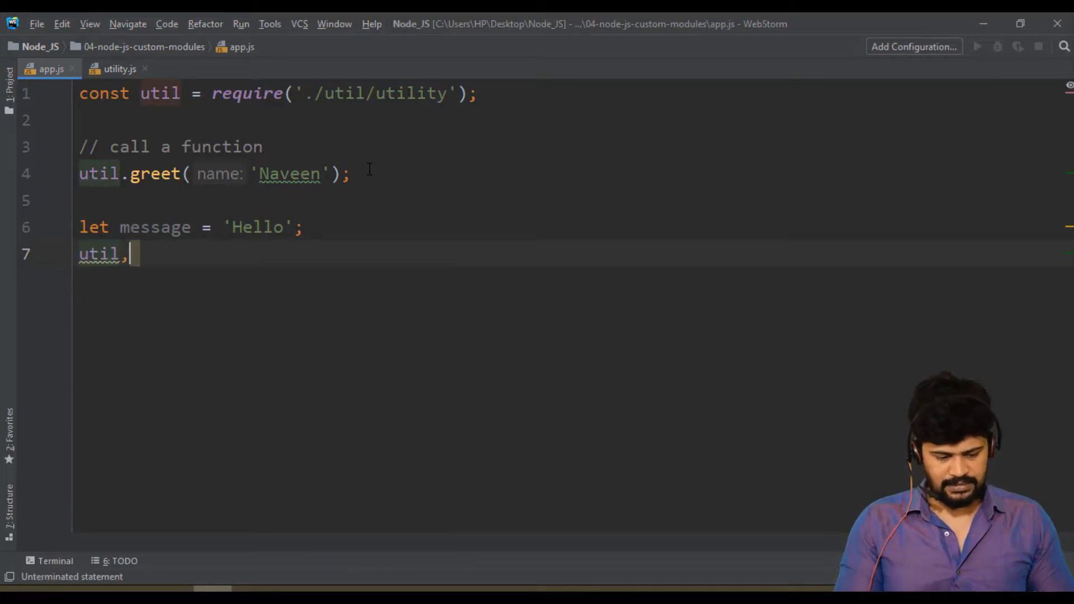
text(.con)
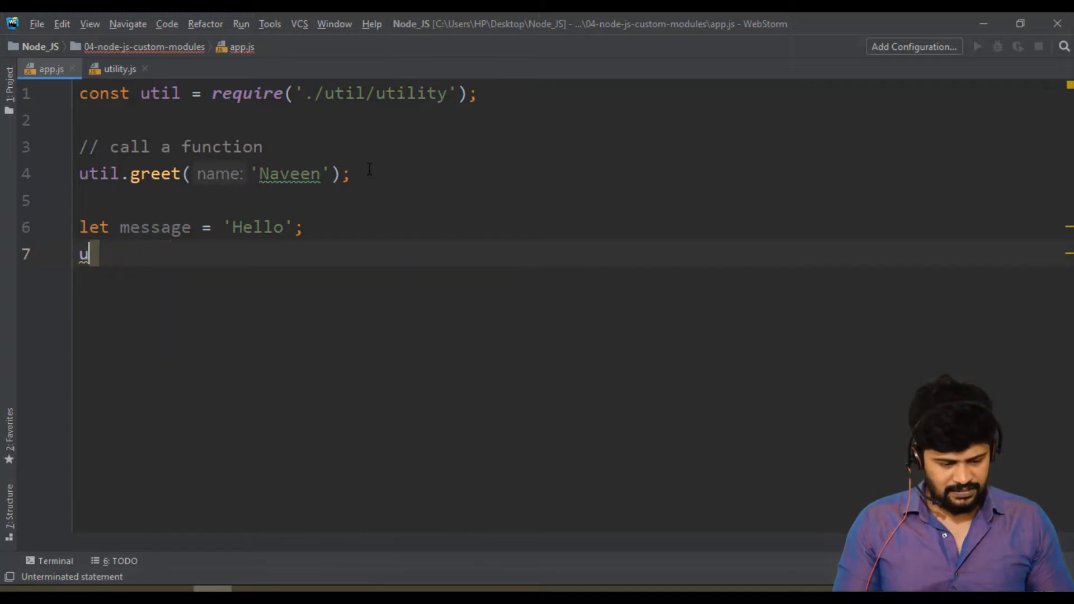
text(til)
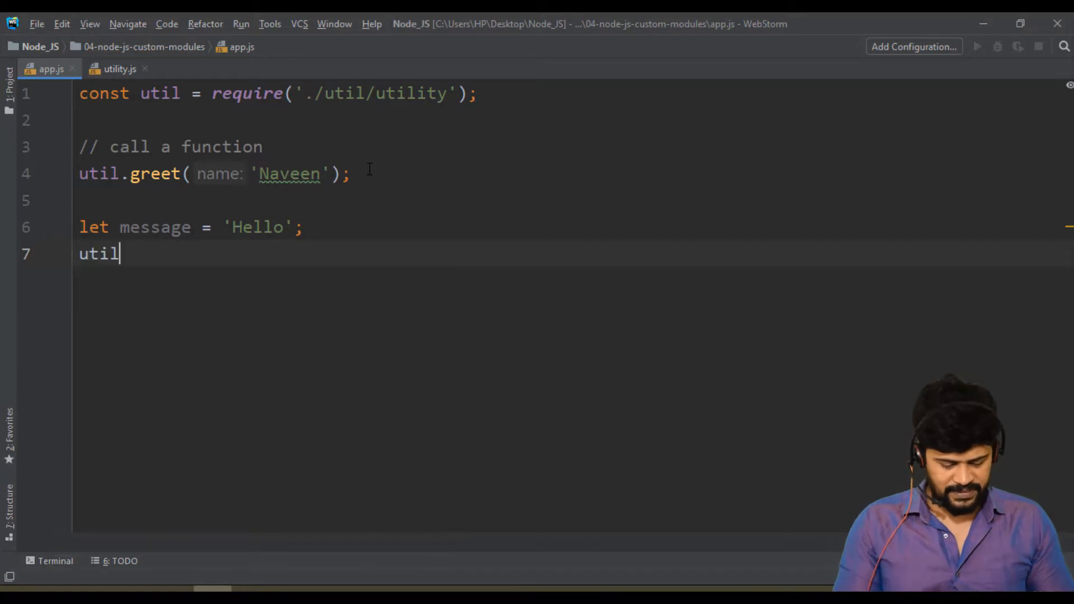
text(.)
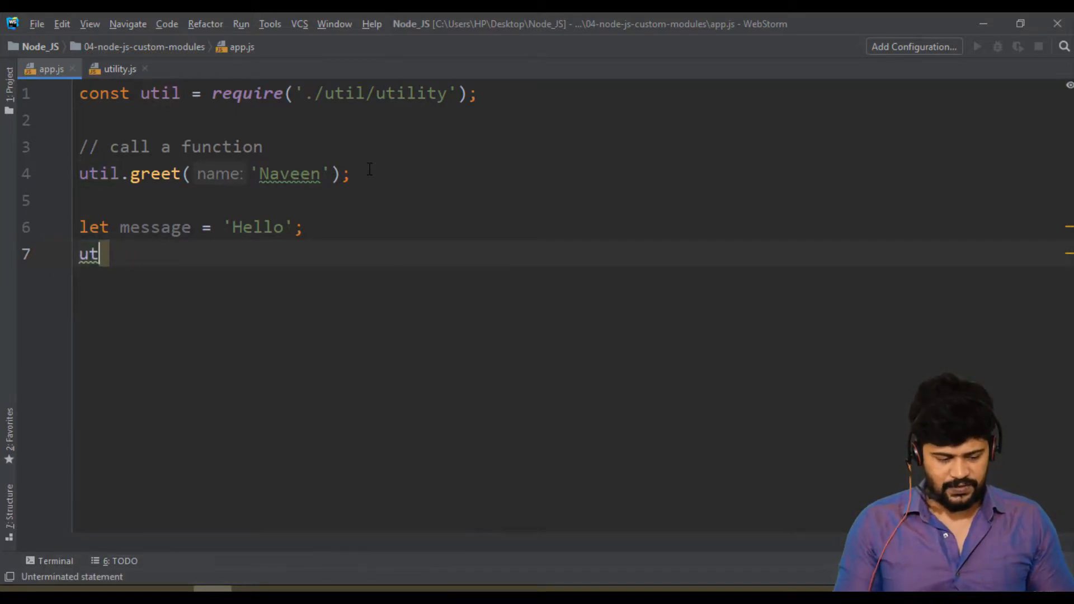
click(121, 69)
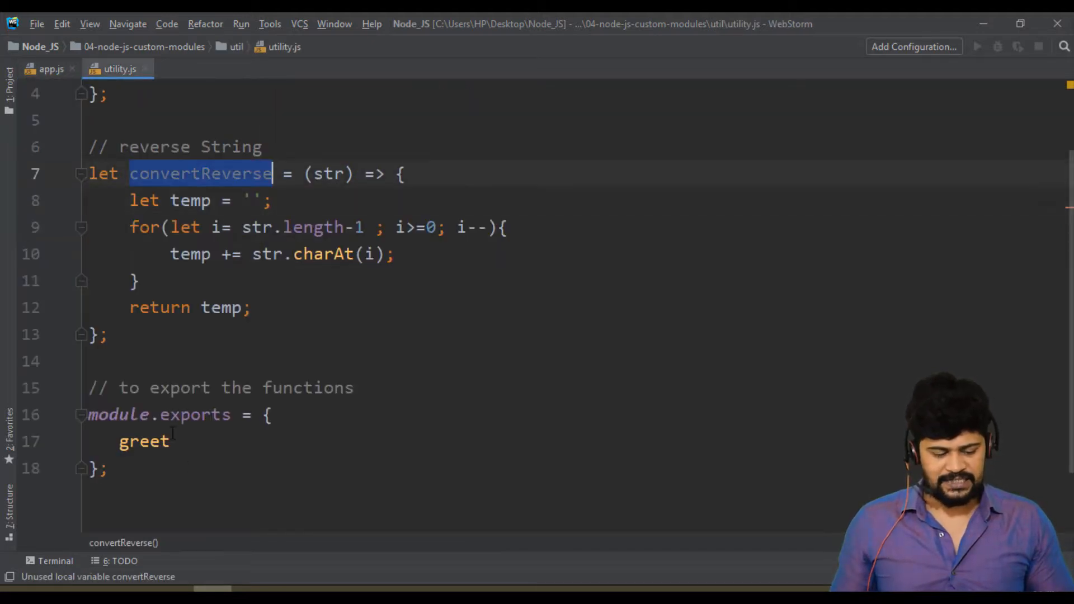
Add convertReverse after greet in module.exports with tidy indentation, then return to app.js
click(168, 441)
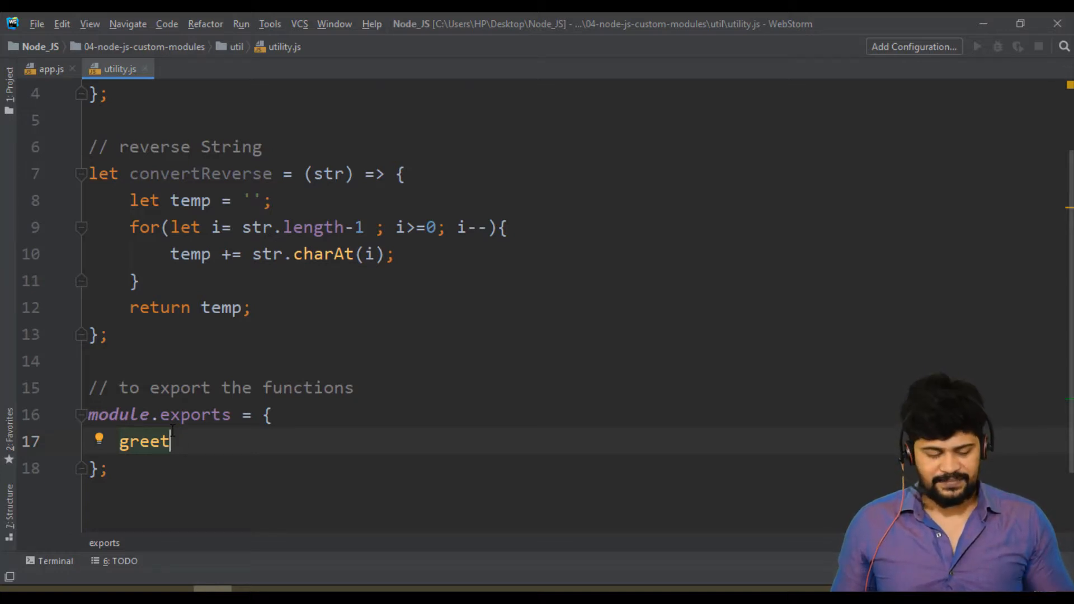
scroll(down, 3)
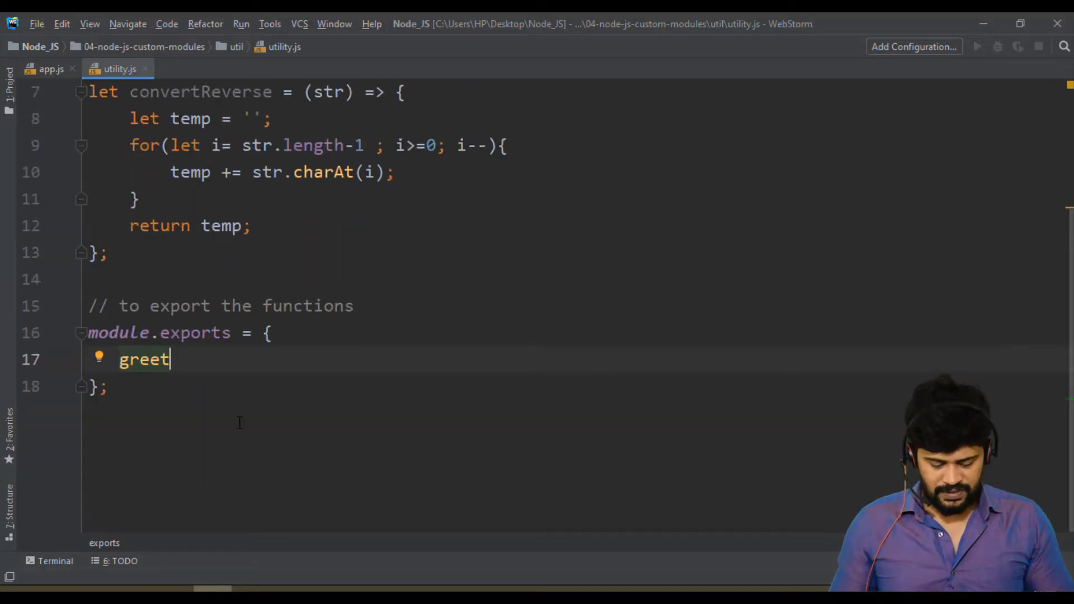
text(convertReverse)
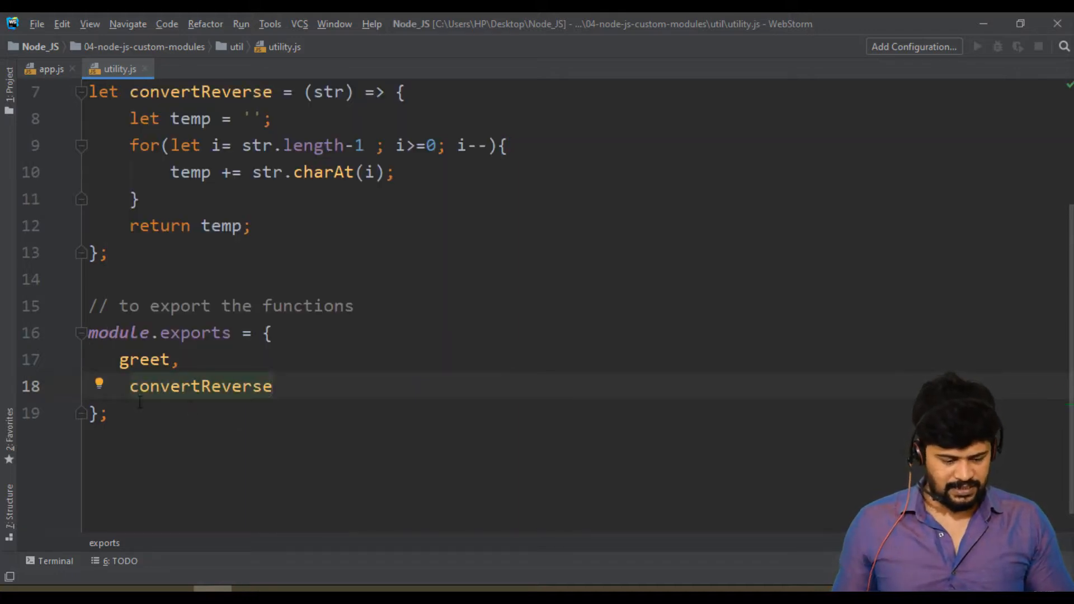
click(130, 386)
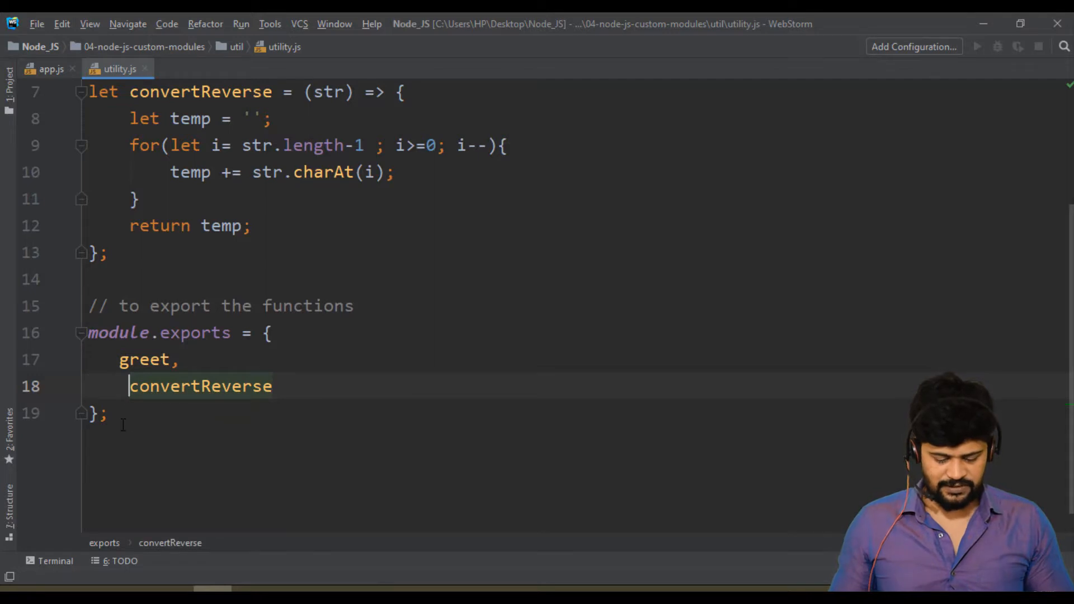
scroll(up, 3)
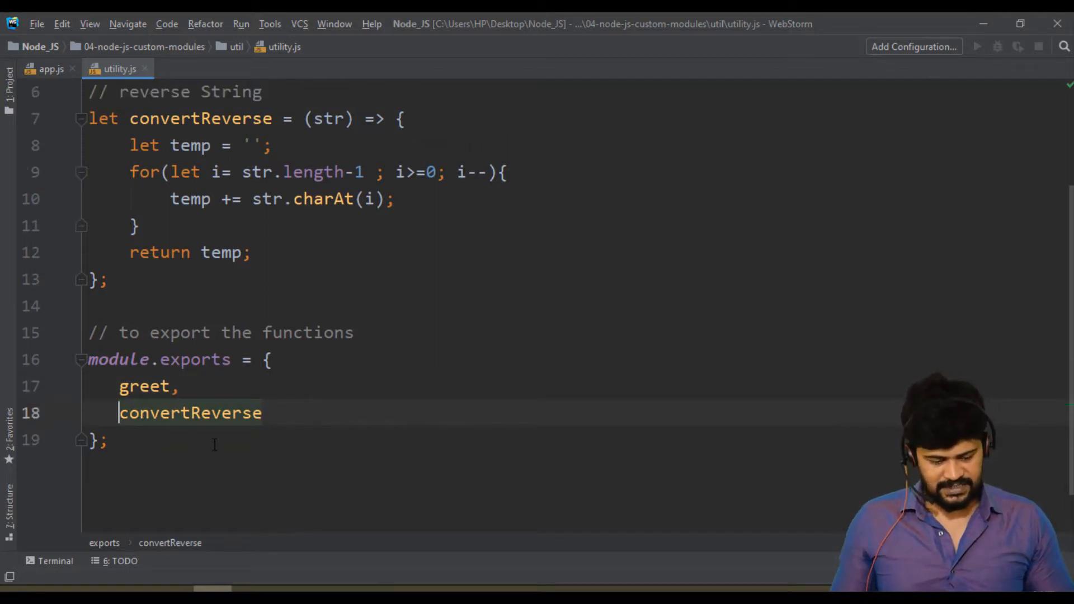
click(103, 439)
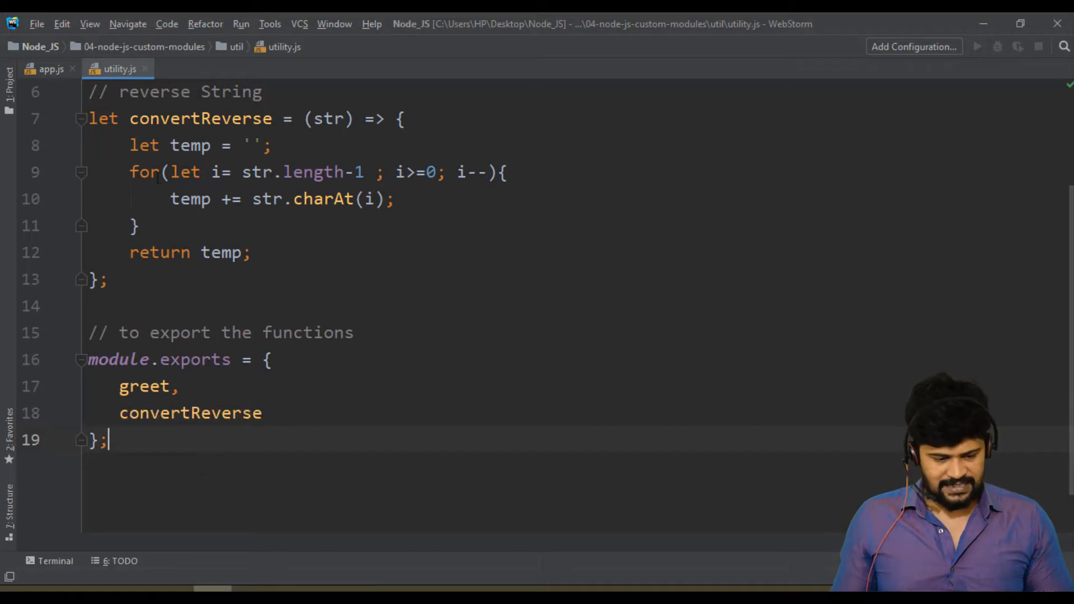
double_click(329, 119)
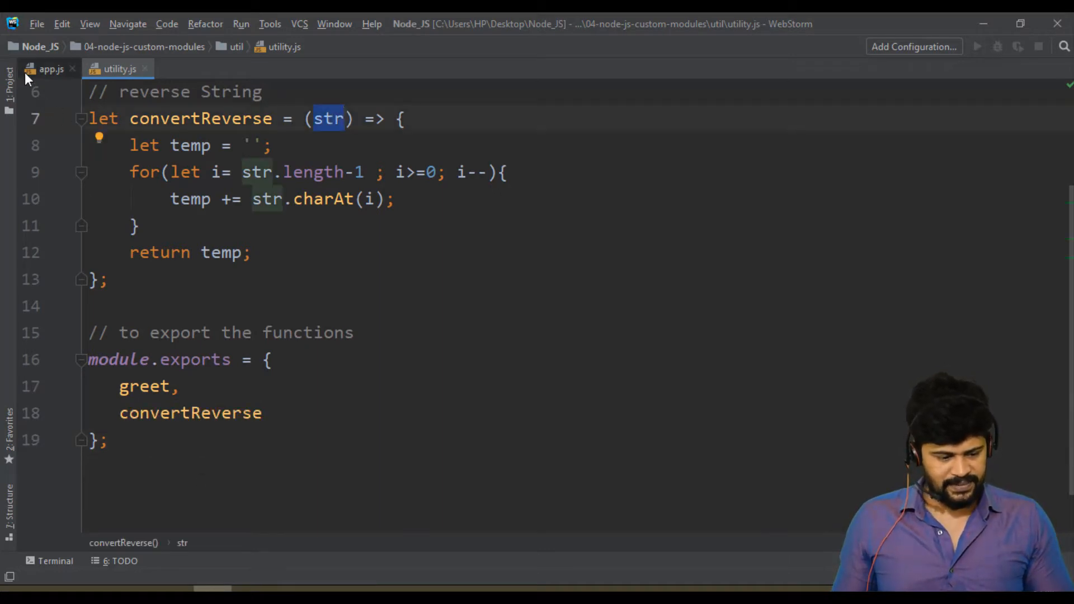
click(50, 68)
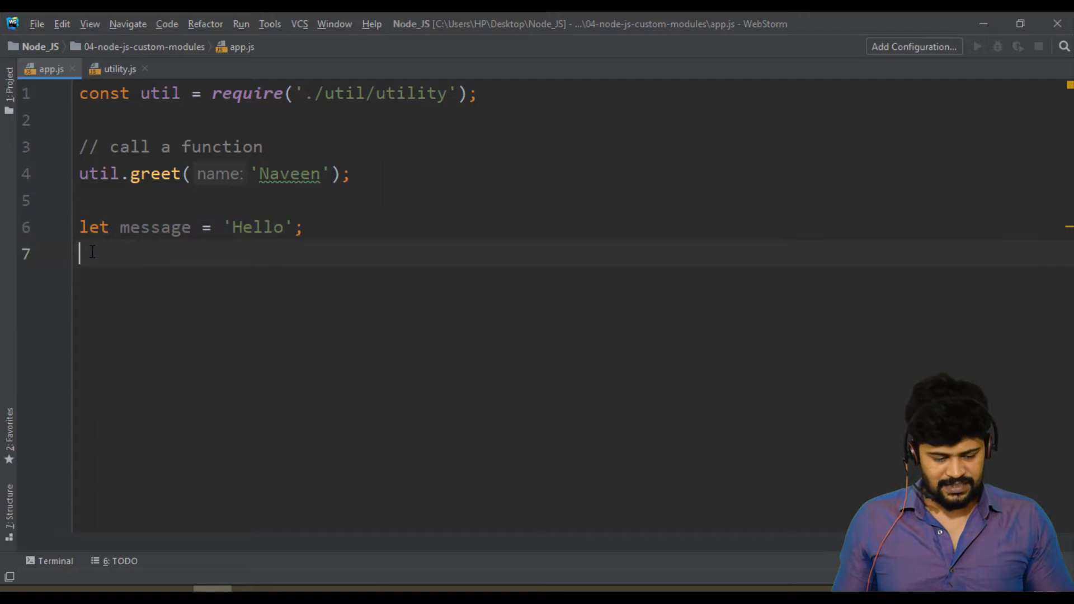
mouse_move(145, 77)
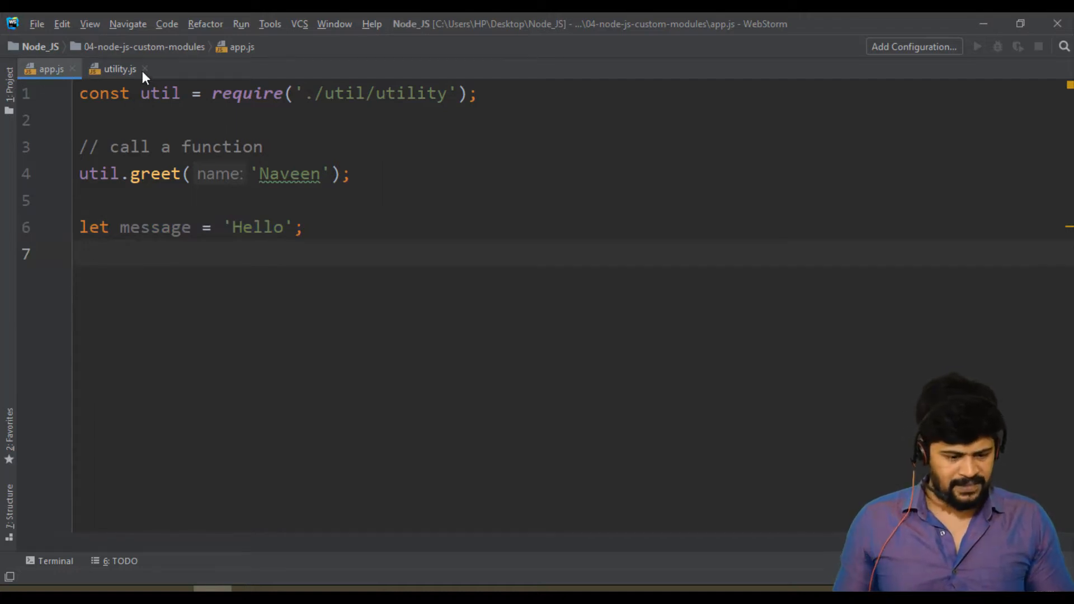
Store util.convertReverse(message) in a revString variable in app.js
click(120, 68)
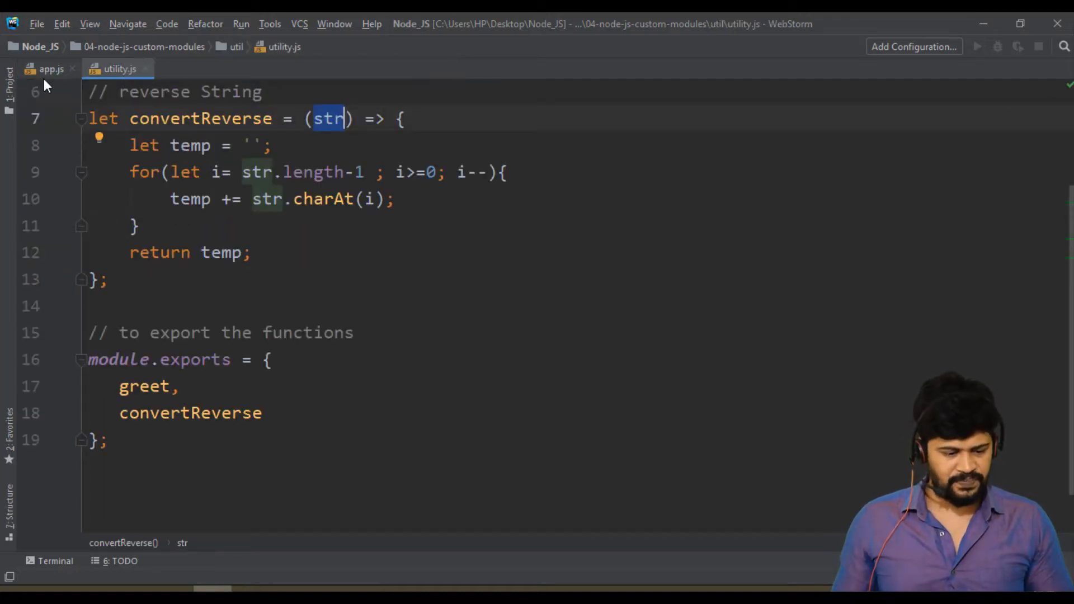
click(50, 68)
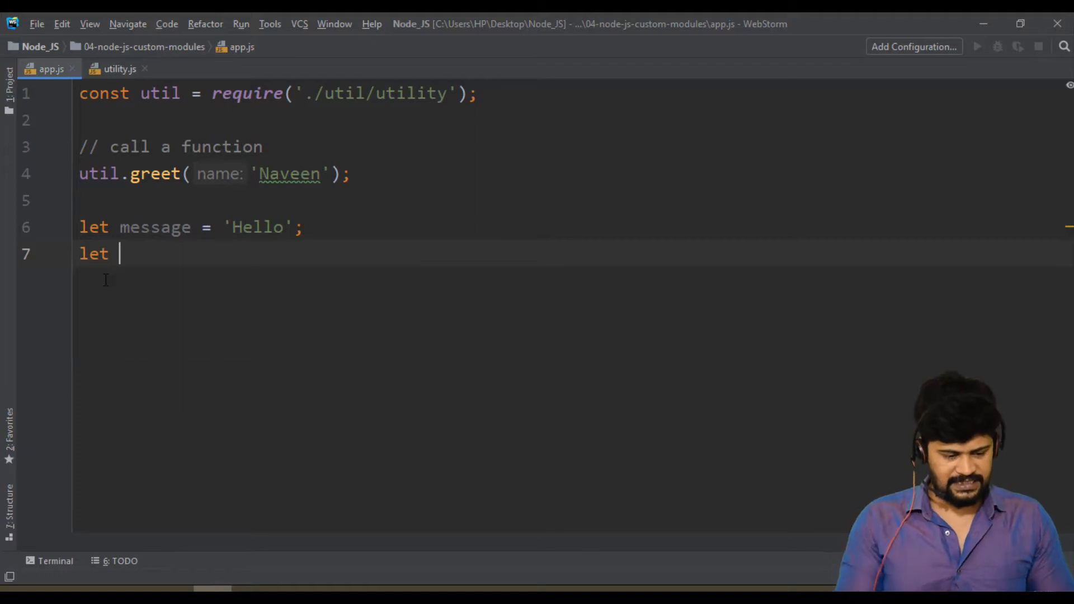
text(reveS)
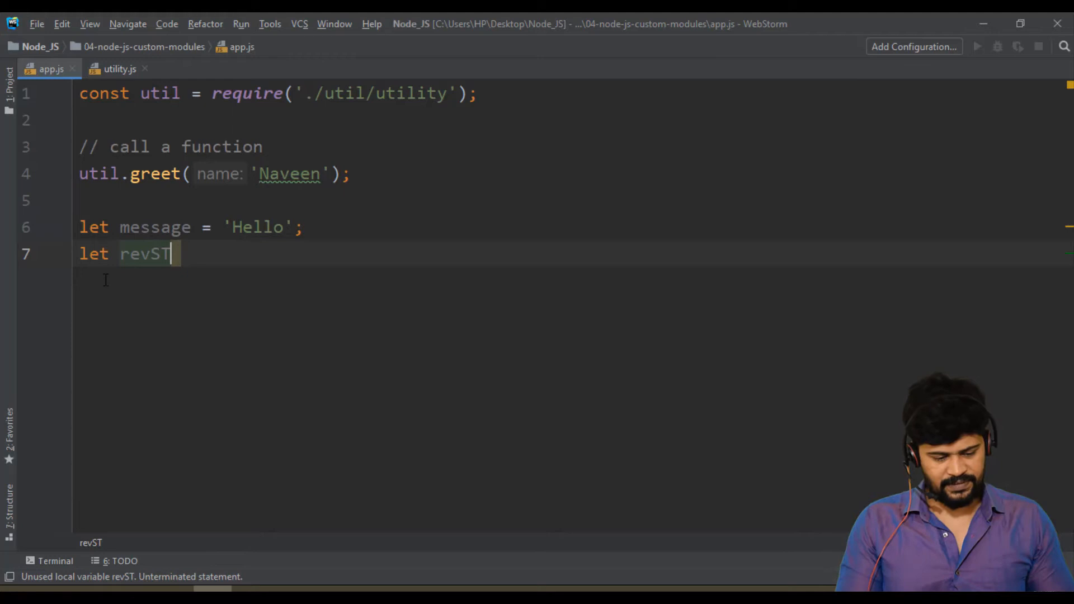
text(ring =)
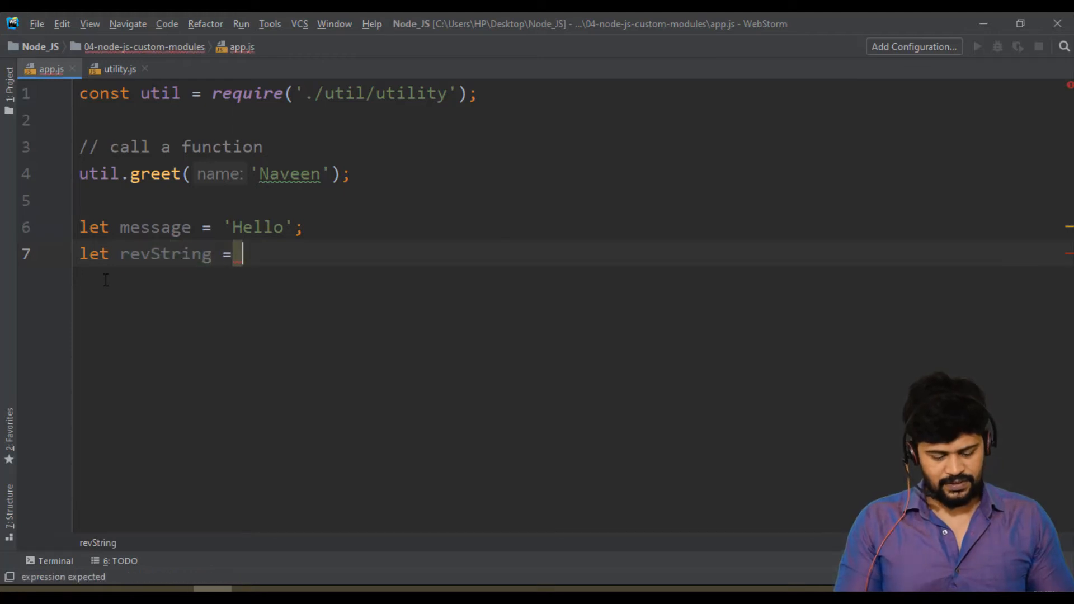
text(util.convertReverse()
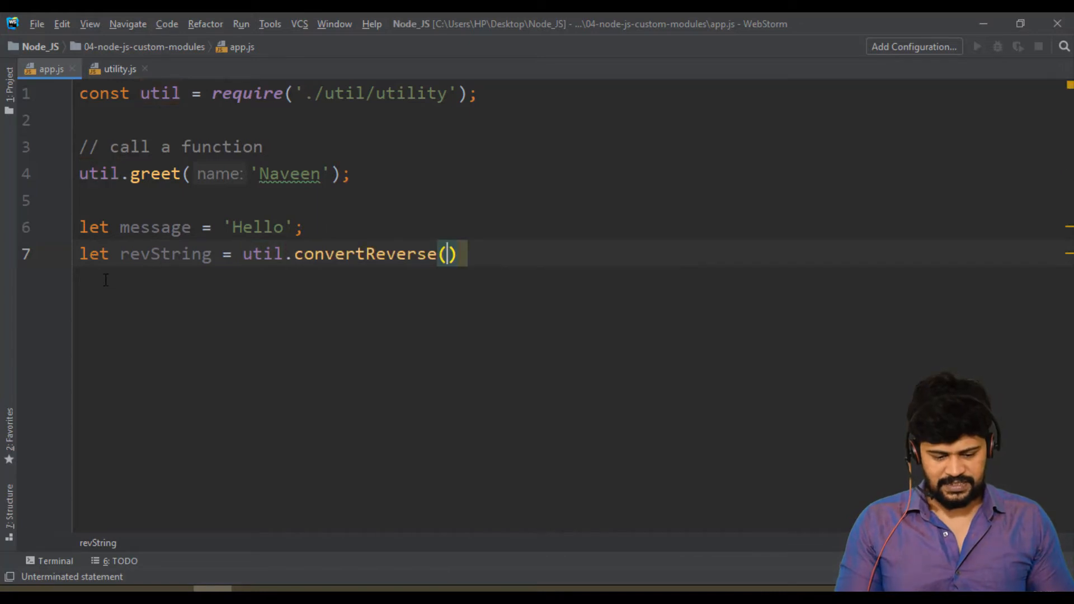
text(message)
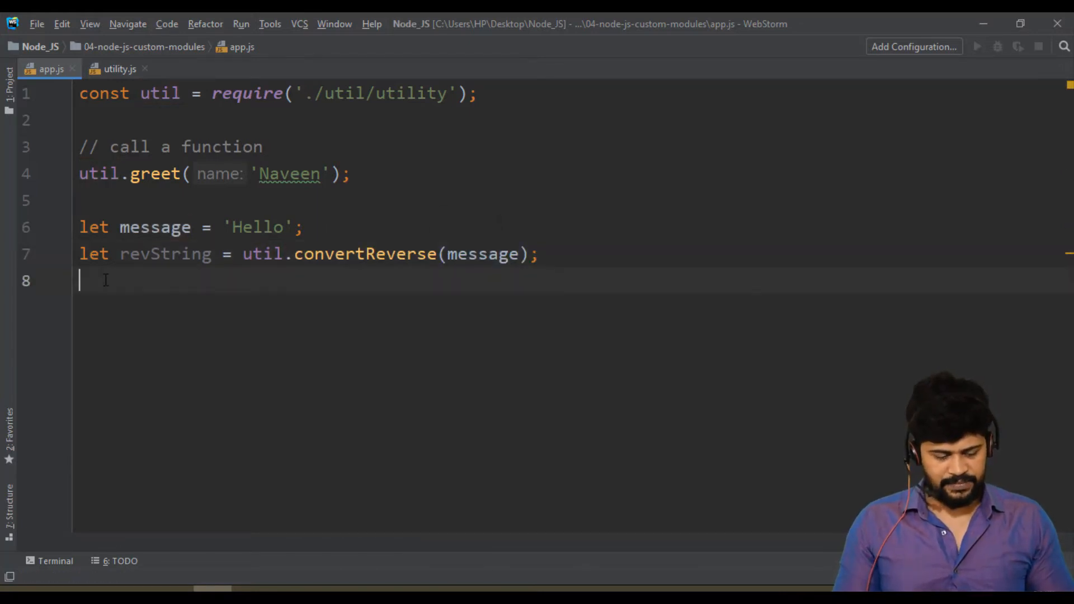
Log the template `${message} -> ${revString}` with console.log
text(console.1)
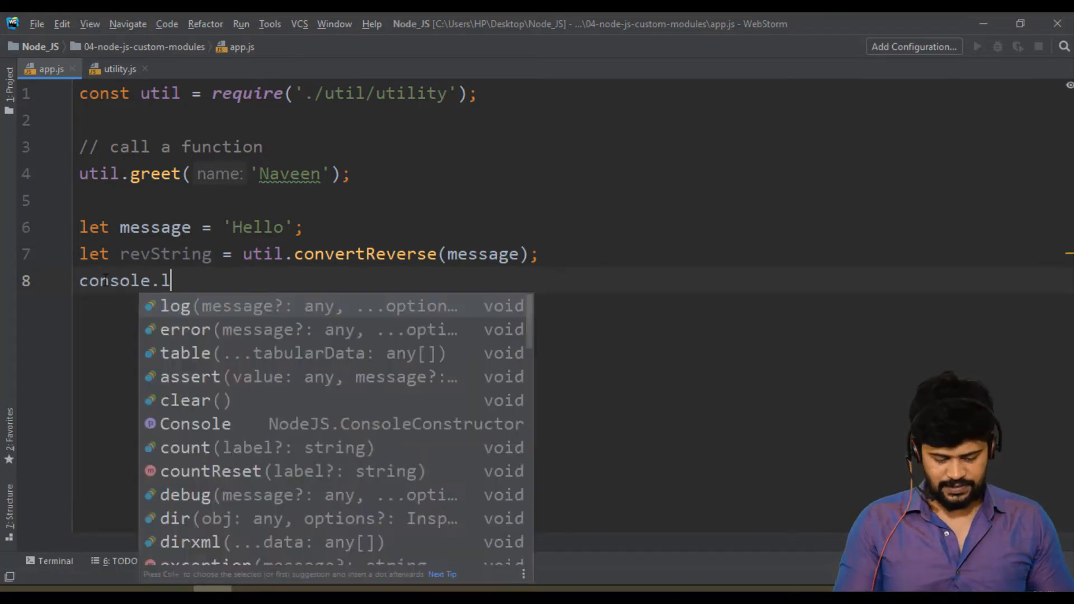
click(175, 306)
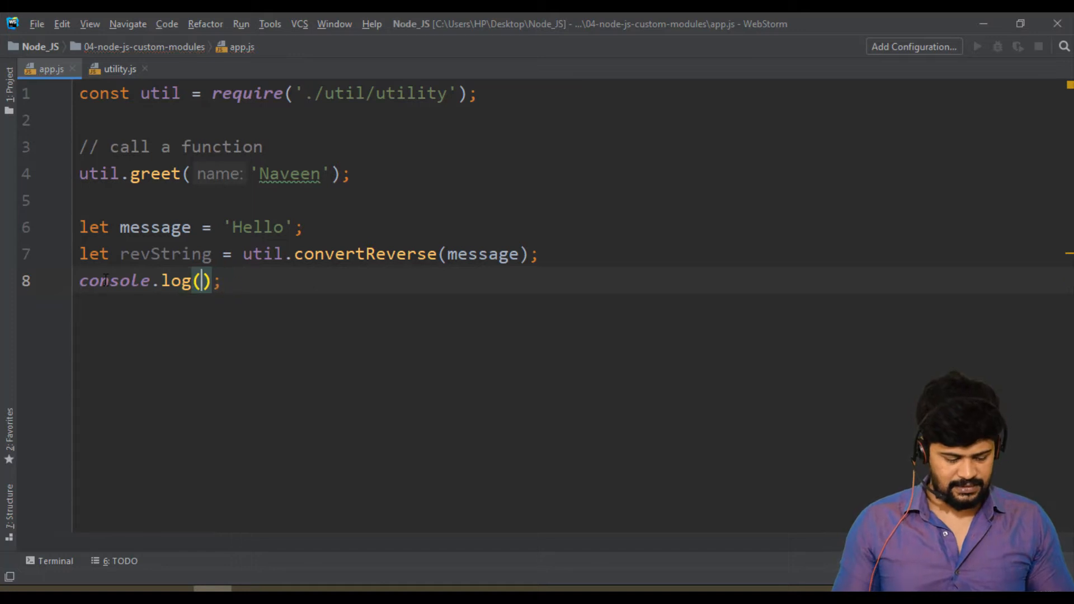
text(`${})
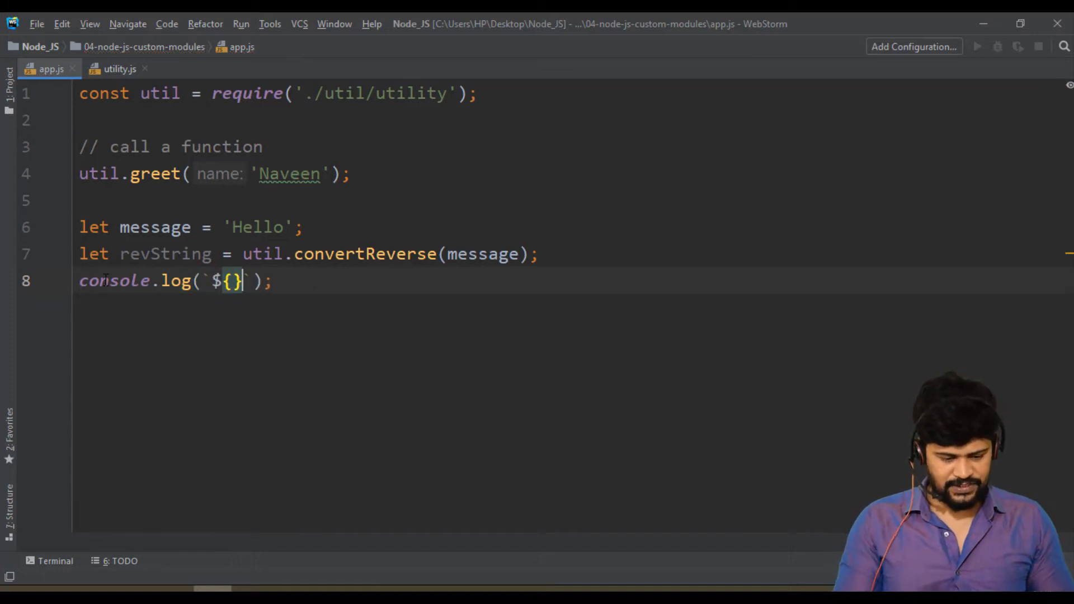
text(message)
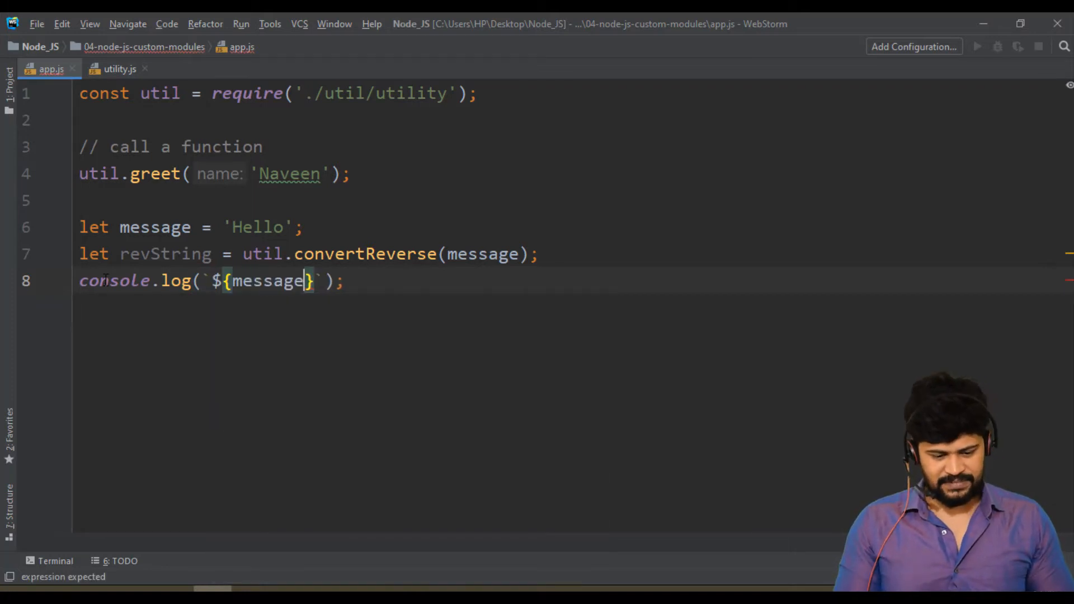
text(-> ${)
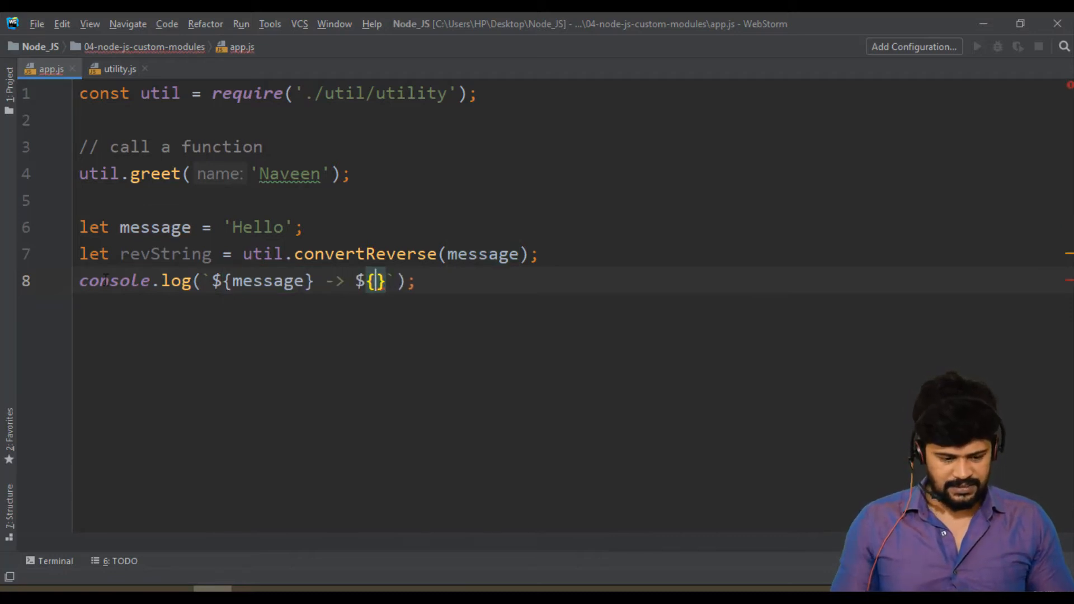
text(revString)
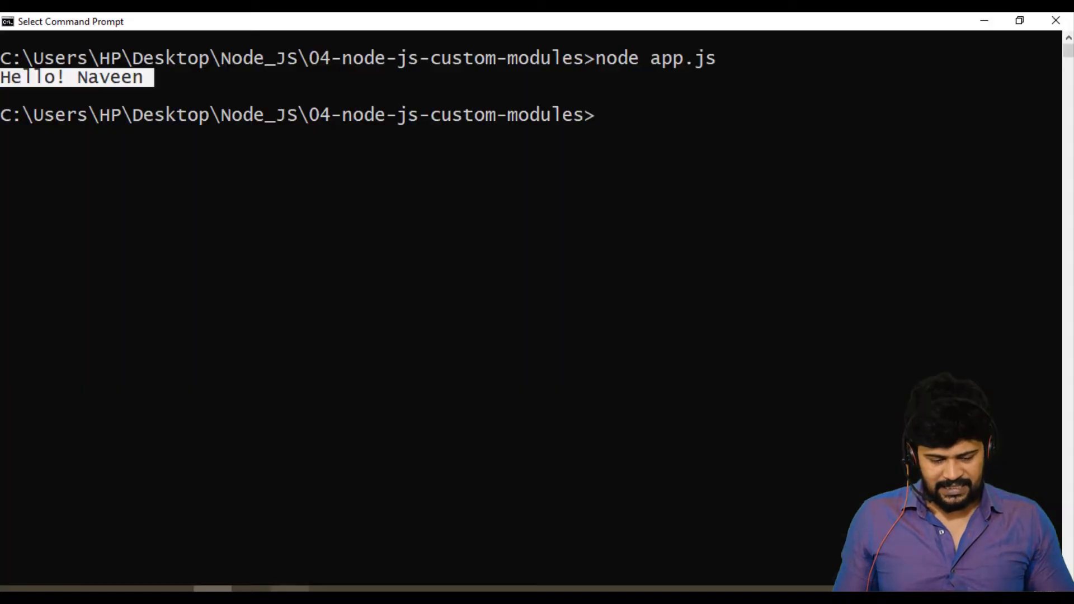
Clear the Command Prompt and run node app.js to see Hello -> olleH
text(cls)
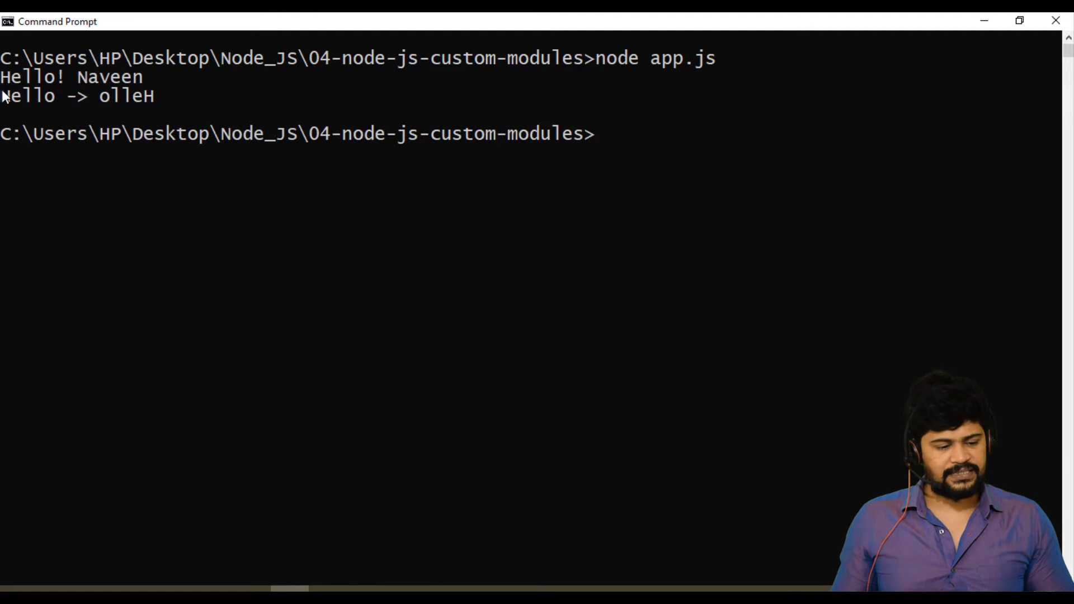
double_click(125, 96)
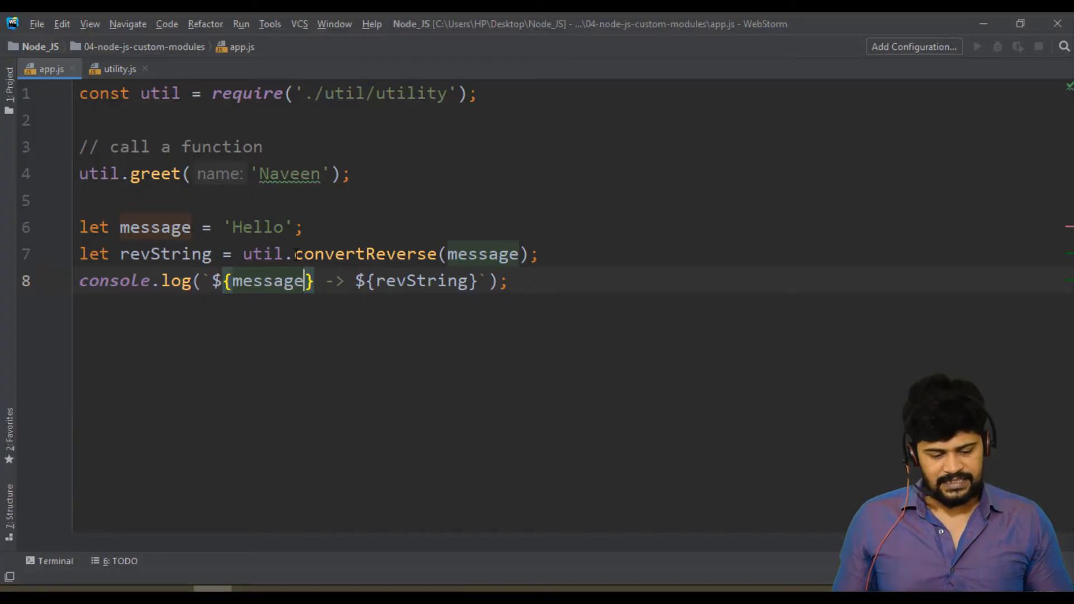
click(120, 68)
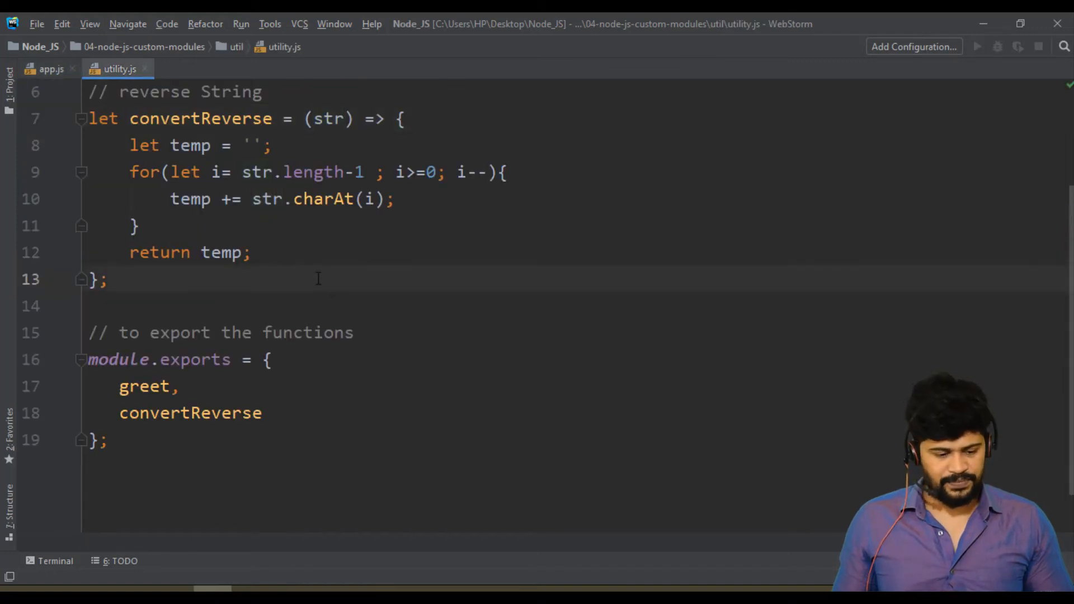
click(51, 68)
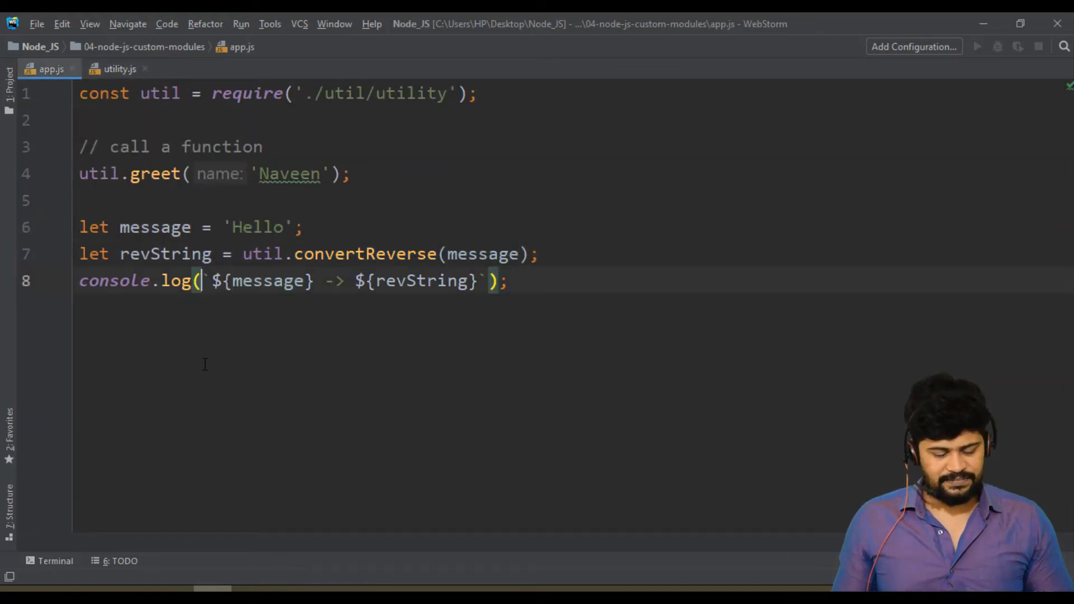